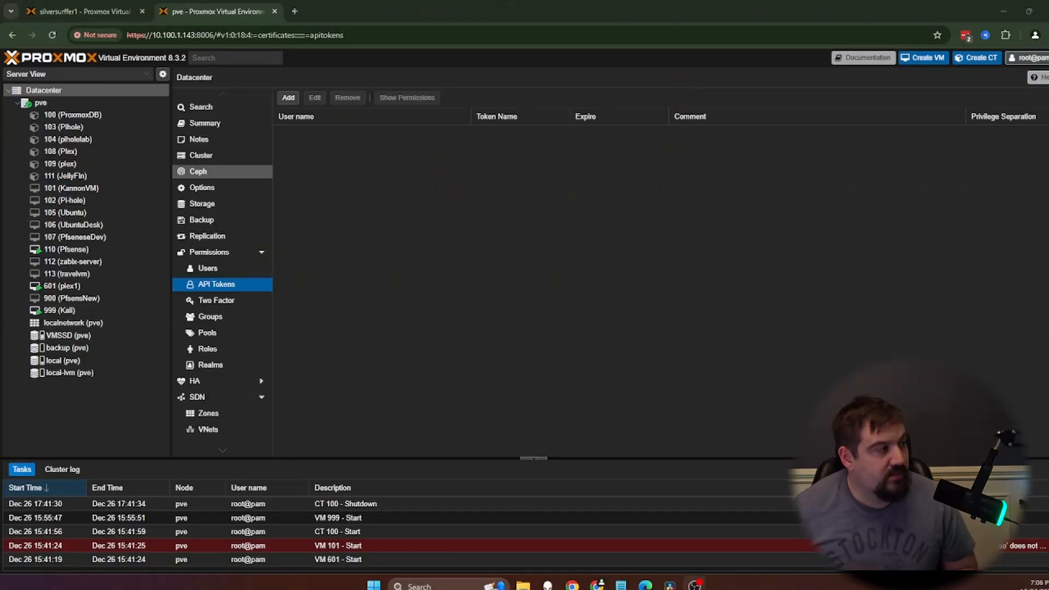
{"action": "mouse_move", "coordinate": [287, 452]}
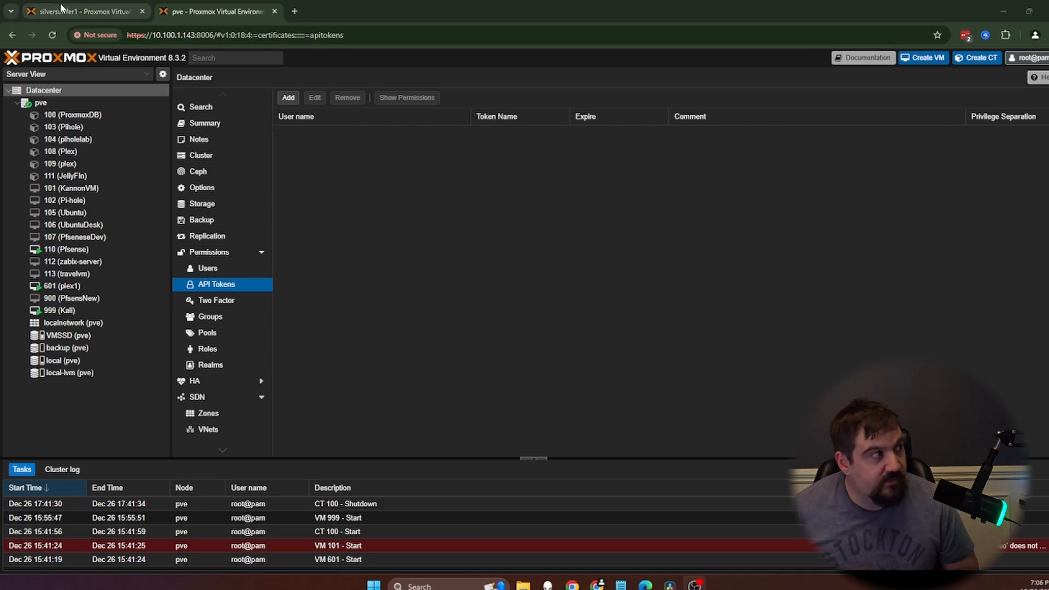
Flip between the pve and silversurfer1 tabs, landing on silversurfer1's empty API Tokens list
{"action": "left_click", "coordinate": [65, 11]}
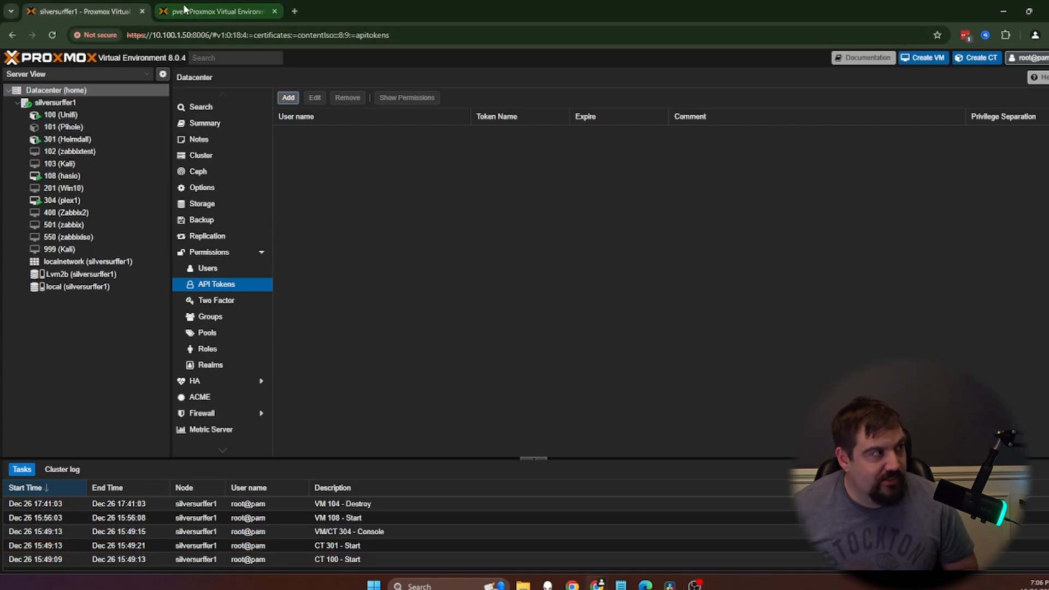
{"action": "left_click", "coordinate": [71, 11]}
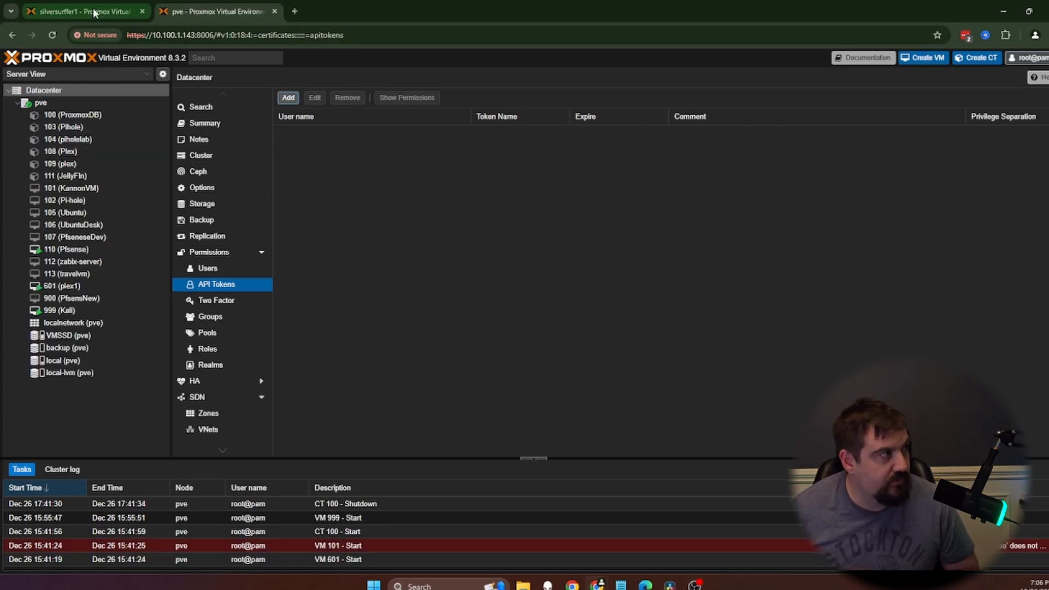
{"action": "left_click", "coordinate": [77, 11]}
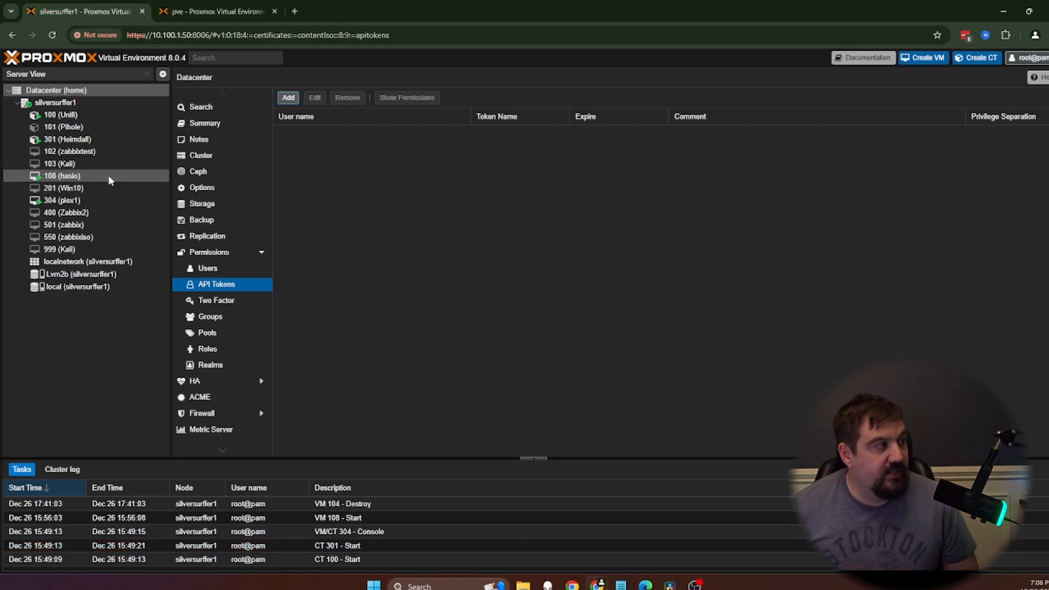
{"action": "mouse_move", "coordinate": [86, 190]}
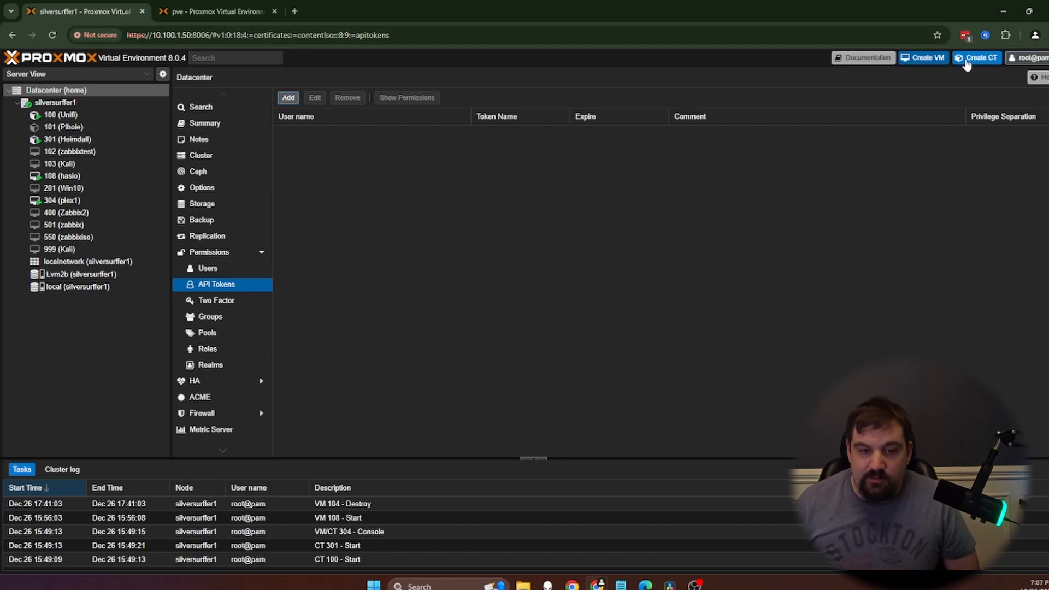
Start a new LXC container on node pve, ID 114, with hostname ProxmoxDB
{"action": "left_click", "coordinate": [978, 57]}
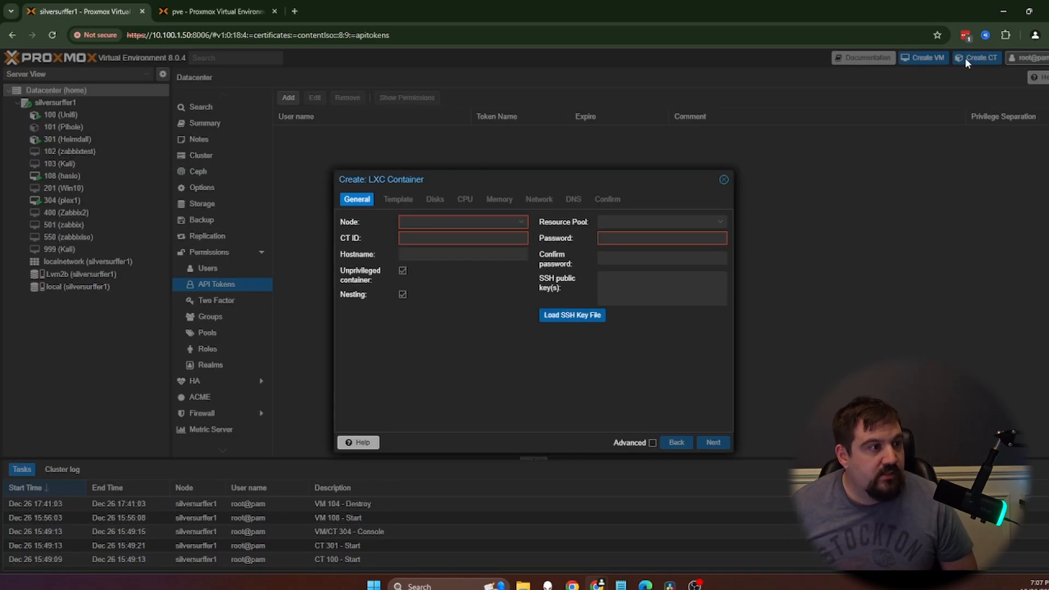
{"action": "left_click", "coordinate": [462, 222]}
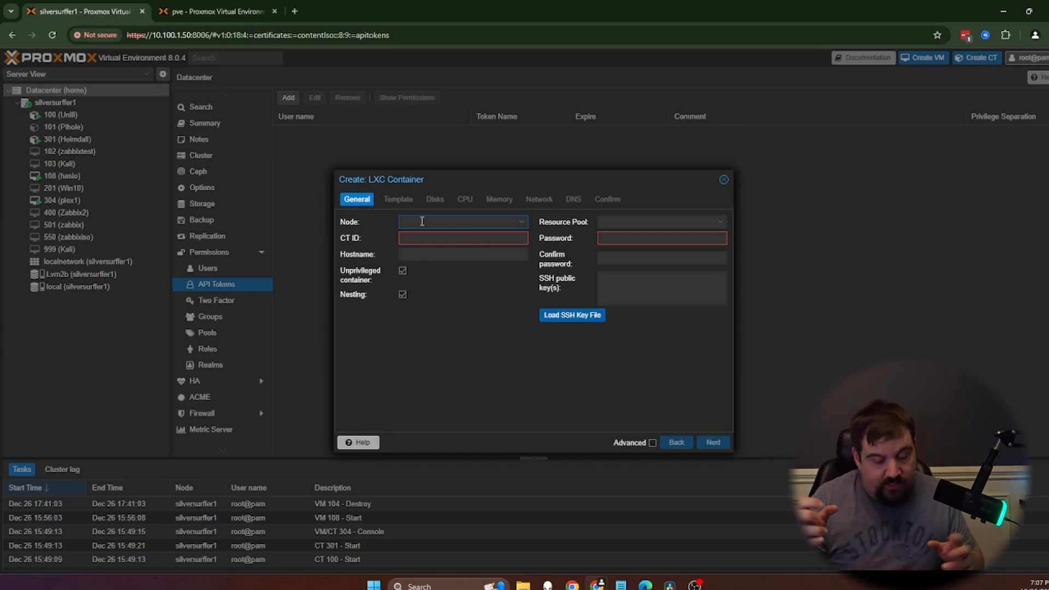
{"action": "mouse_move", "coordinate": [717, 302]}
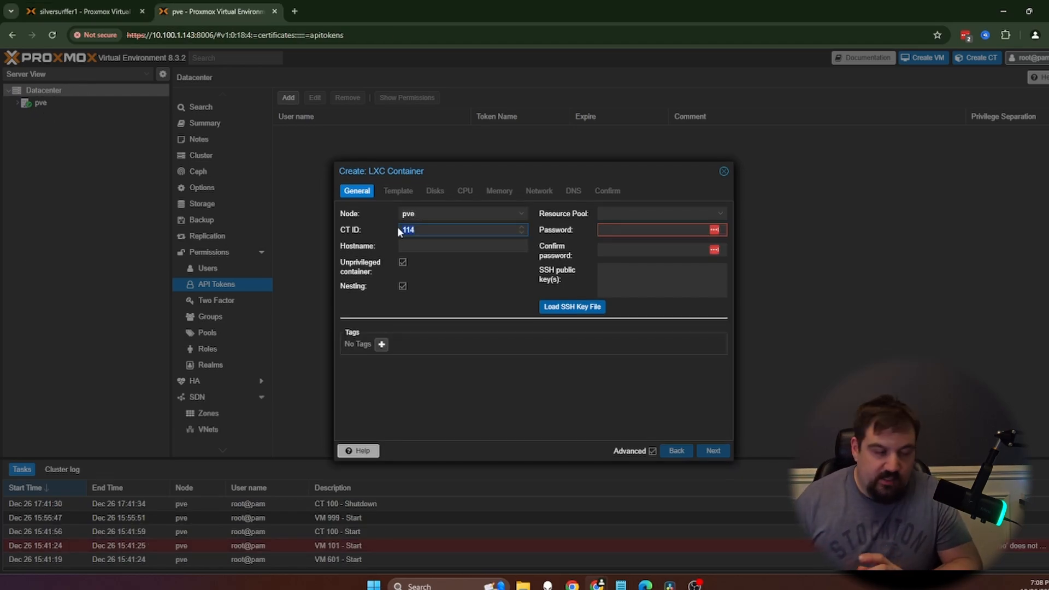
{"action": "left_click", "coordinate": [463, 246]}
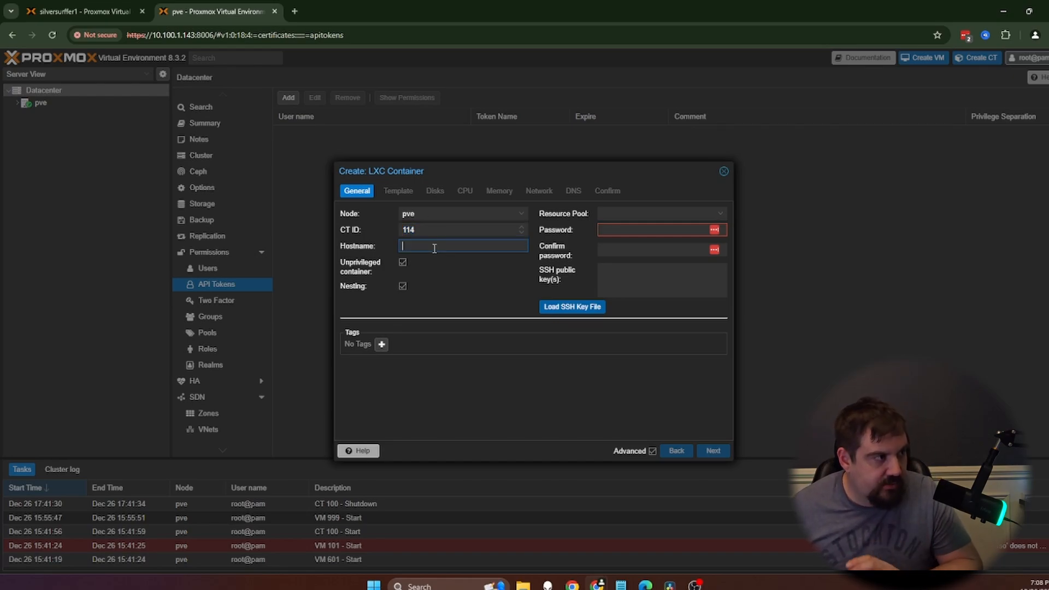
{"action": "mouse_move", "coordinate": [445, 225]}
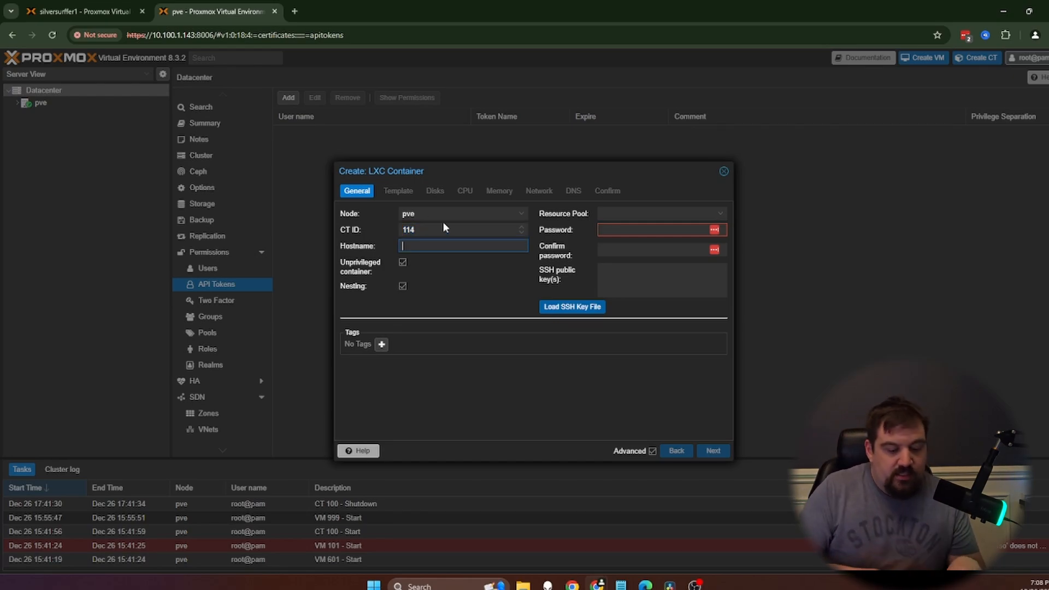
{"action": "type", "text": "Prod"}
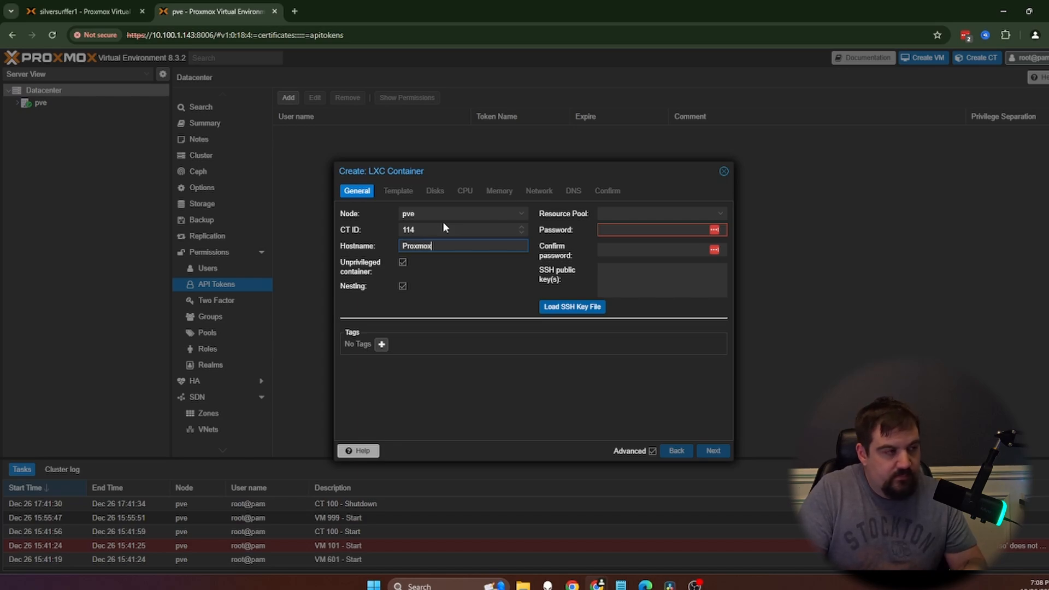
{"action": "type", "text": "DB"}
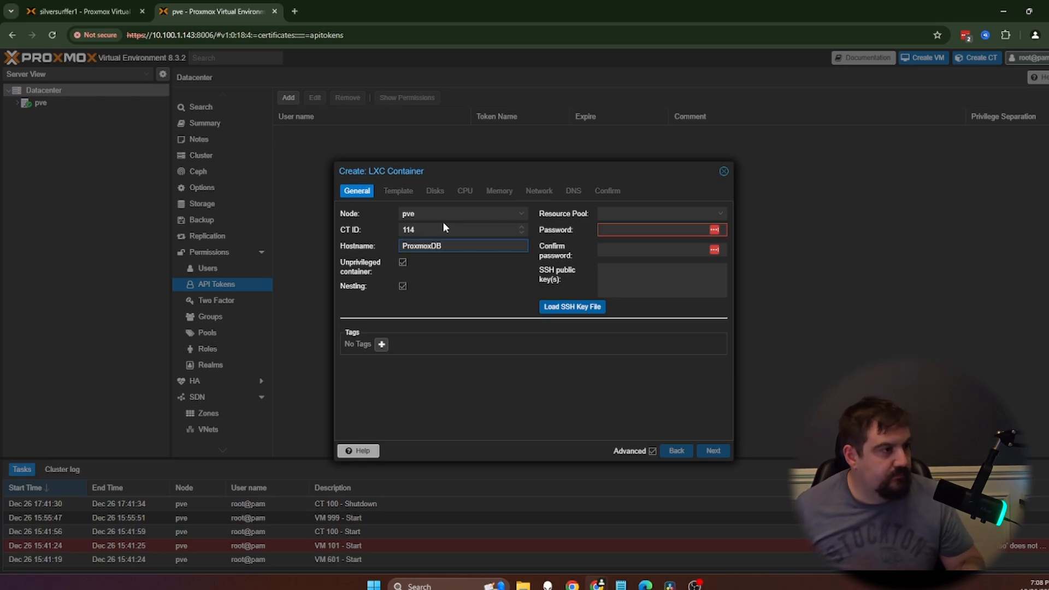
Enter the container's root password and confirm it
{"action": "left_click", "coordinate": [655, 229]}
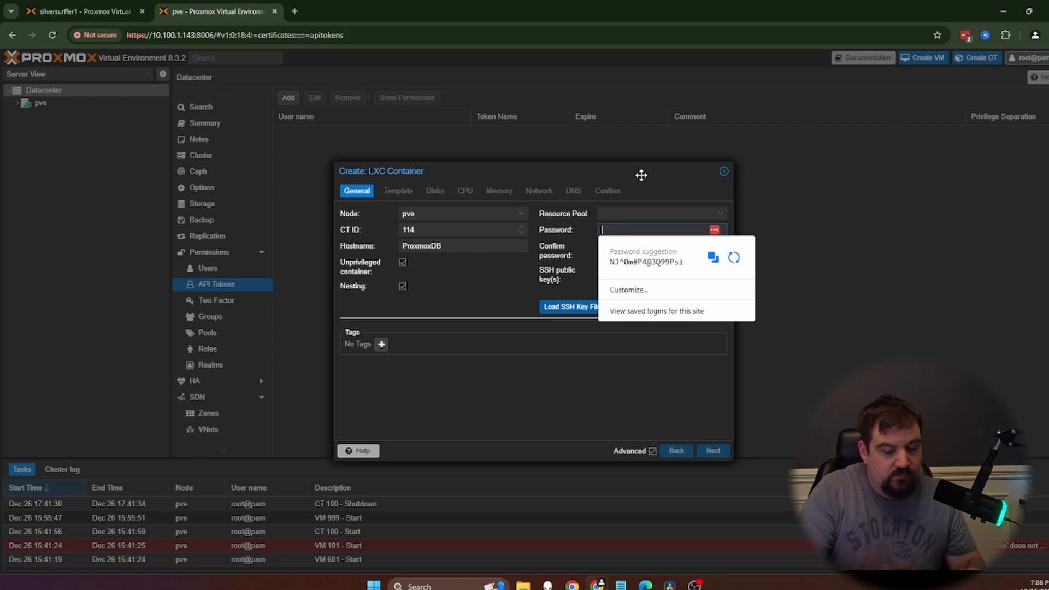
{"action": "left_click", "coordinate": [656, 249]}
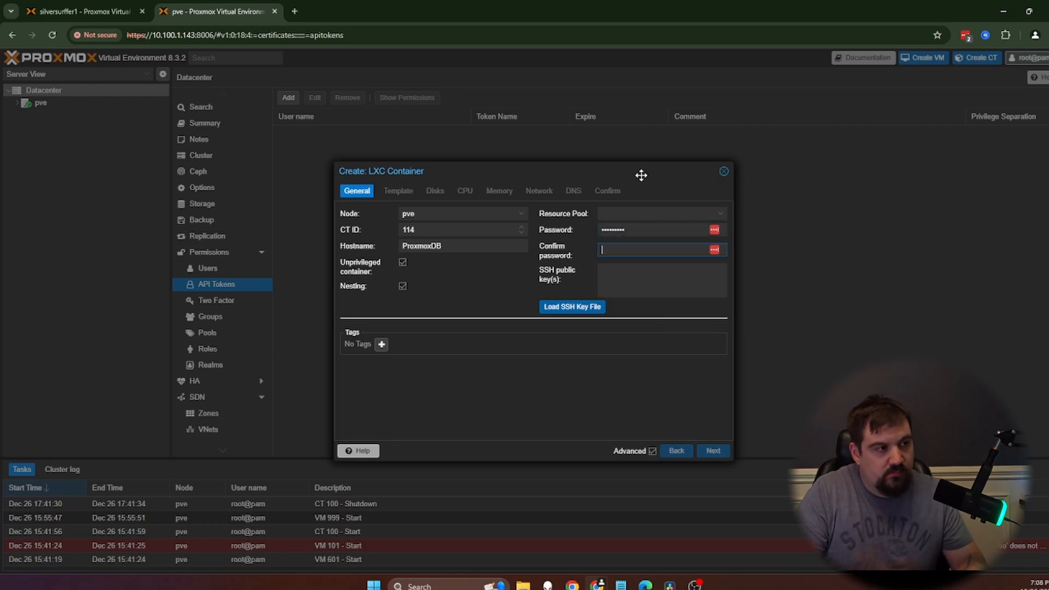
{"action": "left_click", "coordinate": [659, 250]}
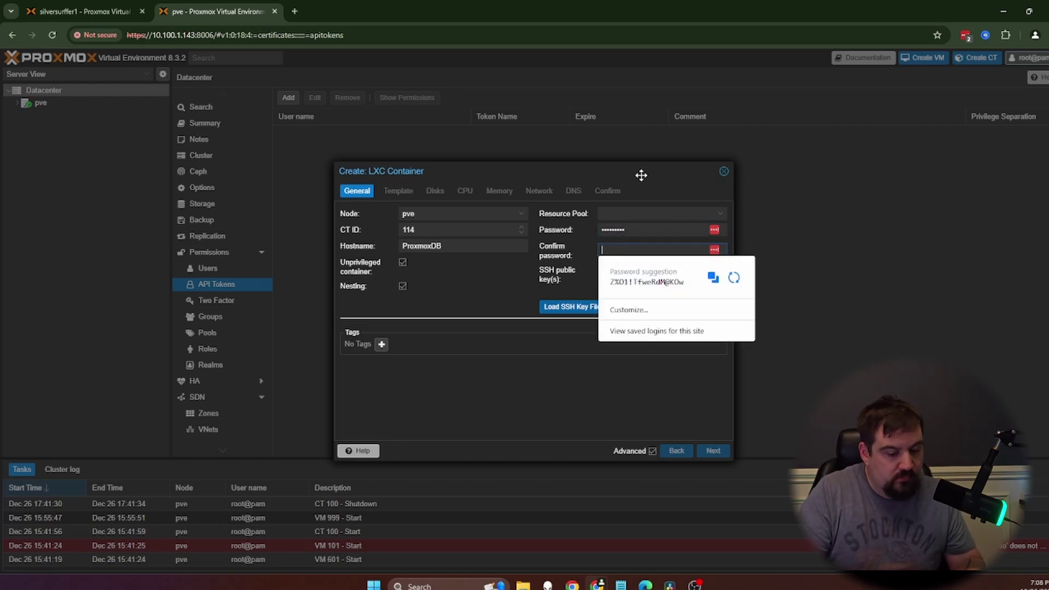
{"action": "type", "text": "••••••••"}
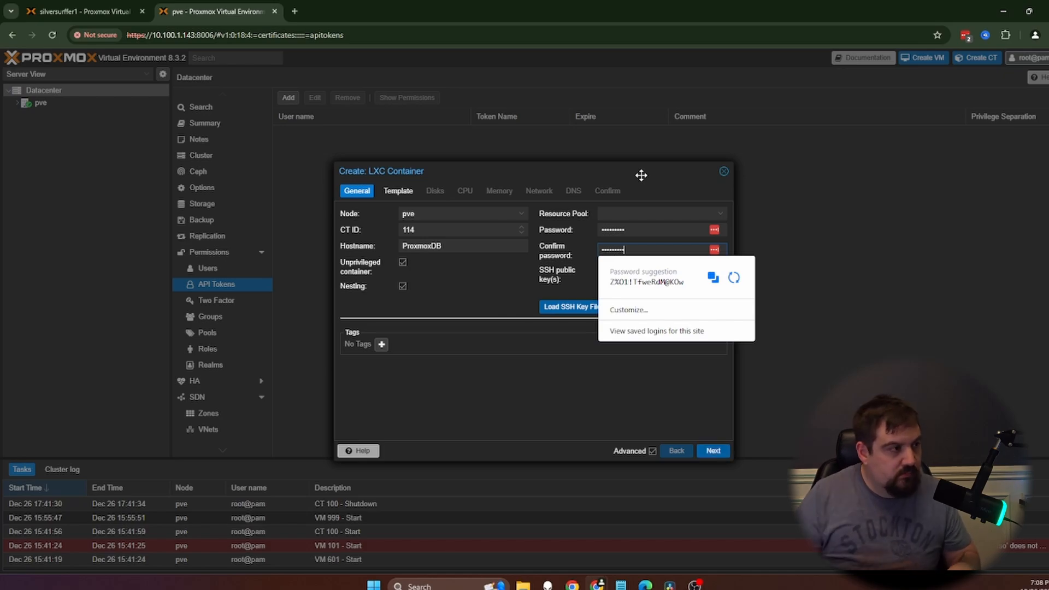
Pick local storage and the debian-12-standard_12.7-1_amd64.tar.zst template for the container
{"action": "left_click", "coordinate": [499, 284]}
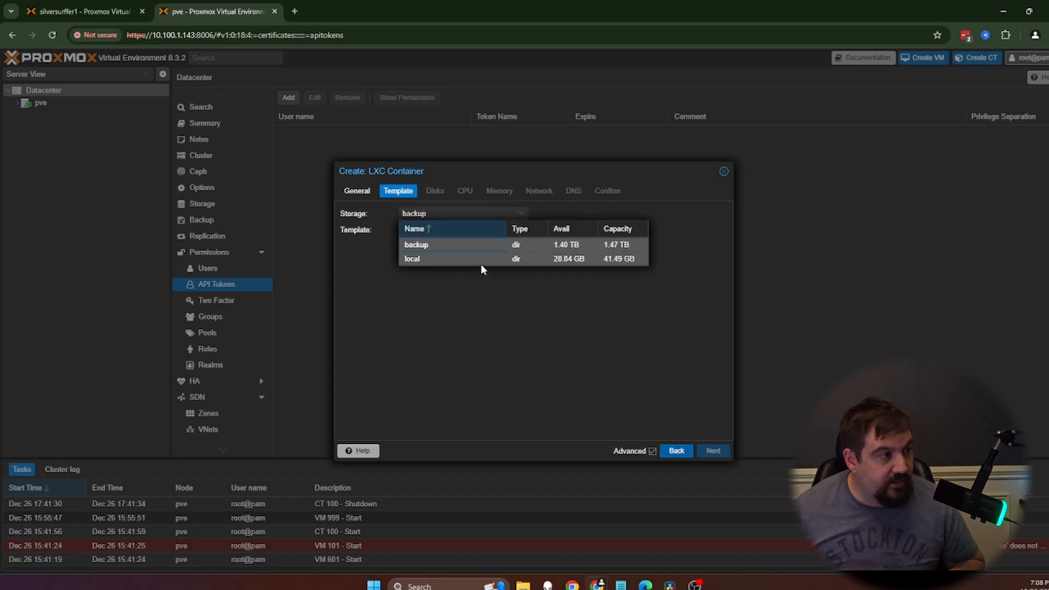
{"action": "left_click", "coordinate": [412, 258]}
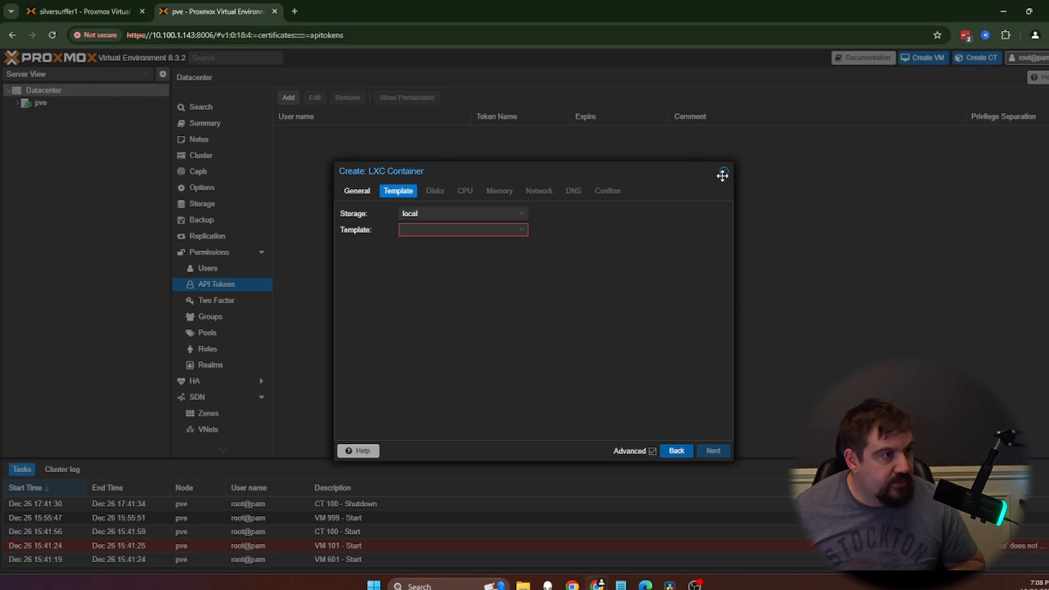
{"action": "left_click", "coordinate": [39, 103]}
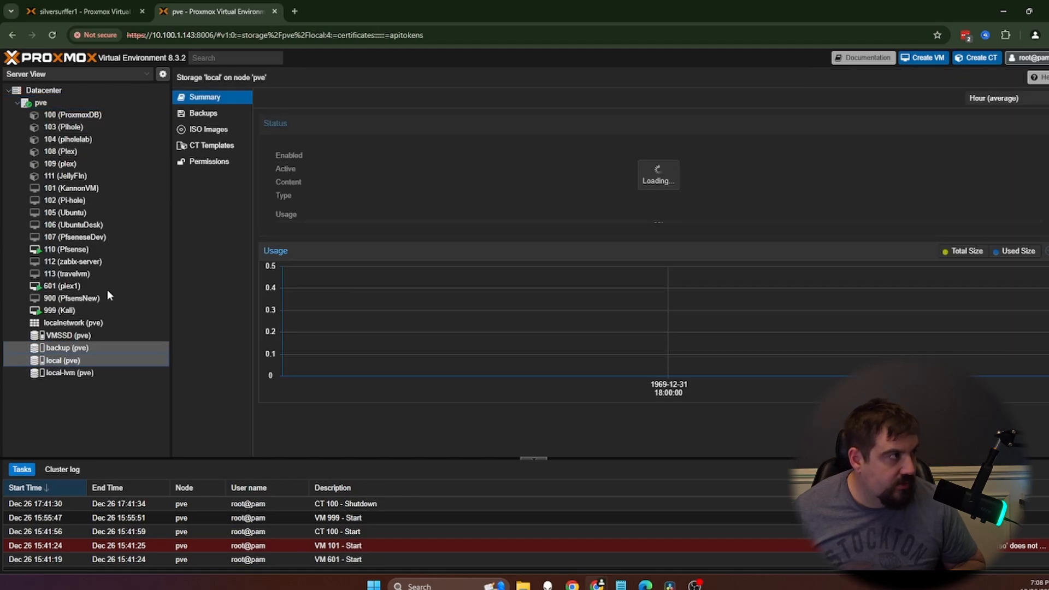
{"action": "left_click", "coordinate": [209, 146]}
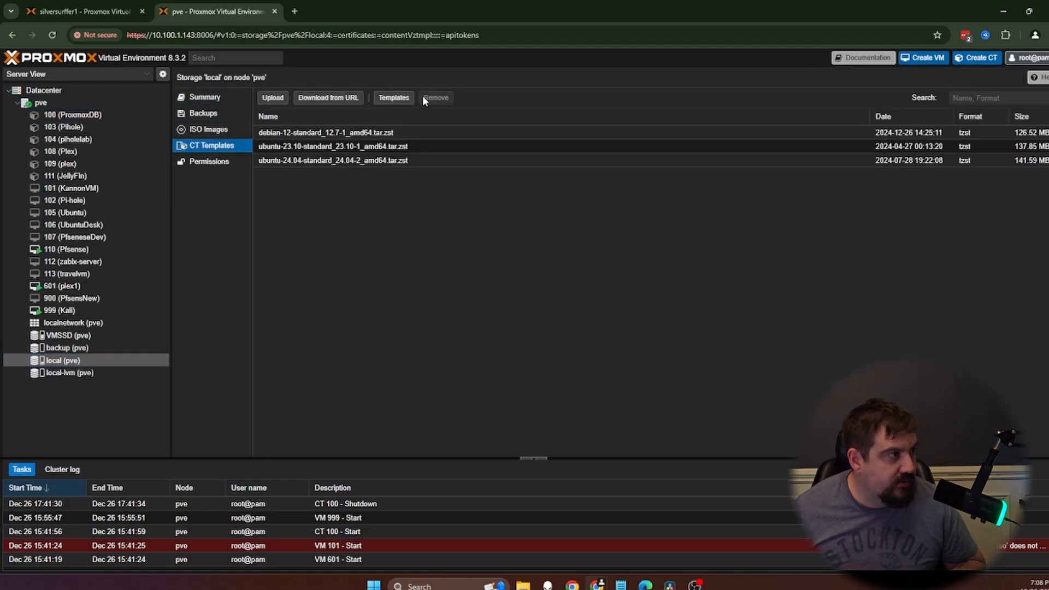
{"action": "left_click", "coordinate": [393, 98]}
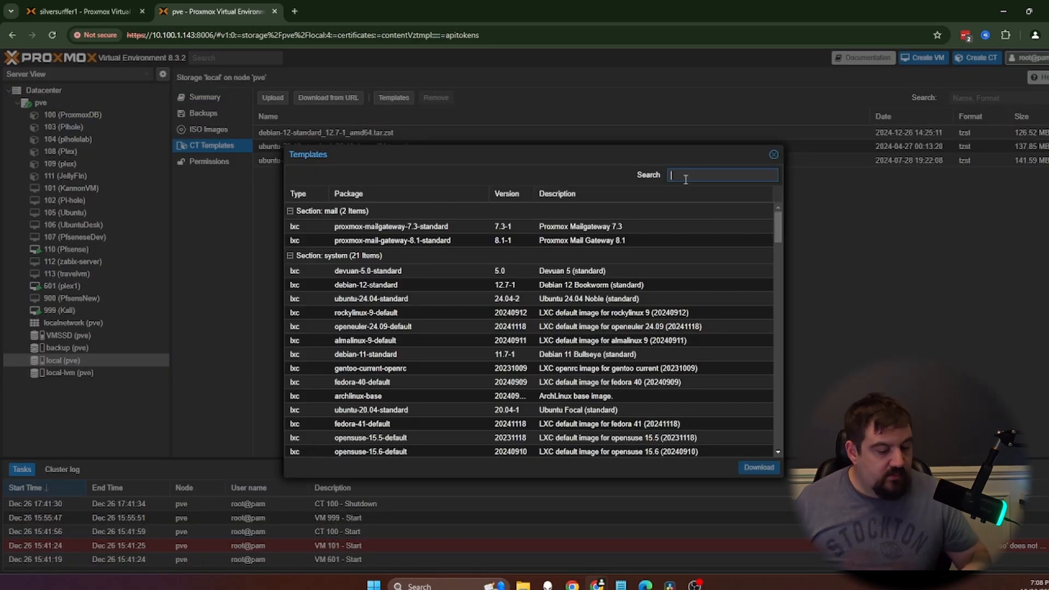
{"action": "type", "text": "deb"}
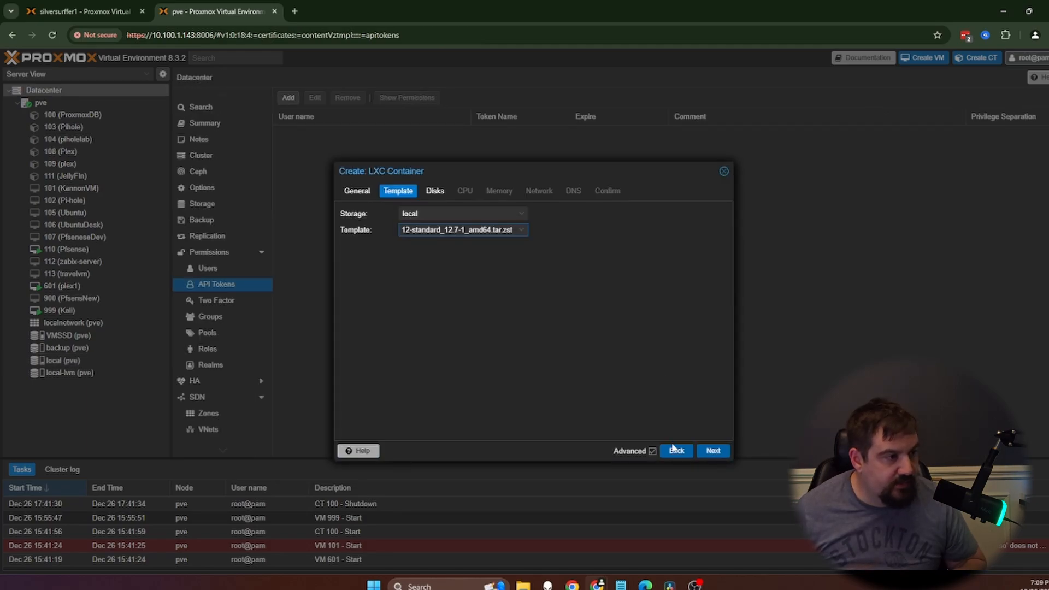
Give the container a 16 GB disk, 4 cores and 4096 MB memory
{"action": "left_click", "coordinate": [714, 450]}
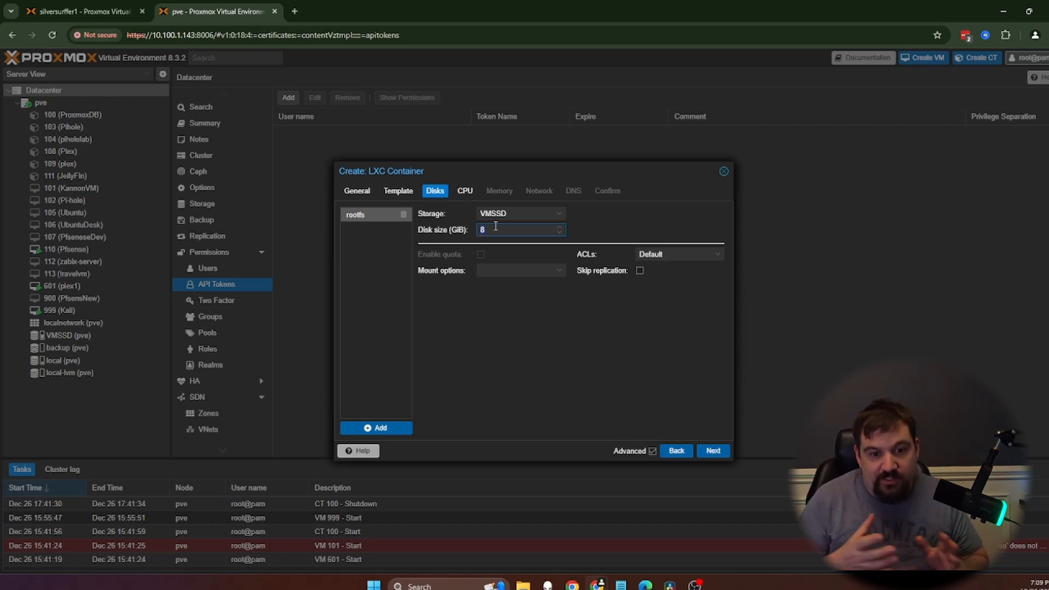
{"action": "type", "text": "16"}
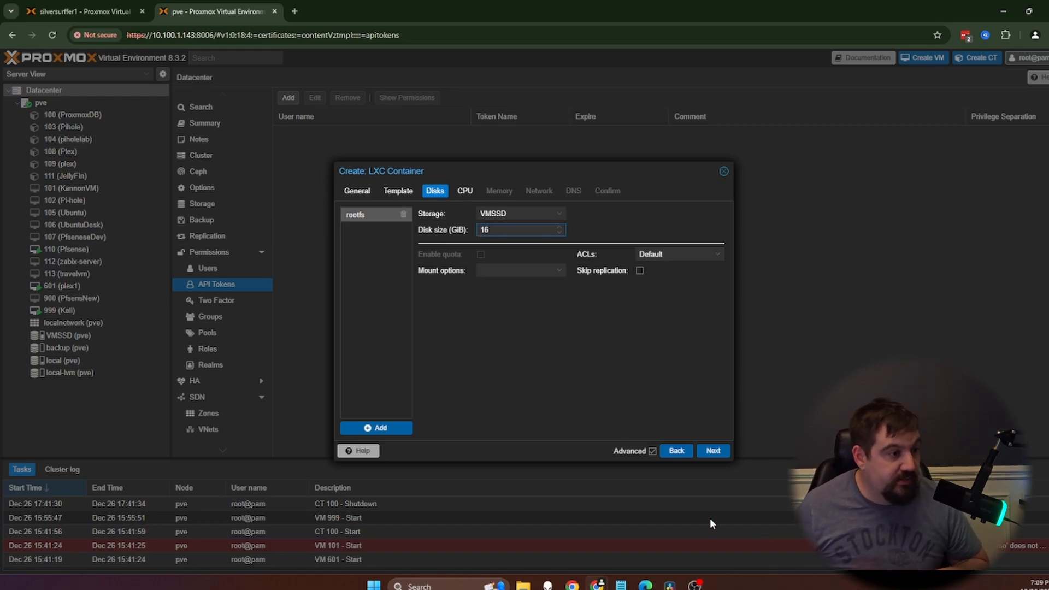
{"action": "left_click", "coordinate": [465, 190]}
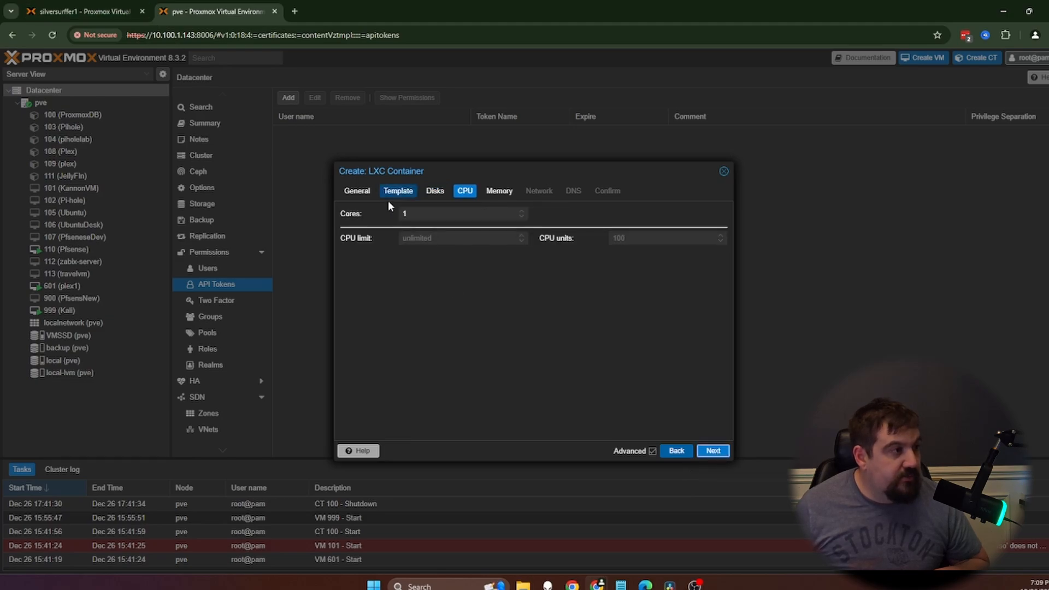
{"action": "type", "text": "4"}
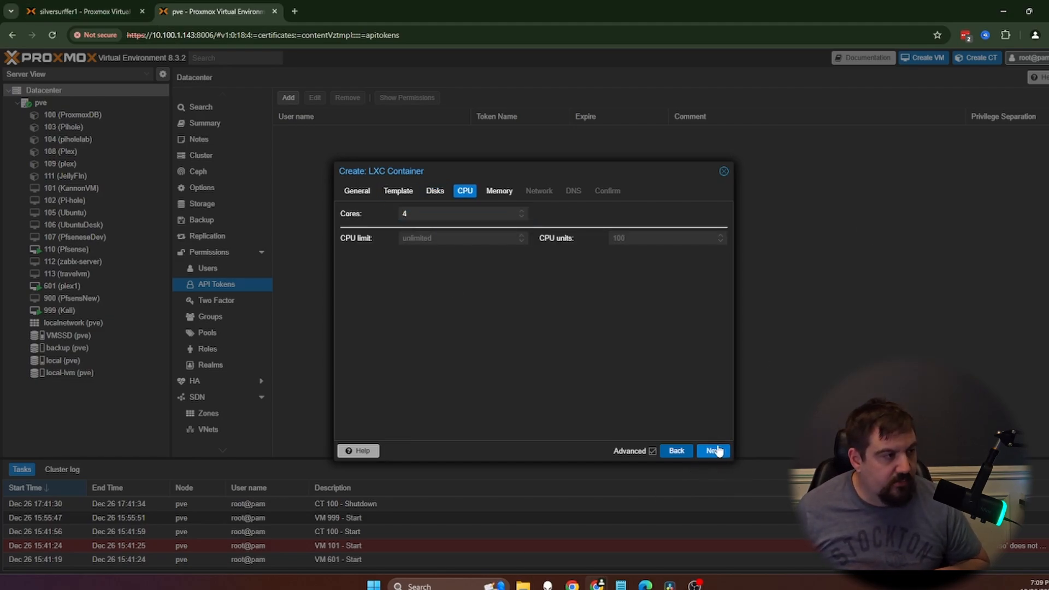
{"action": "left_click", "coordinate": [713, 450]}
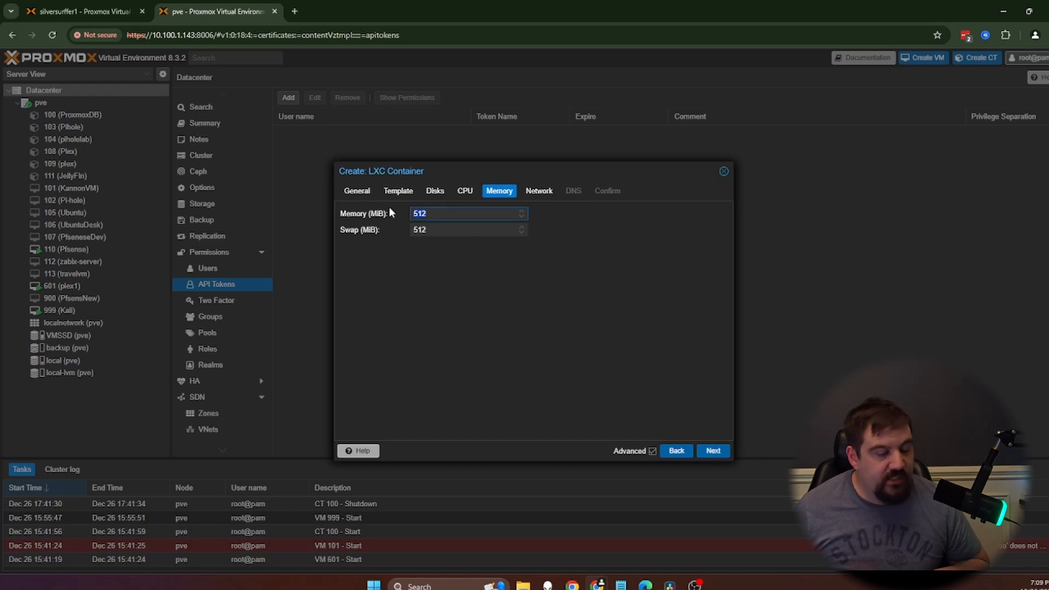
{"action": "type", "text": "409"}
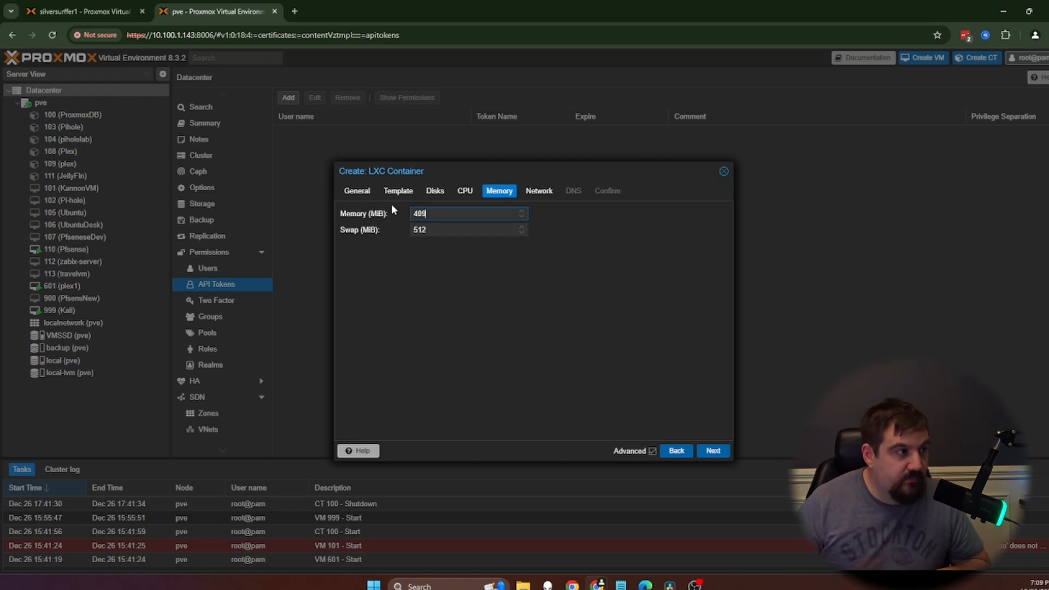
{"action": "left_click", "coordinate": [712, 450]}
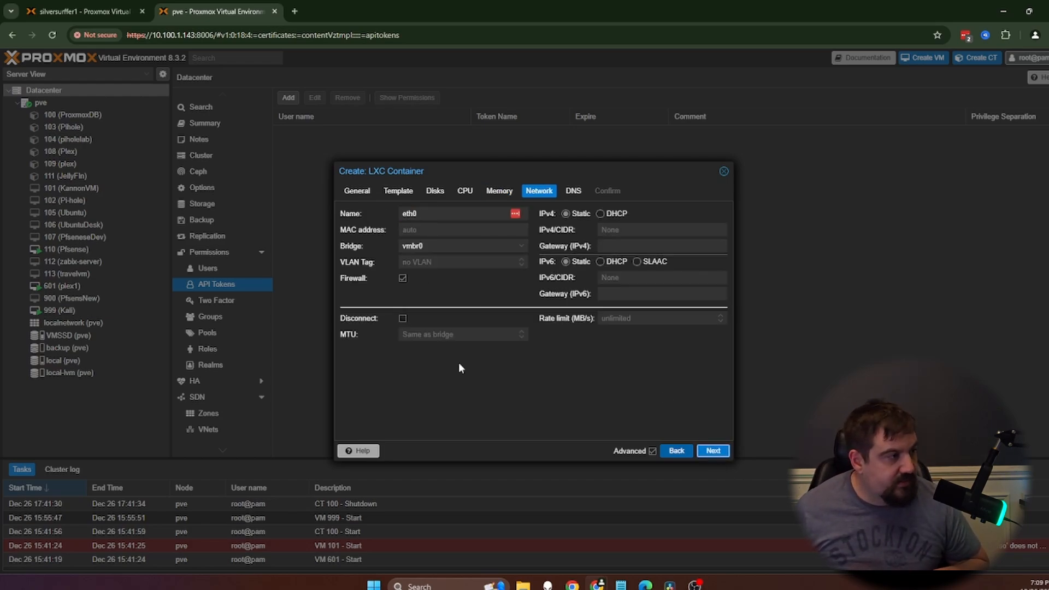
{"action": "mouse_move", "coordinate": [479, 186]}
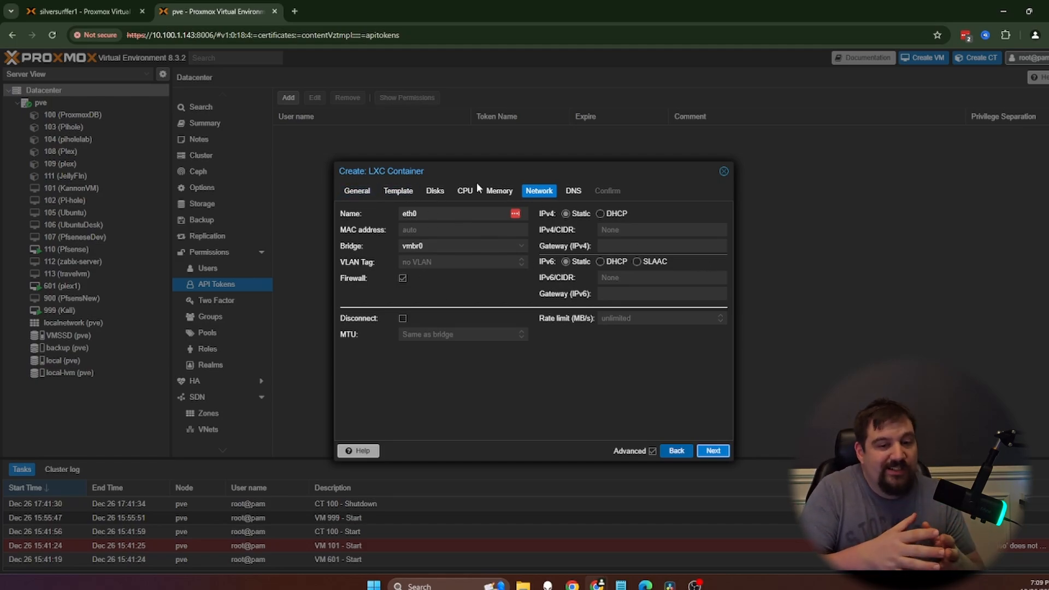
{"action": "mouse_move", "coordinate": [369, 150]}
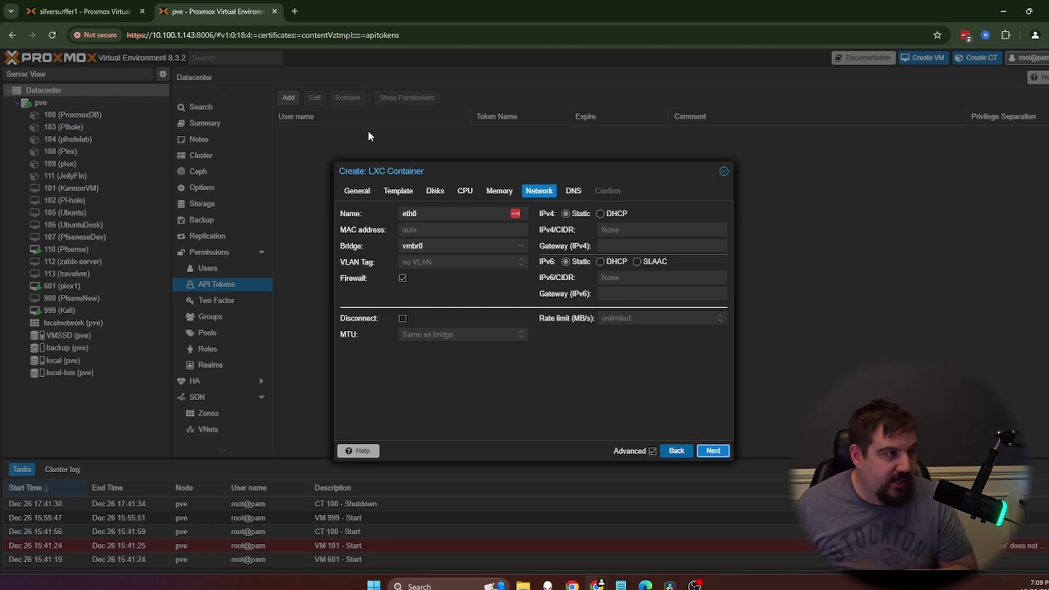
Use DHCP for IPv4, skip DNS, and enable Start after created on the summary
{"action": "left_click", "coordinate": [600, 214]}
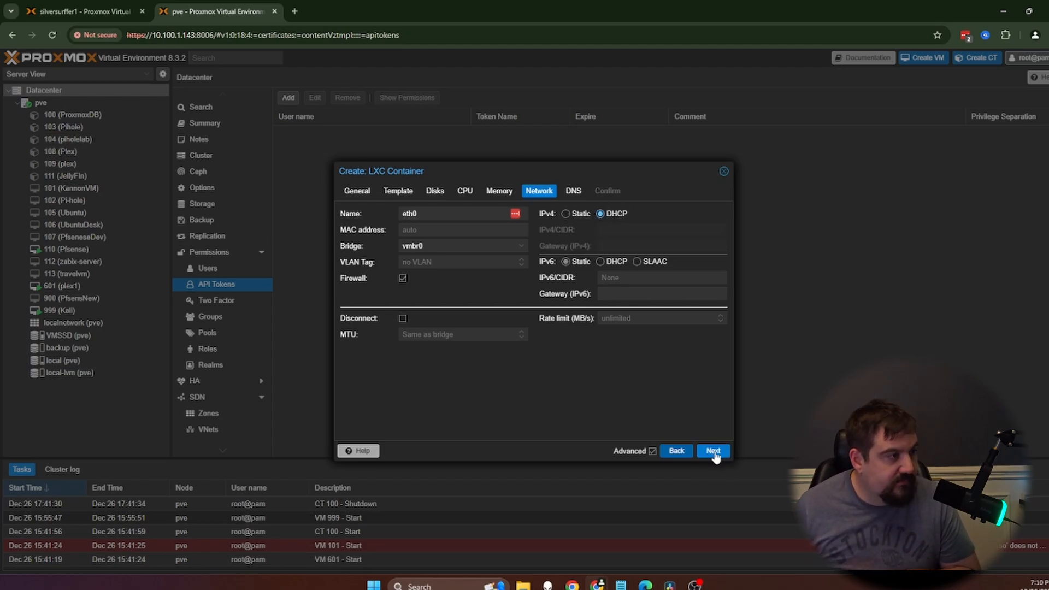
{"action": "left_click", "coordinate": [712, 450]}
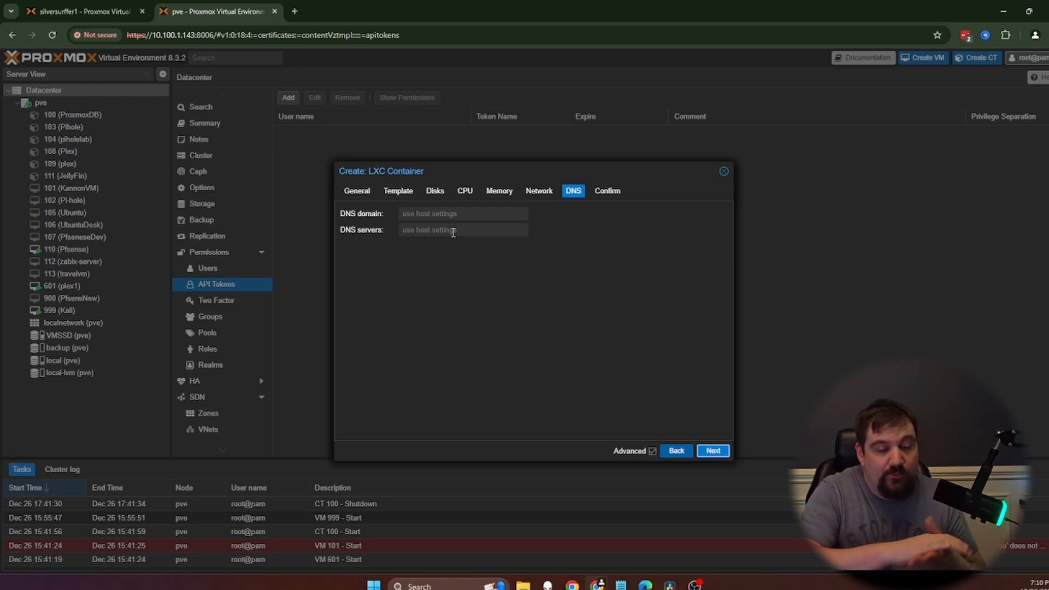
{"action": "mouse_move", "coordinate": [599, 344]}
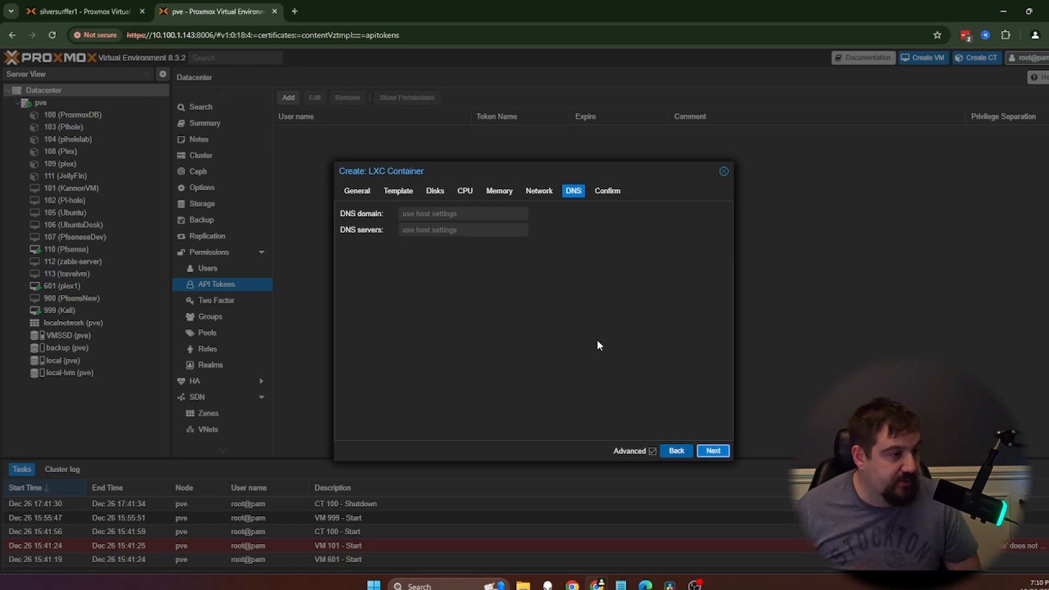
{"action": "left_click", "coordinate": [713, 450]}
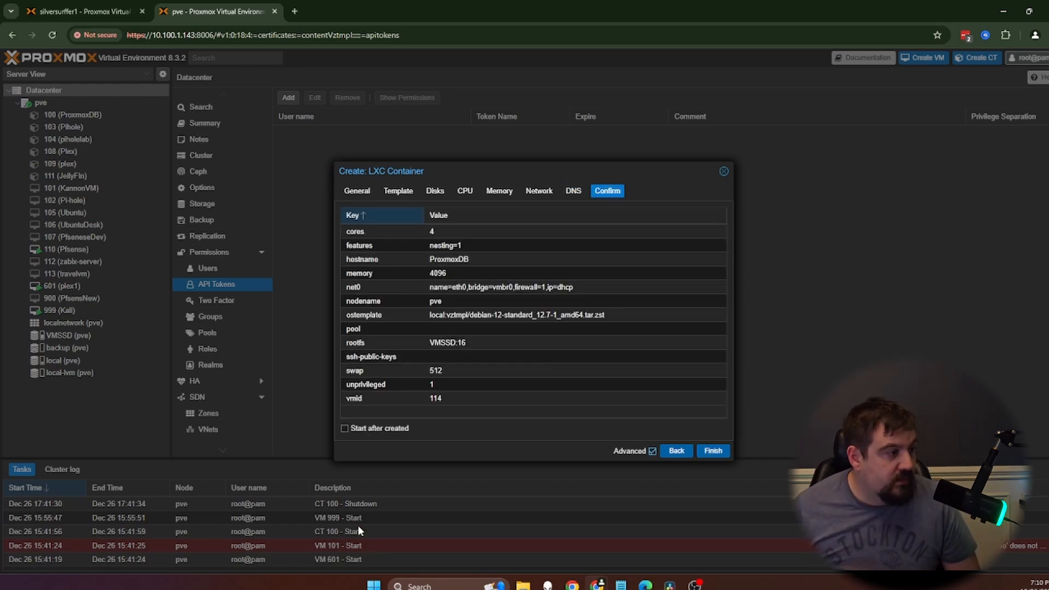
{"action": "left_click", "coordinate": [344, 428]}
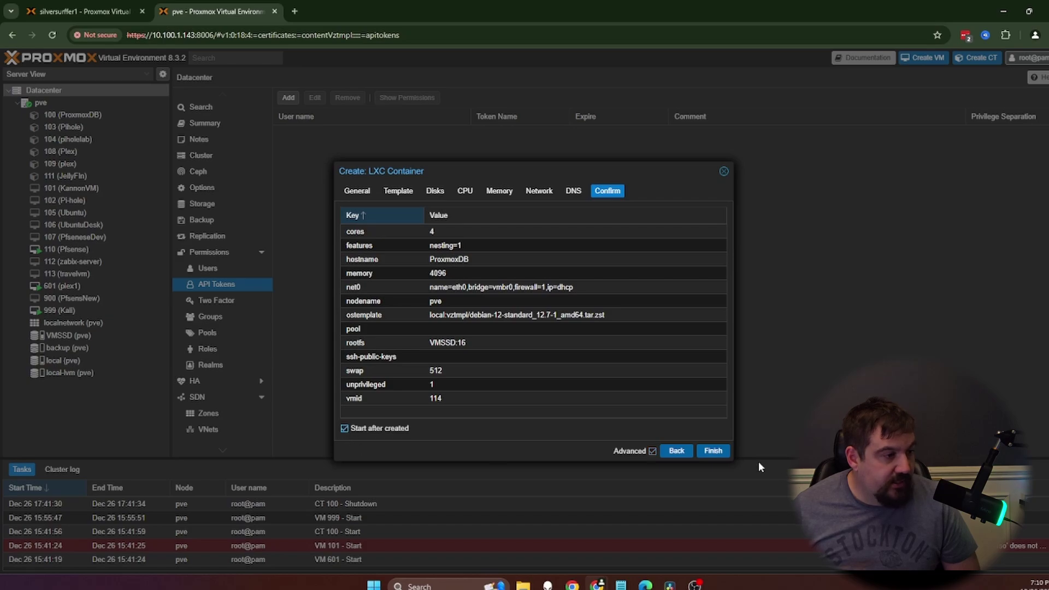
Finish creating container 114 ProxmoxDB and show its summary with status running
{"action": "left_click", "coordinate": [712, 450]}
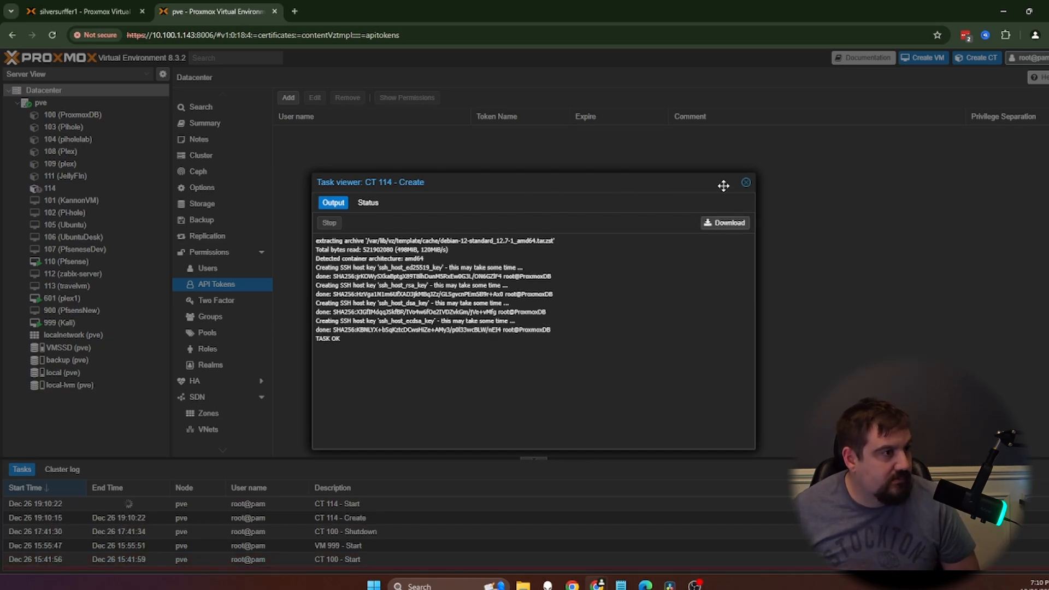
{"action": "left_click", "coordinate": [745, 181]}
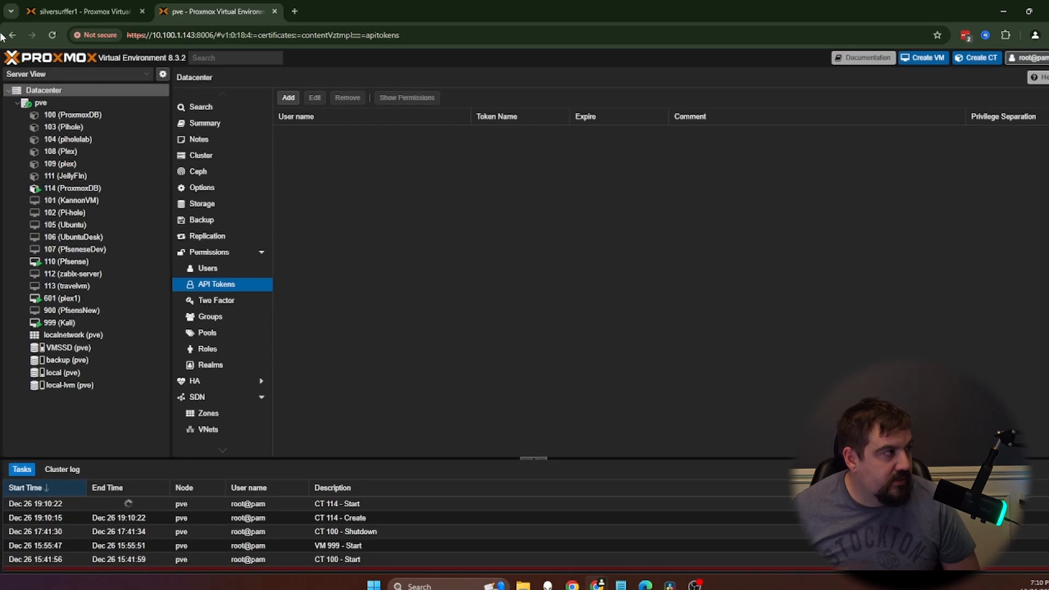
{"action": "left_click", "coordinate": [62, 188]}
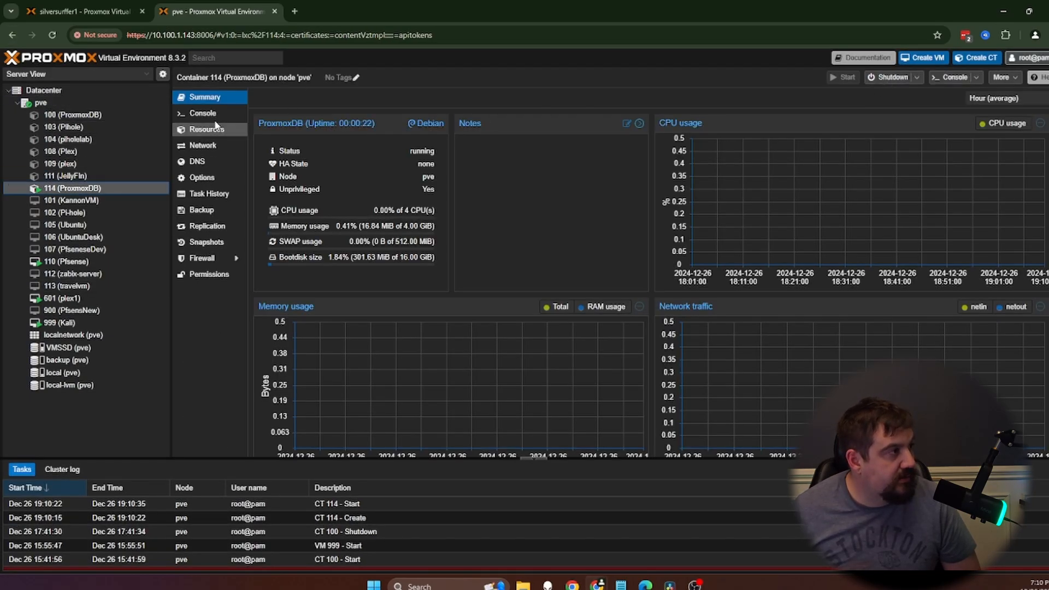
In container 114's console run apt update && apt upgrade
{"action": "left_click", "coordinate": [202, 113]}
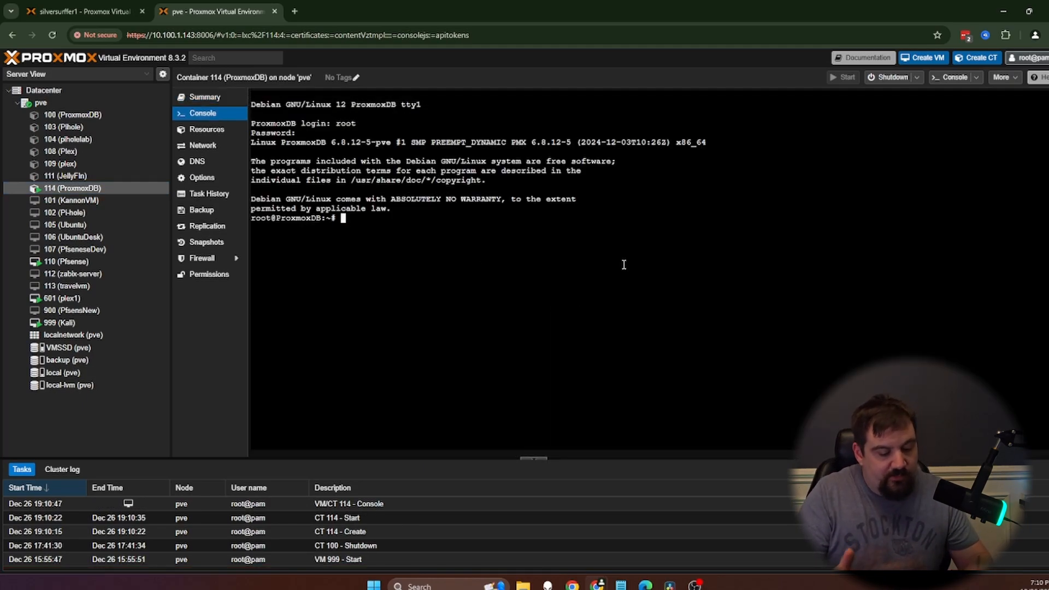
{"action": "type", "text": "upda"}
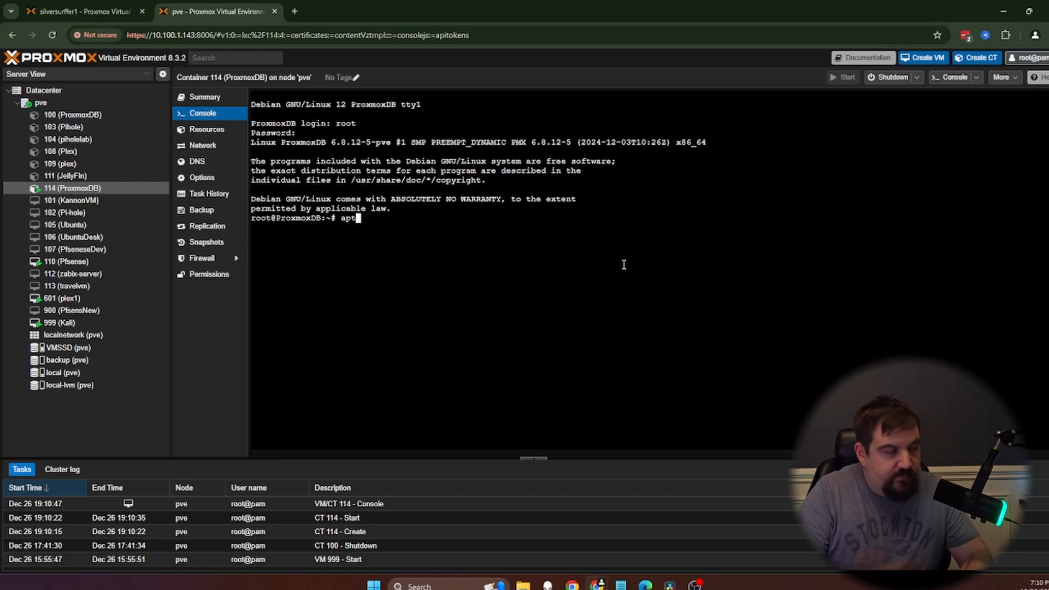
{"action": "type", "text": "u"}
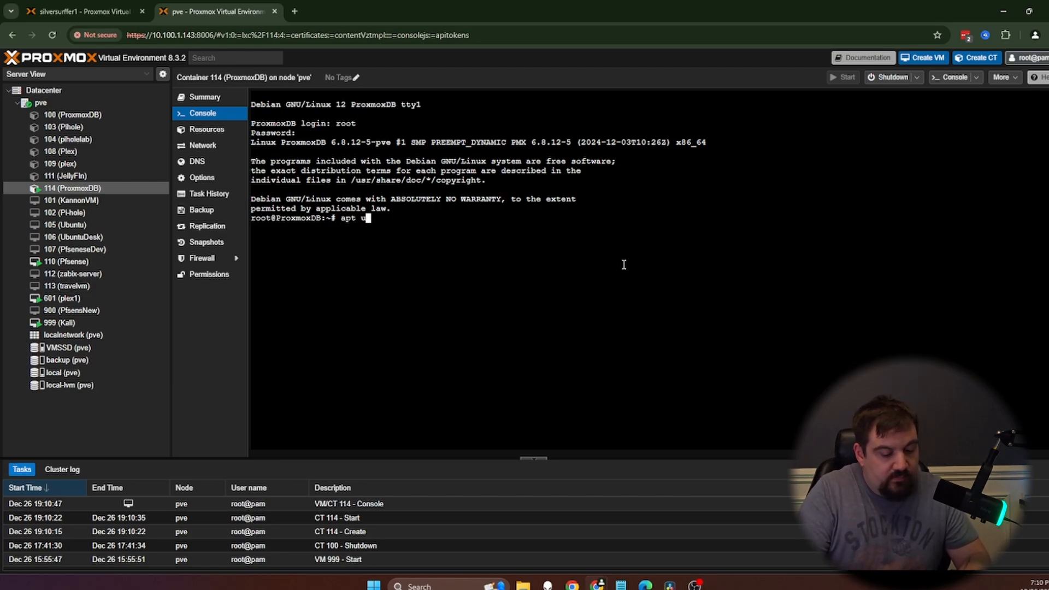
{"action": "type", "text": "pdate && Apt"}
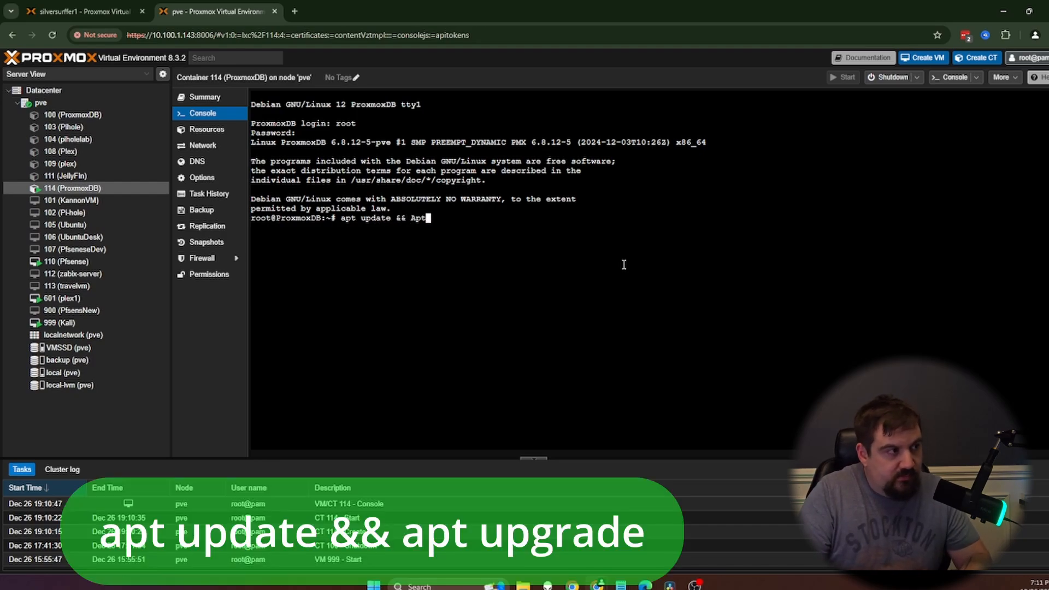
{"action": "type", "text": "u"}
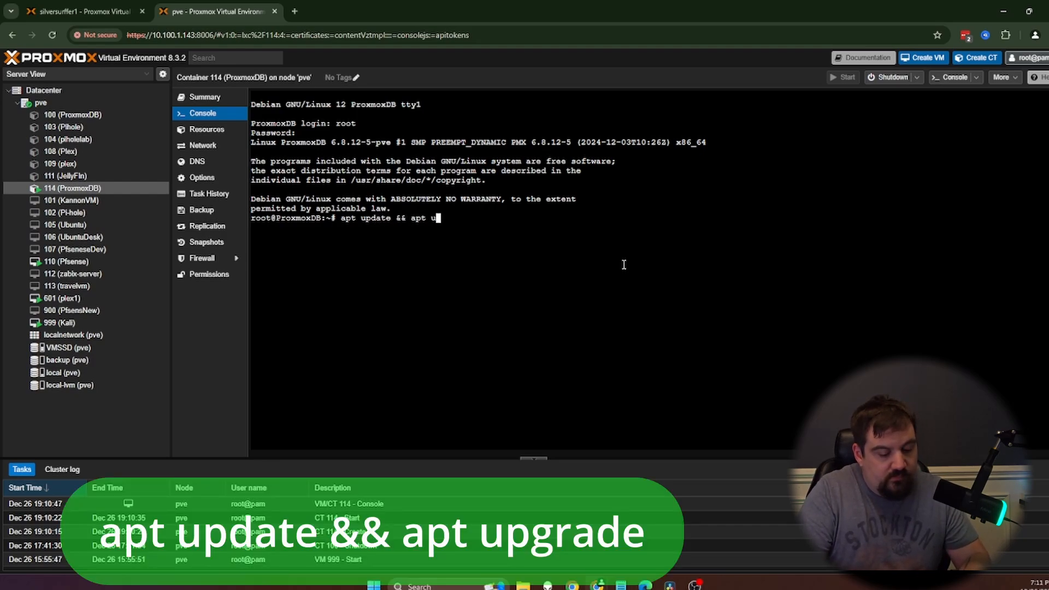
{"action": "key", "text": "Return"}
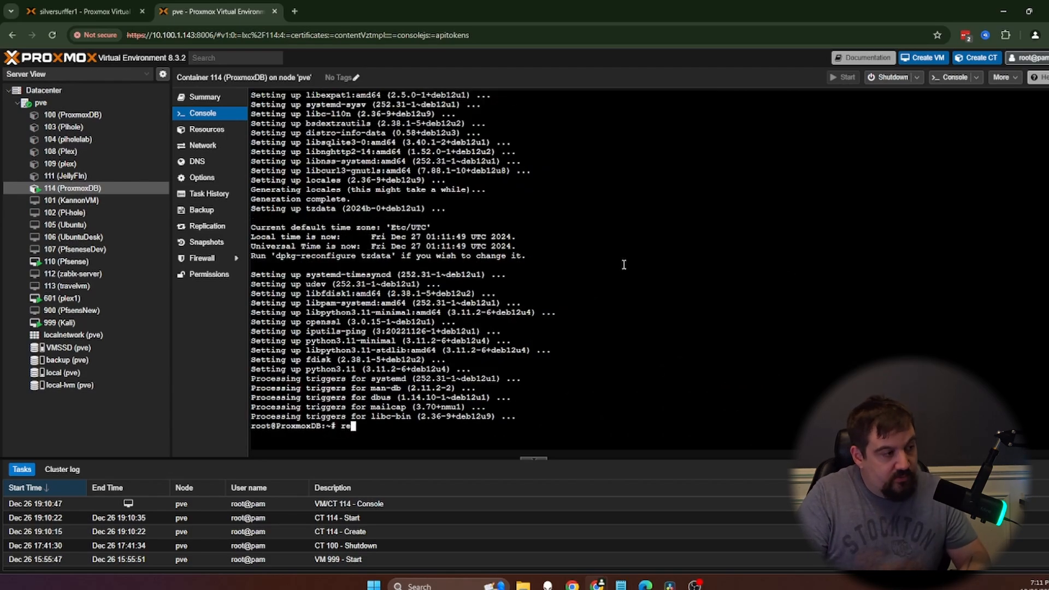
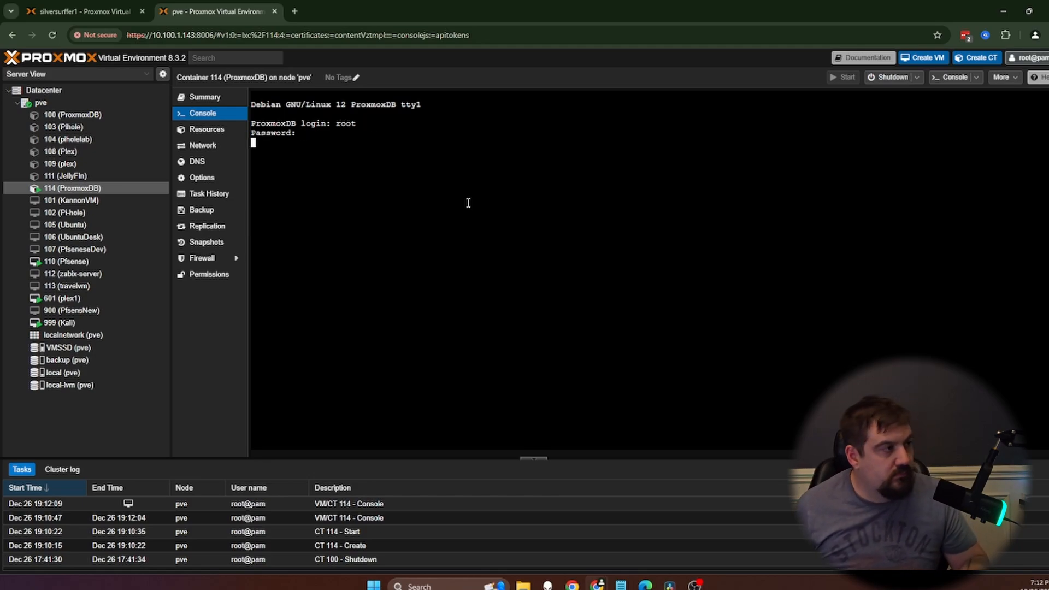
Reboot the container and log back in as root
{"action": "key", "text": "Return"}
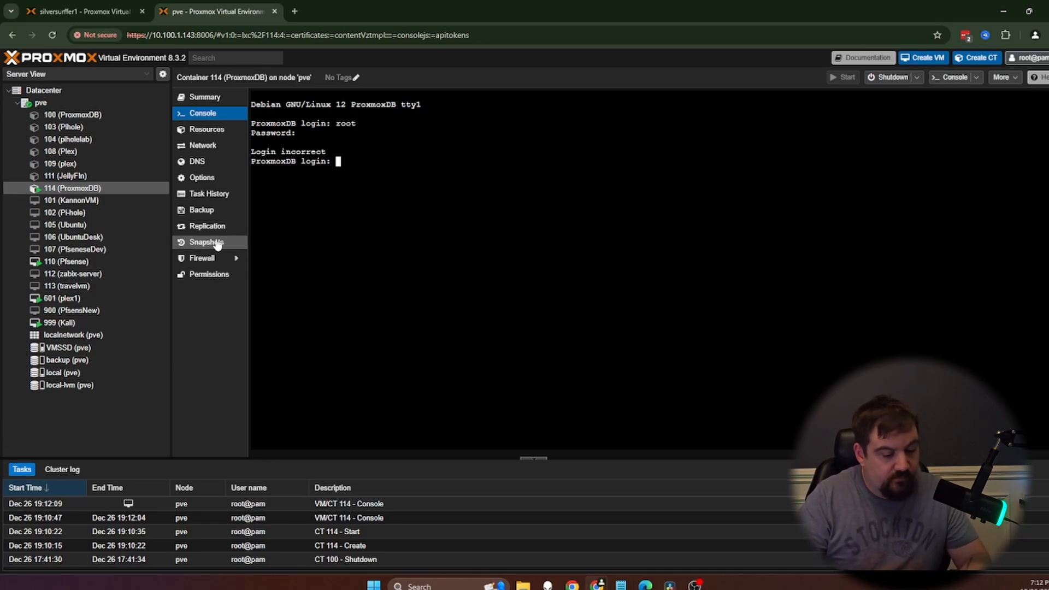
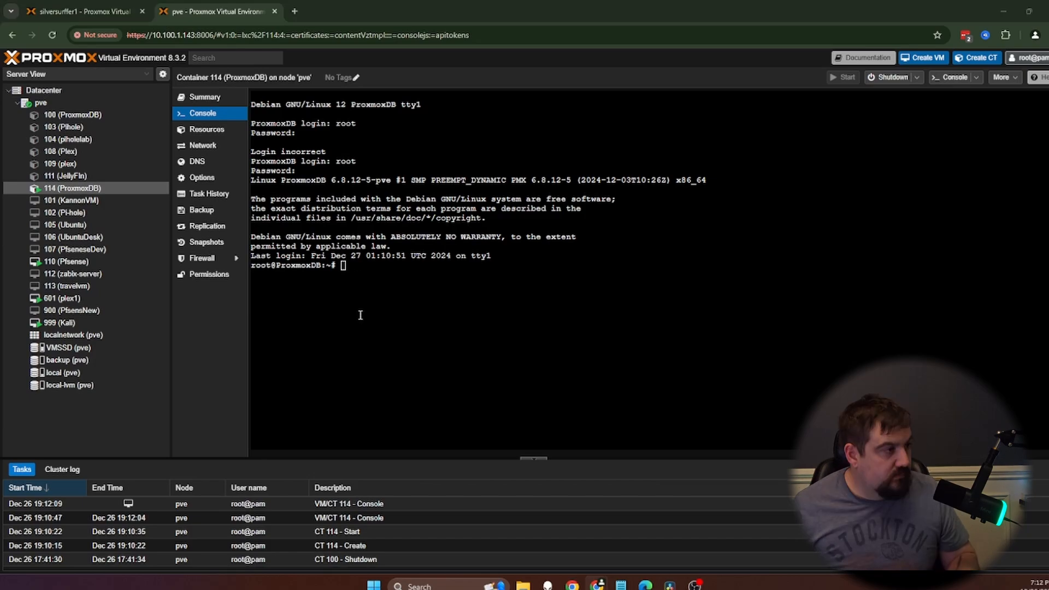
Add the pdm-test repo and key, install proxmox-datacenter-manager, and show address 10.100.1.153 with ip a
{"action": "type", "text": "echo 'deb http://download.proxmox.com/debian/pdm bookworm pdm-test' >/etc/apt/sources.list.d/pdm-test.list"}
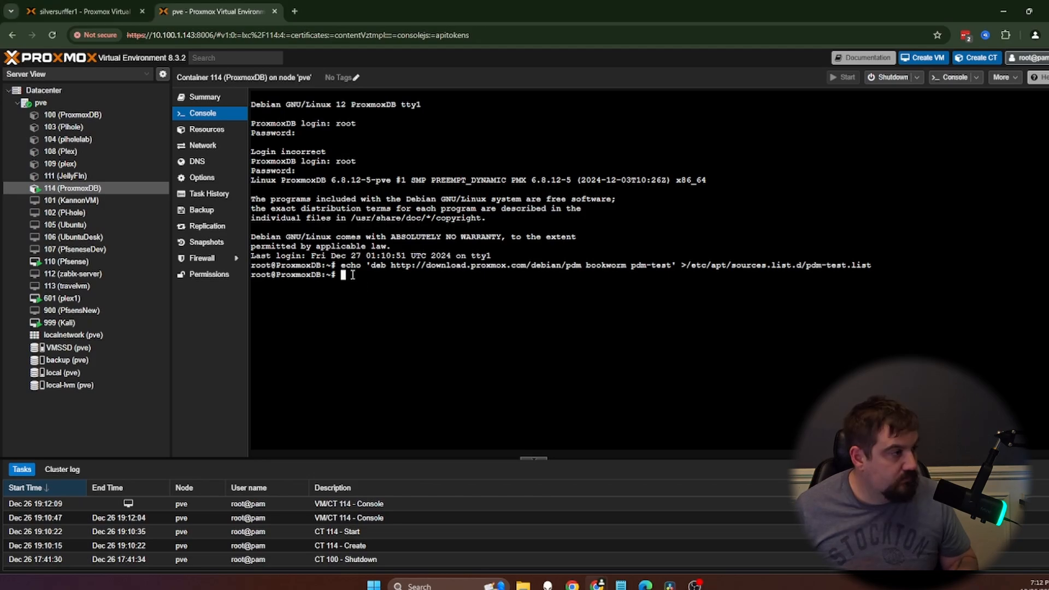
{"action": "right_click", "coordinate": [345, 275]}
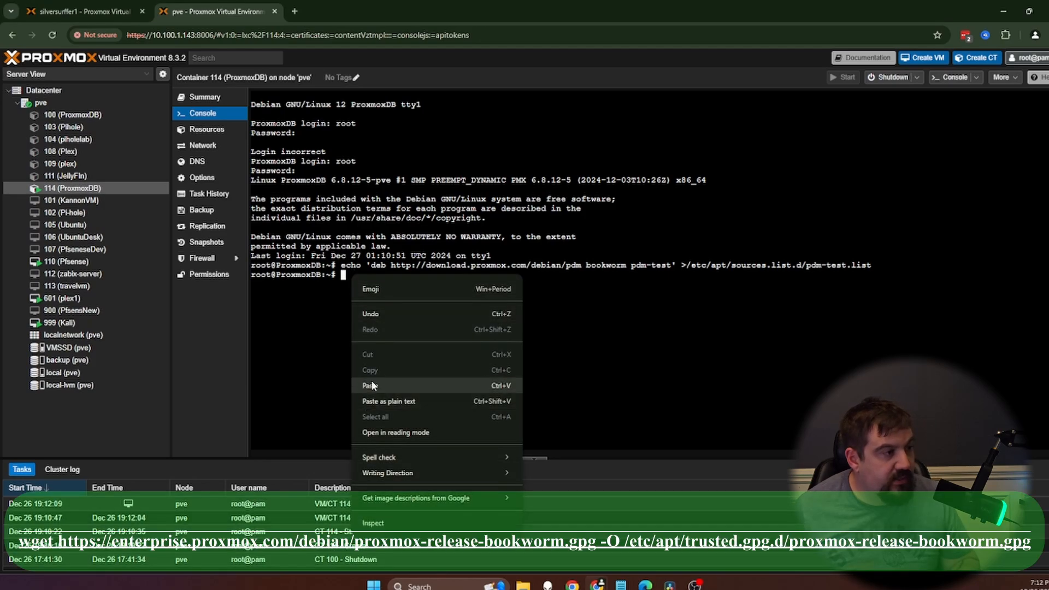
{"action": "left_click", "coordinate": [370, 386]}
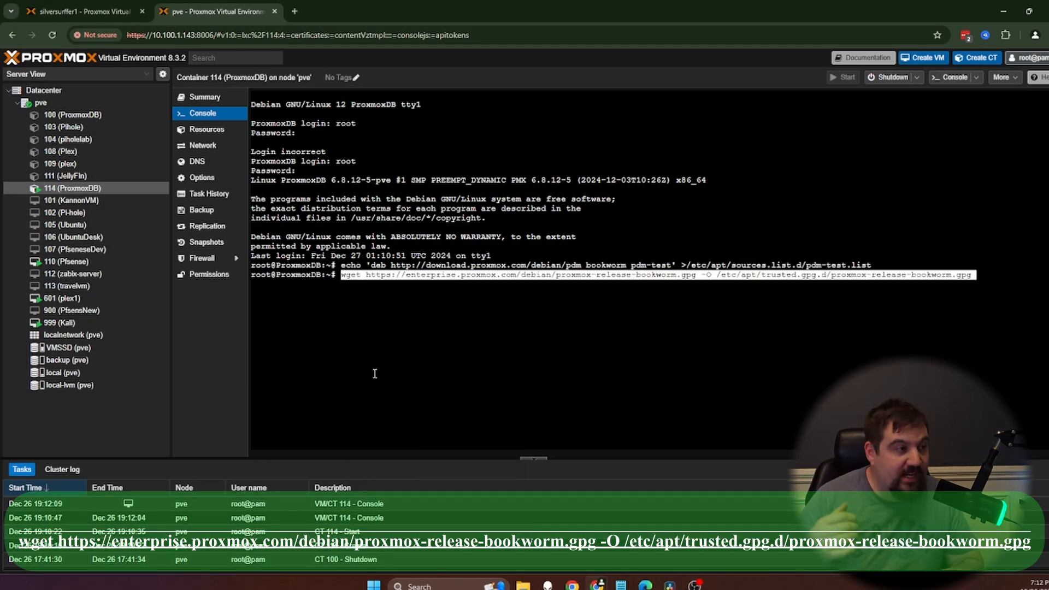
{"action": "key", "text": "Return"}
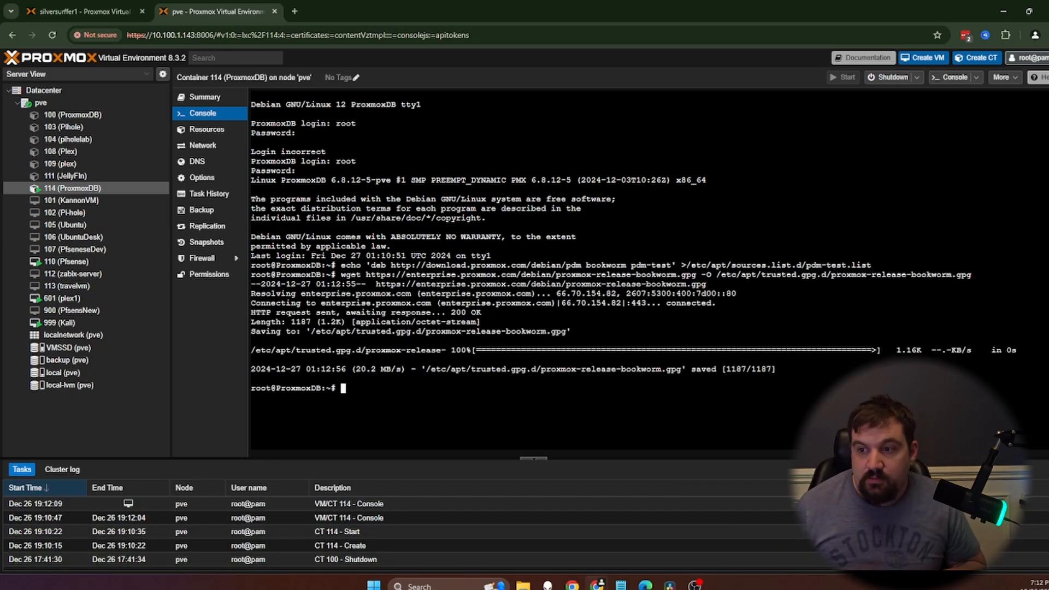
{"action": "type", "text": "a"}
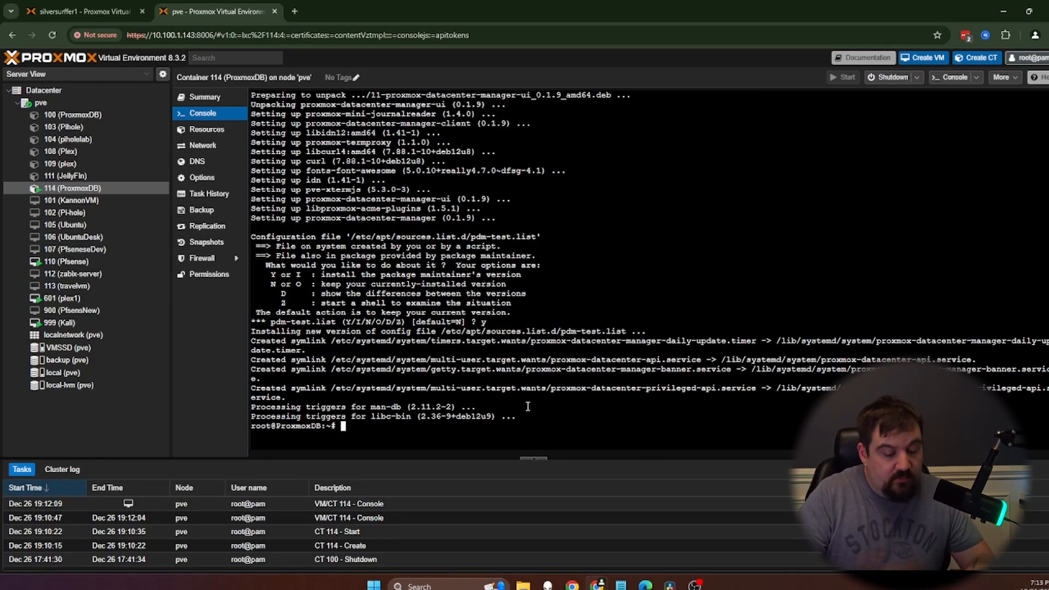
{"action": "type", "text": "ip"}
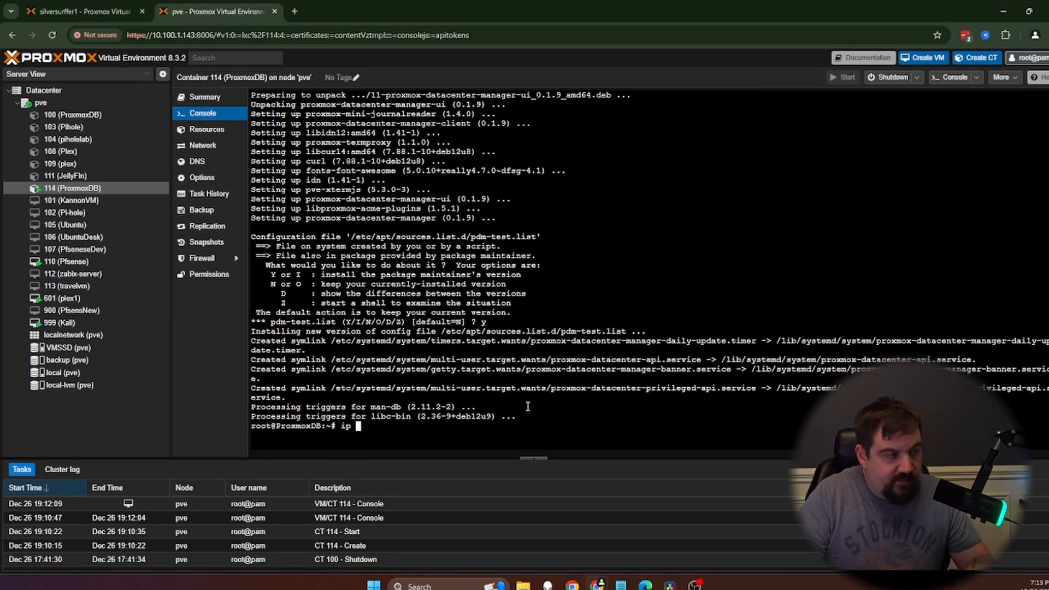
{"action": "type", "text": "a"}
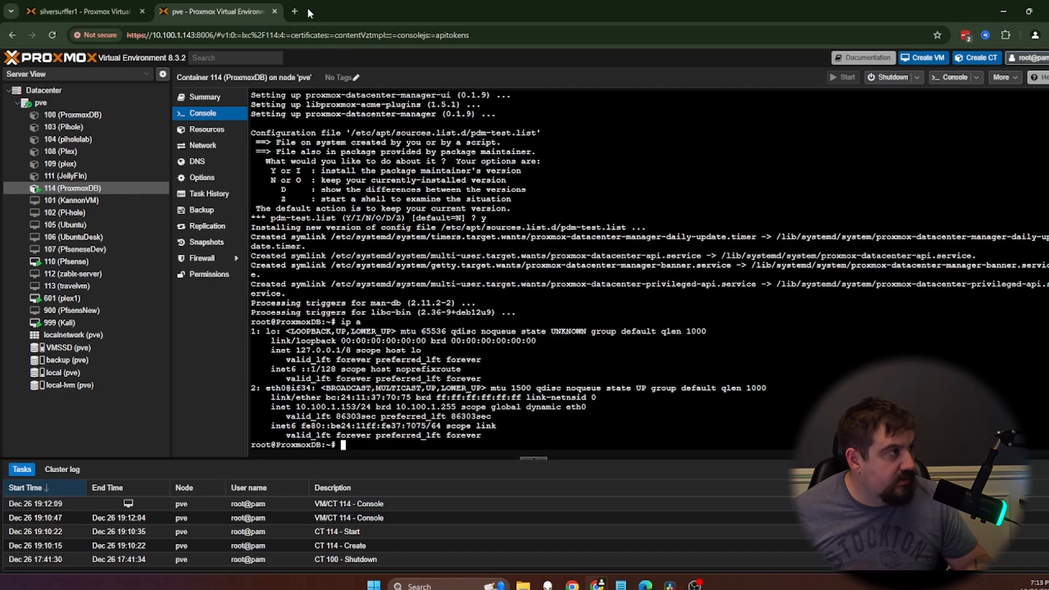
Browse to 10.100.1.153:8443, bypass the certificate warning and sign in as root to the Datacenter Manager
{"action": "left_click", "coordinate": [295, 11]}
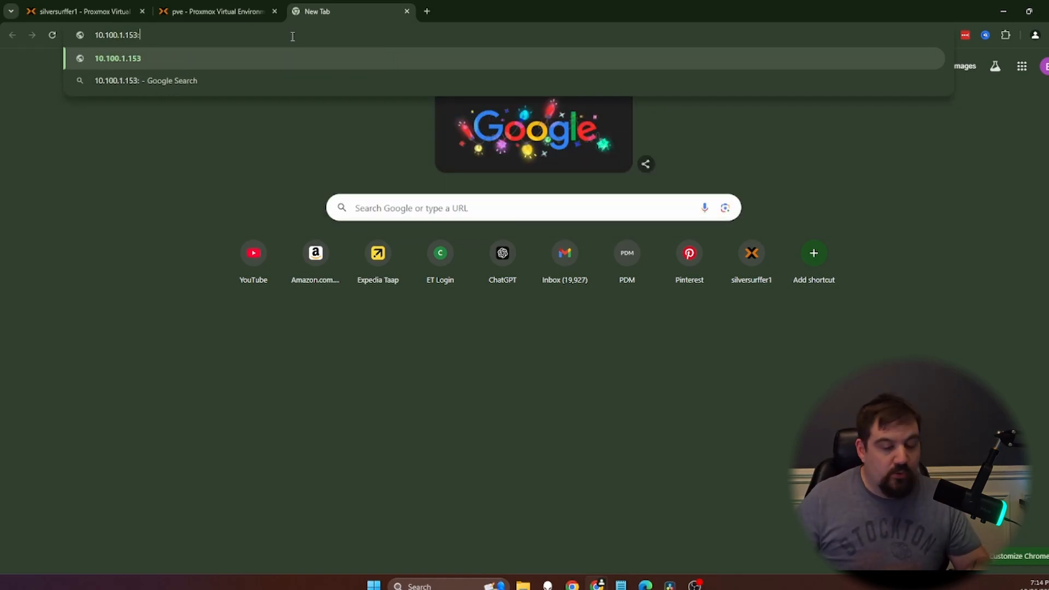
{"action": "type", "text": "8443"}
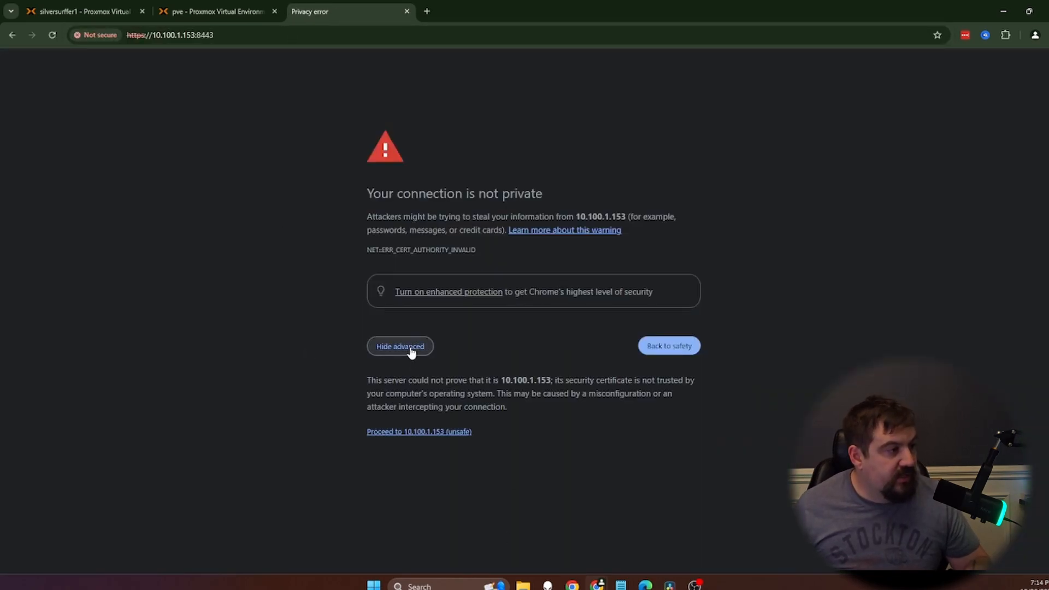
{"action": "left_click", "coordinate": [419, 431]}
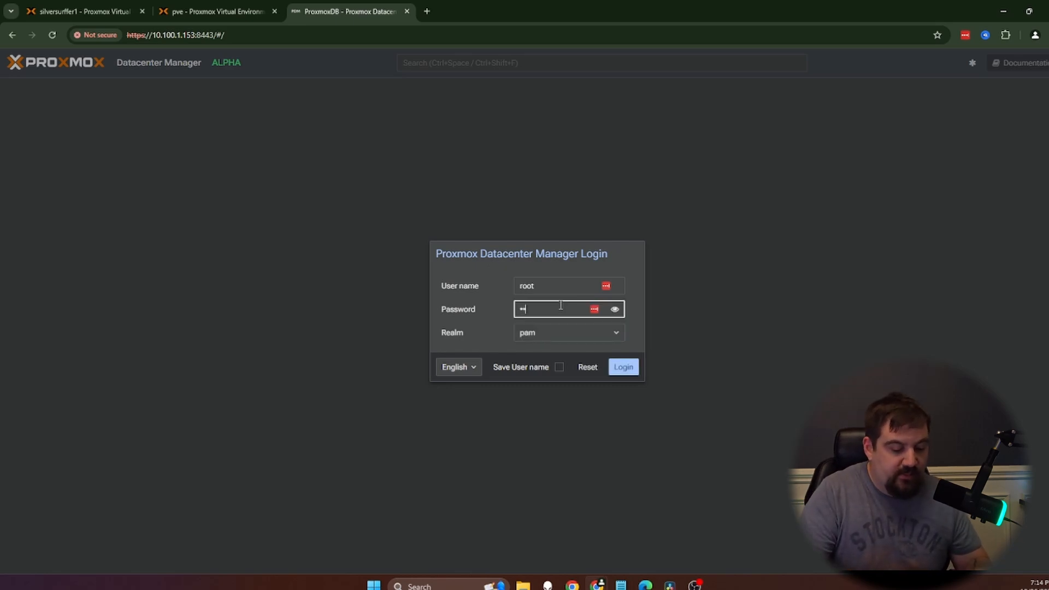
{"action": "left_click", "coordinate": [623, 367]}
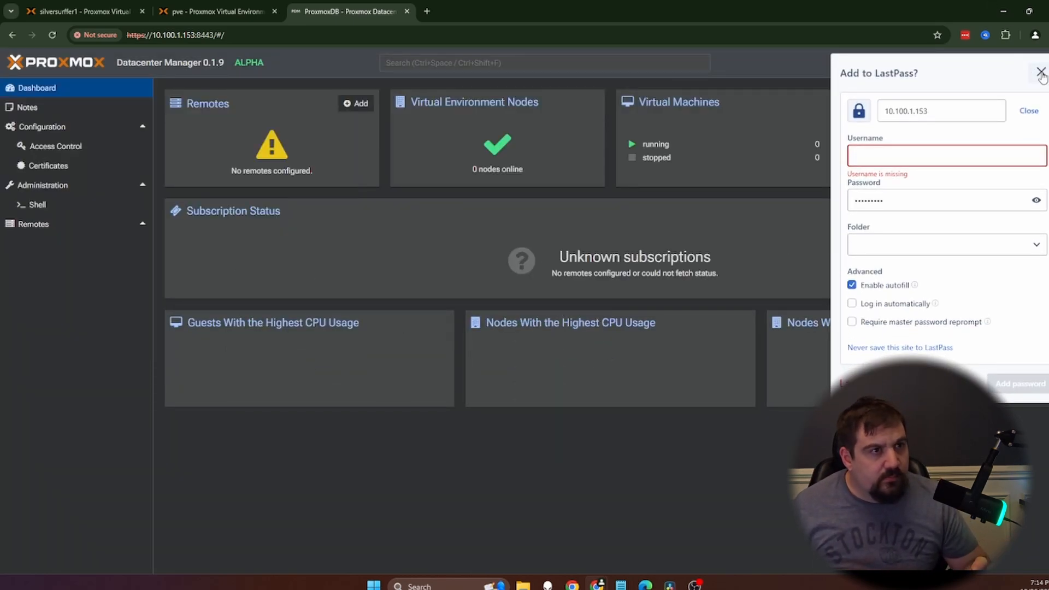
{"action": "left_click", "coordinate": [1040, 70]}
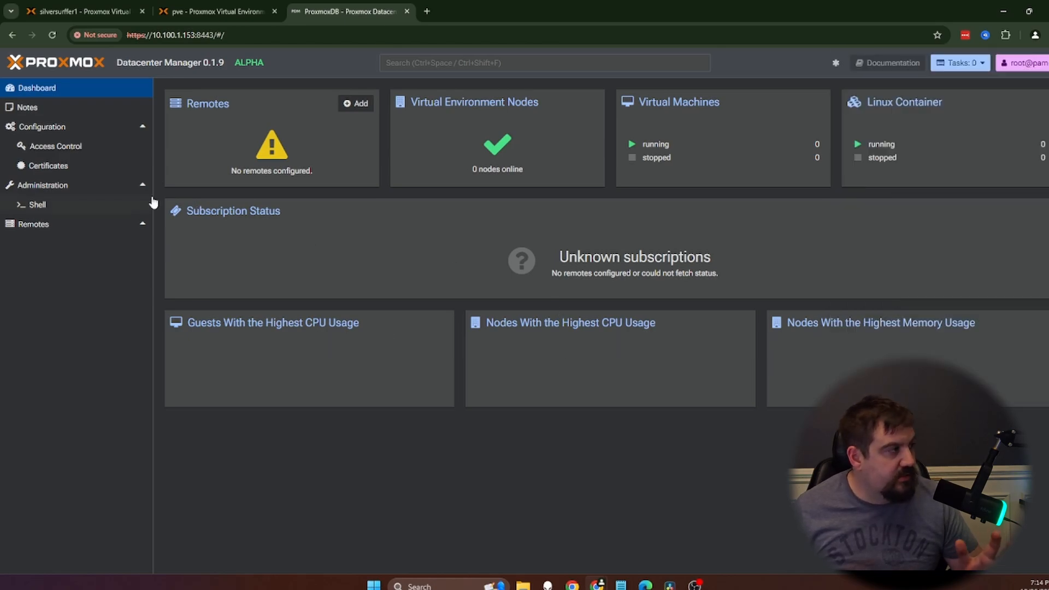
{"action": "mouse_move", "coordinate": [772, 149]}
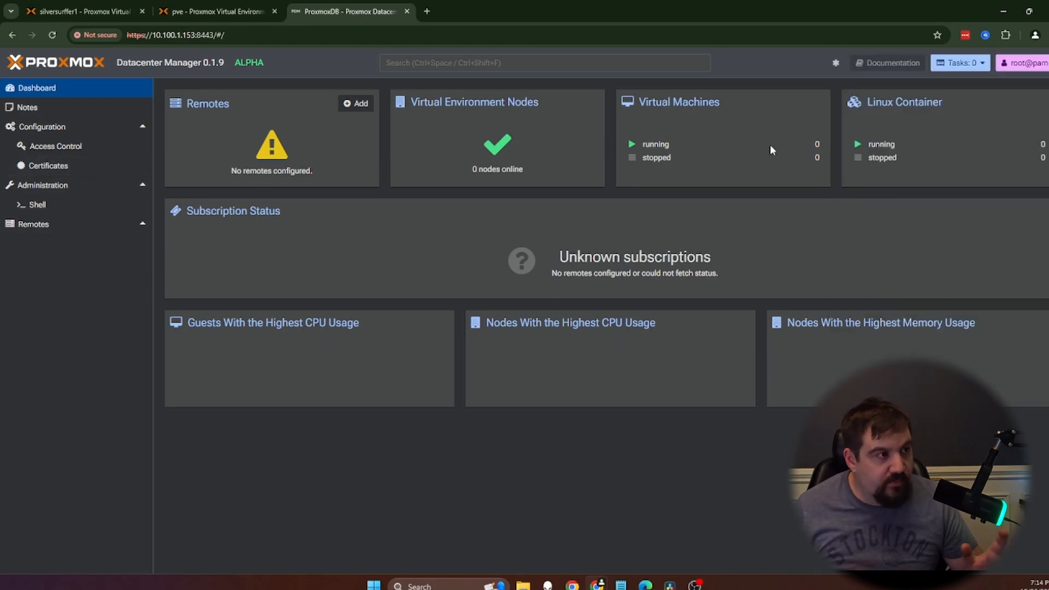
{"action": "mouse_move", "coordinate": [308, 140]}
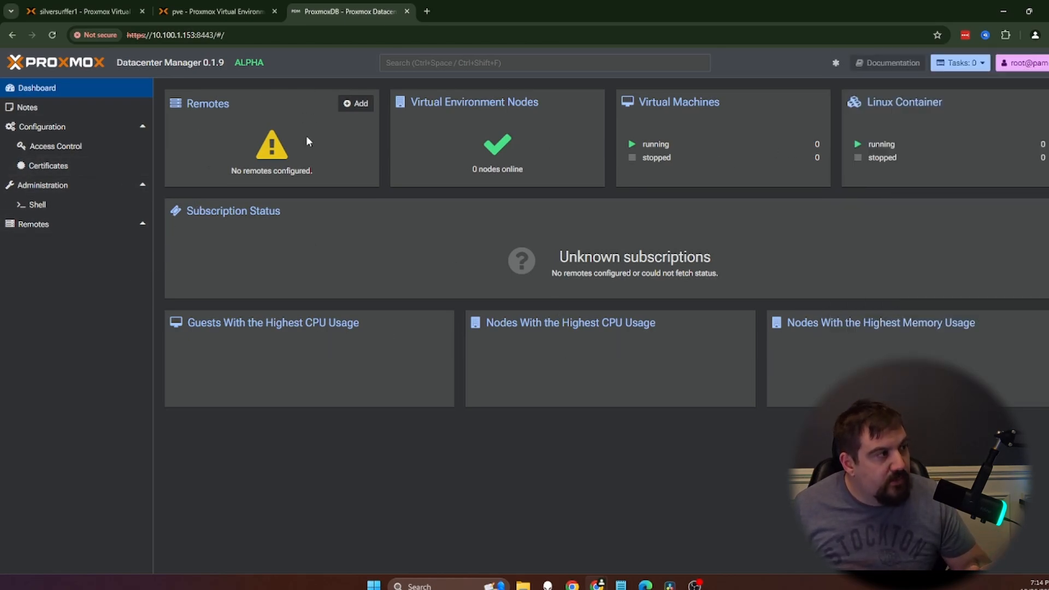
{"action": "mouse_move", "coordinate": [314, 143]}
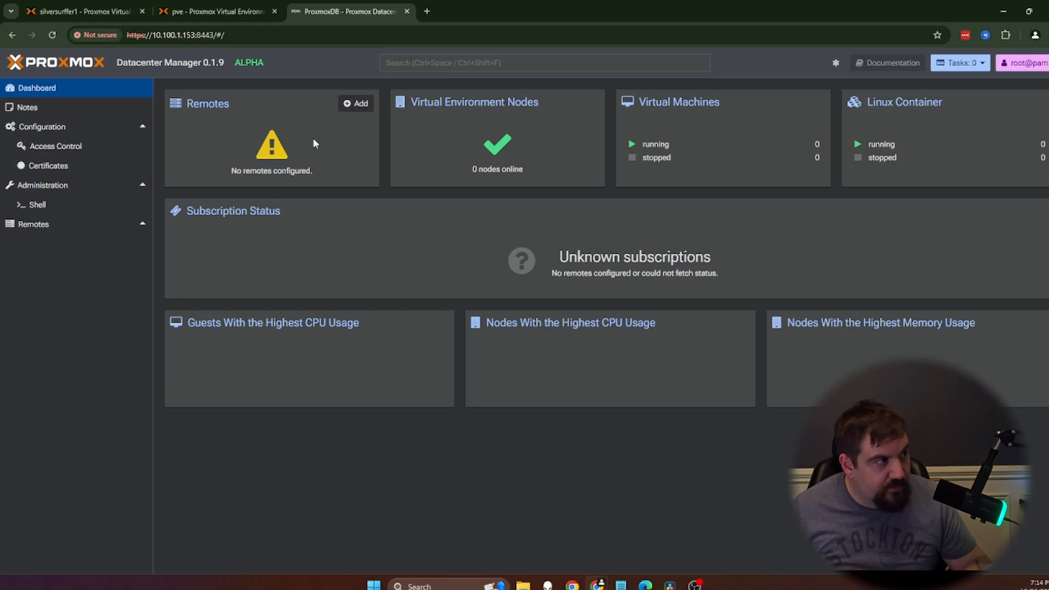
{"action": "mouse_move", "coordinate": [461, 152]}
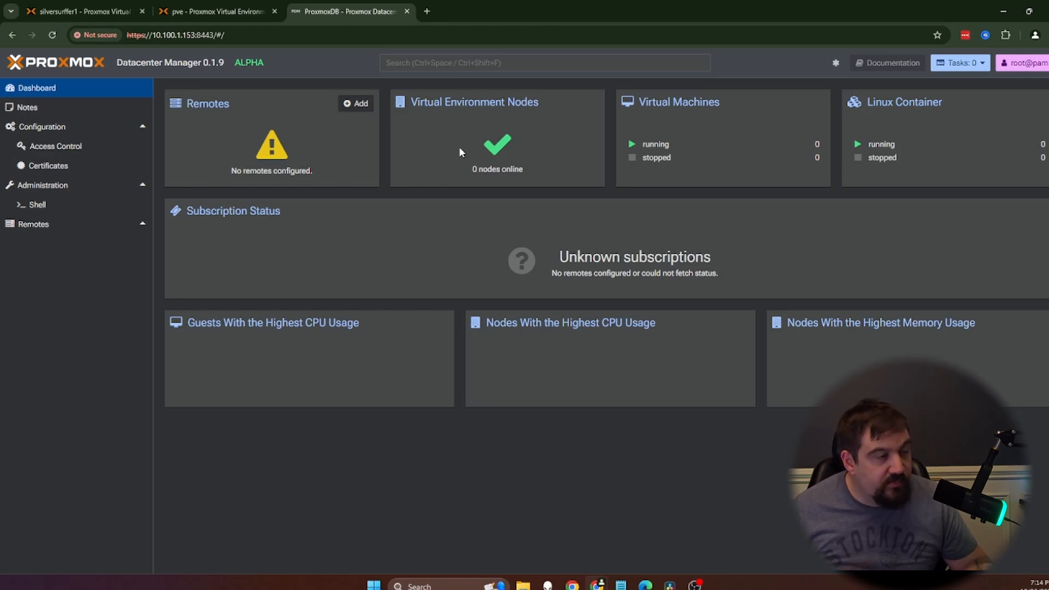
{"action": "mouse_move", "coordinate": [632, 129]}
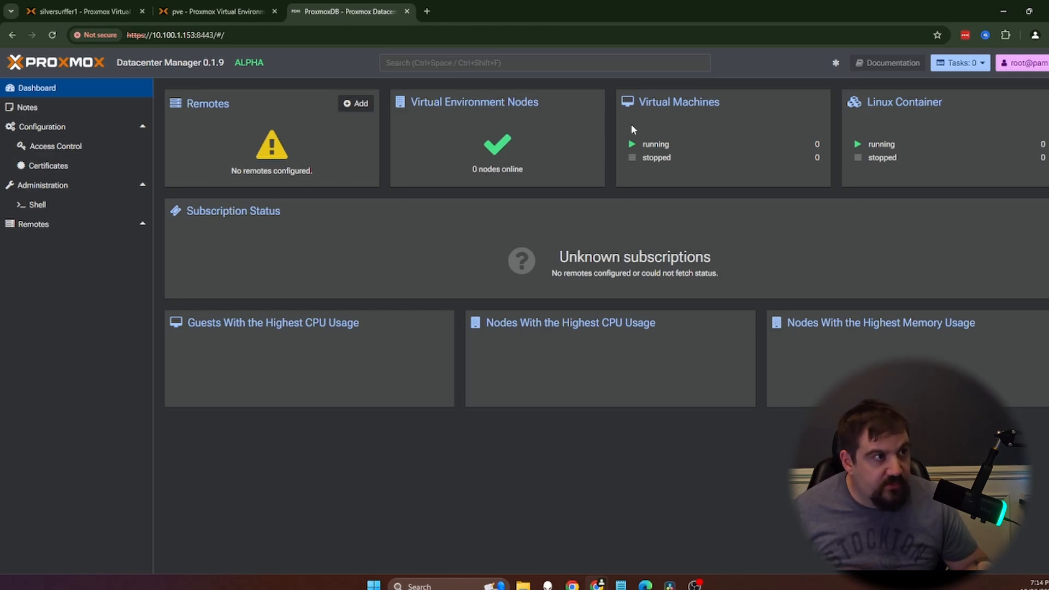
{"action": "mouse_move", "coordinate": [853, 128]}
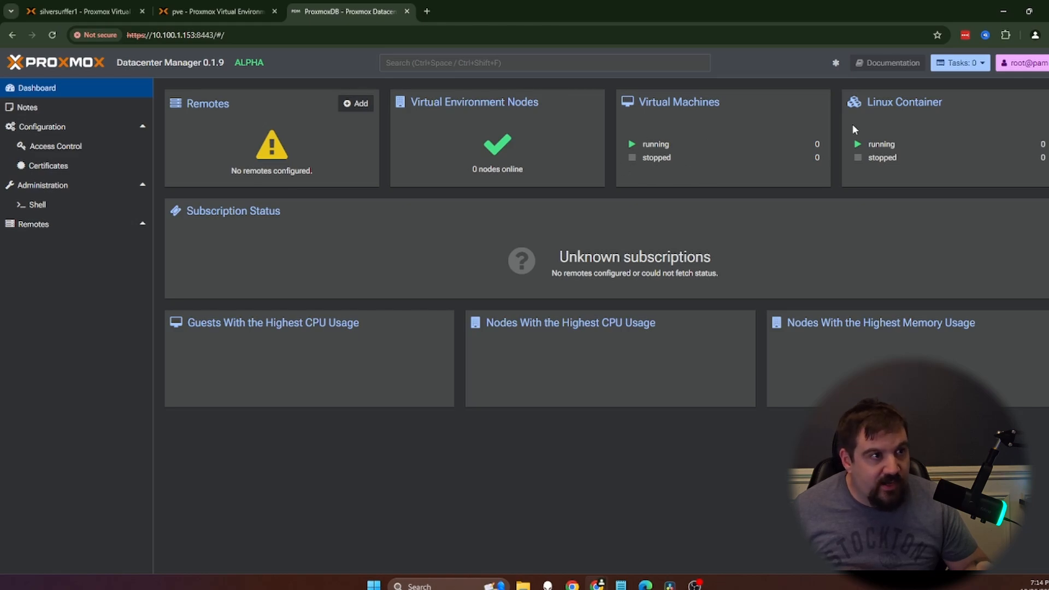
{"action": "mouse_move", "coordinate": [803, 262]}
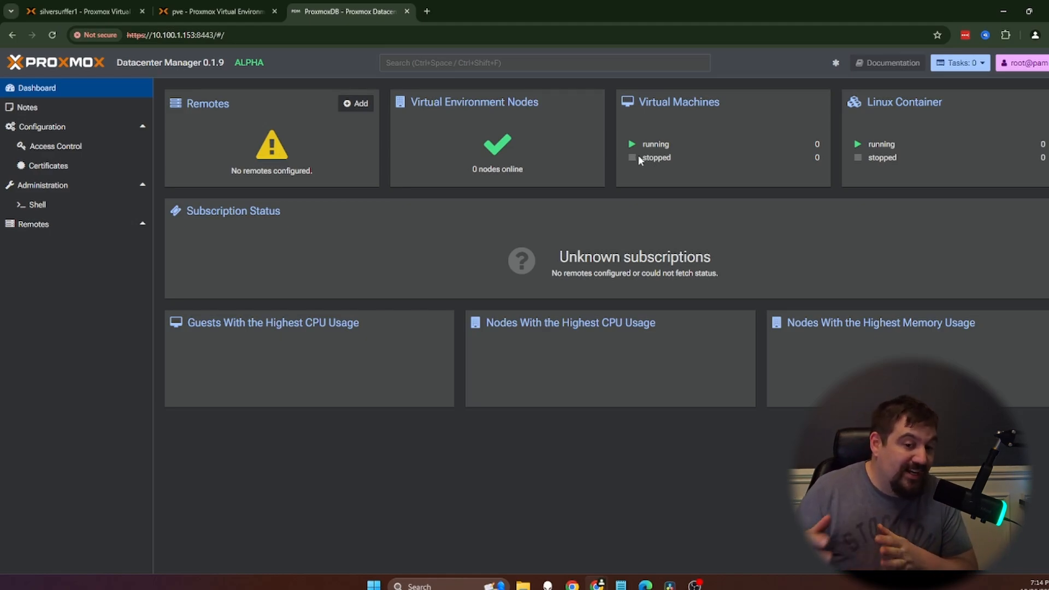
{"action": "mouse_move", "coordinate": [19, 527]}
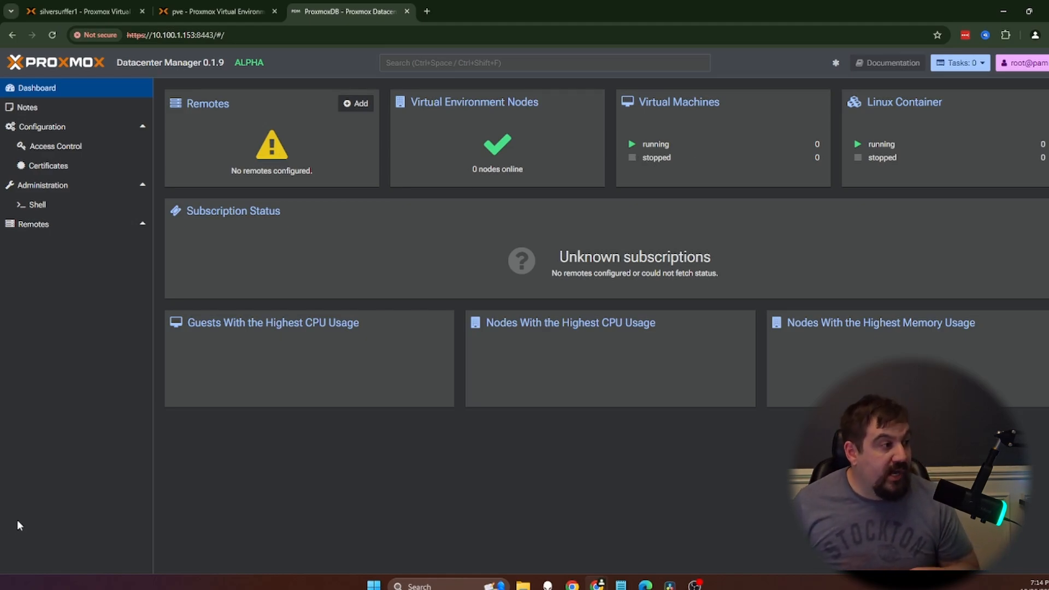
{"action": "mouse_move", "coordinate": [544, 133]}
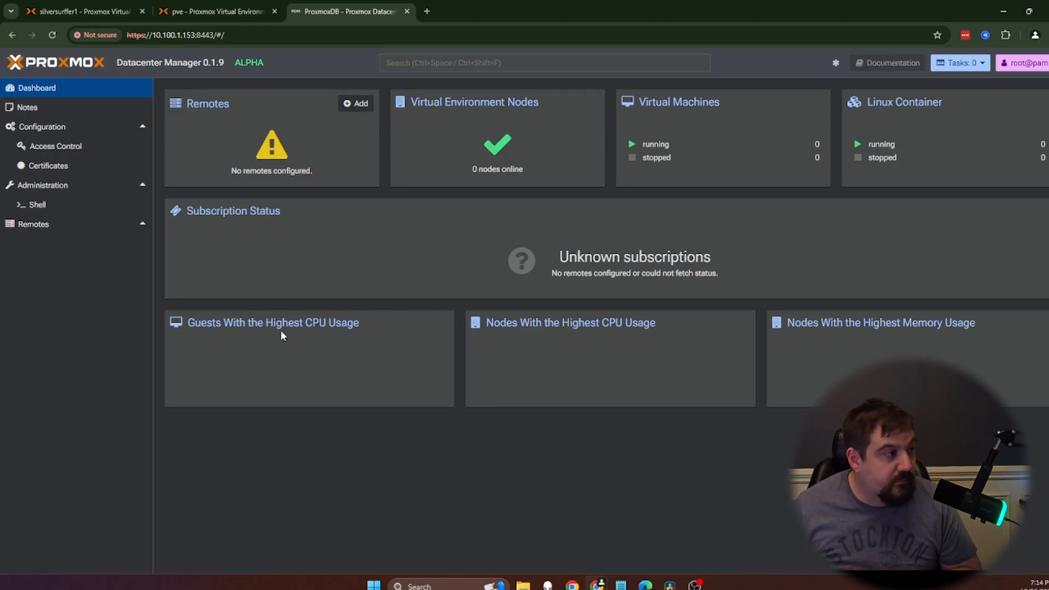
{"action": "mouse_move", "coordinate": [846, 377]}
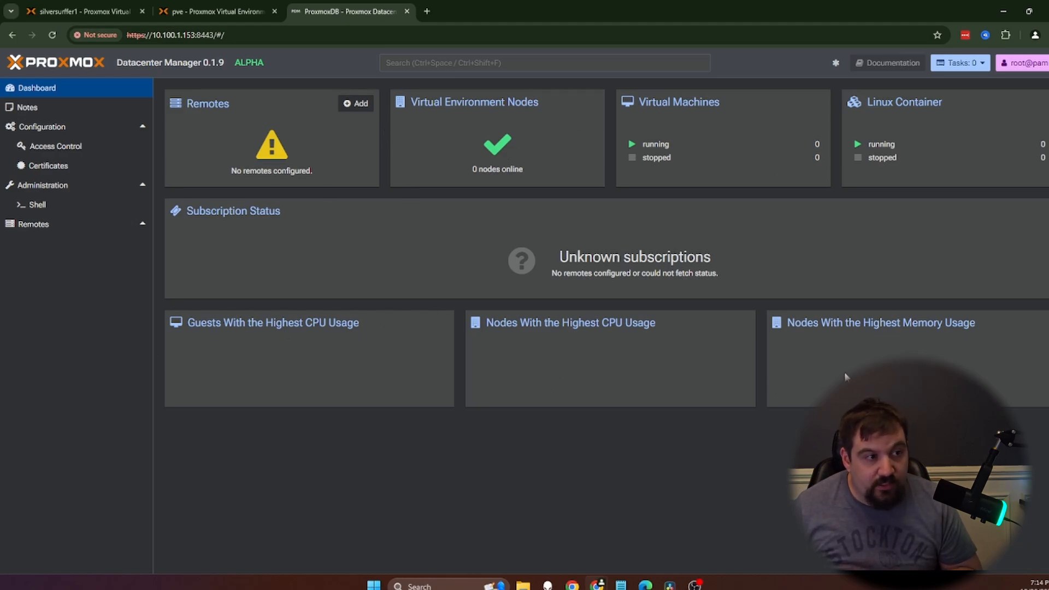
{"action": "mouse_move", "coordinate": [561, 197]}
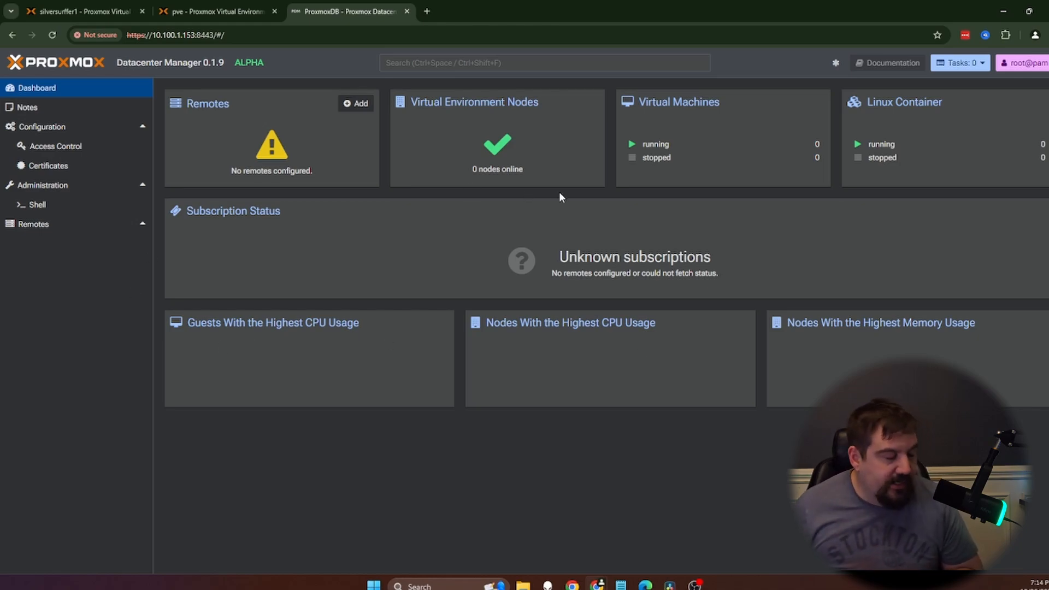
{"action": "mouse_move", "coordinate": [350, 108]}
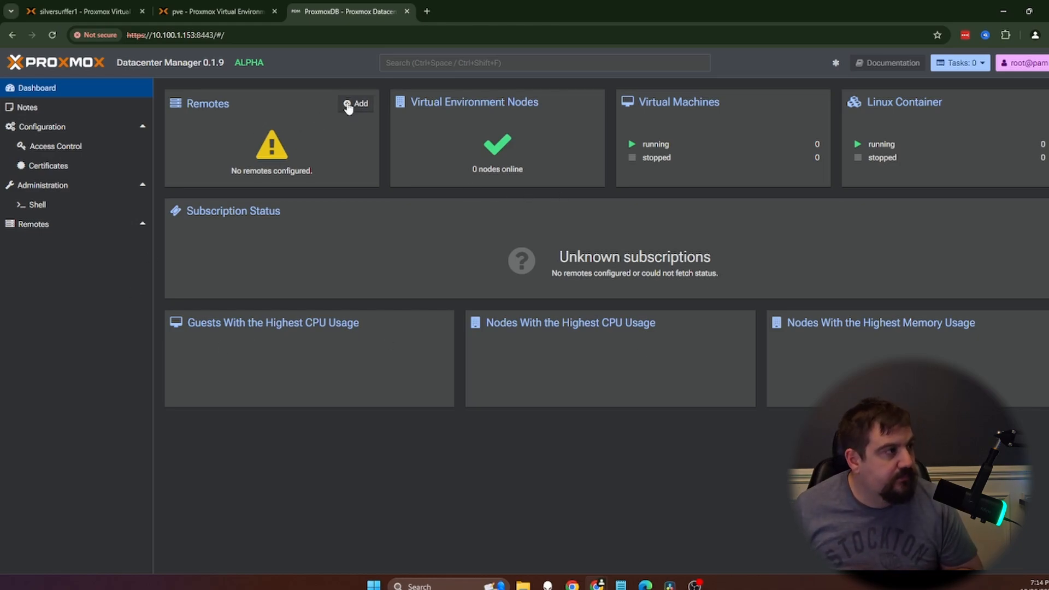
Add remote 10.100.1.143:8006 with the pve-ssl certificate fingerprint and probe it to Connection OK
{"action": "left_click", "coordinate": [355, 104]}
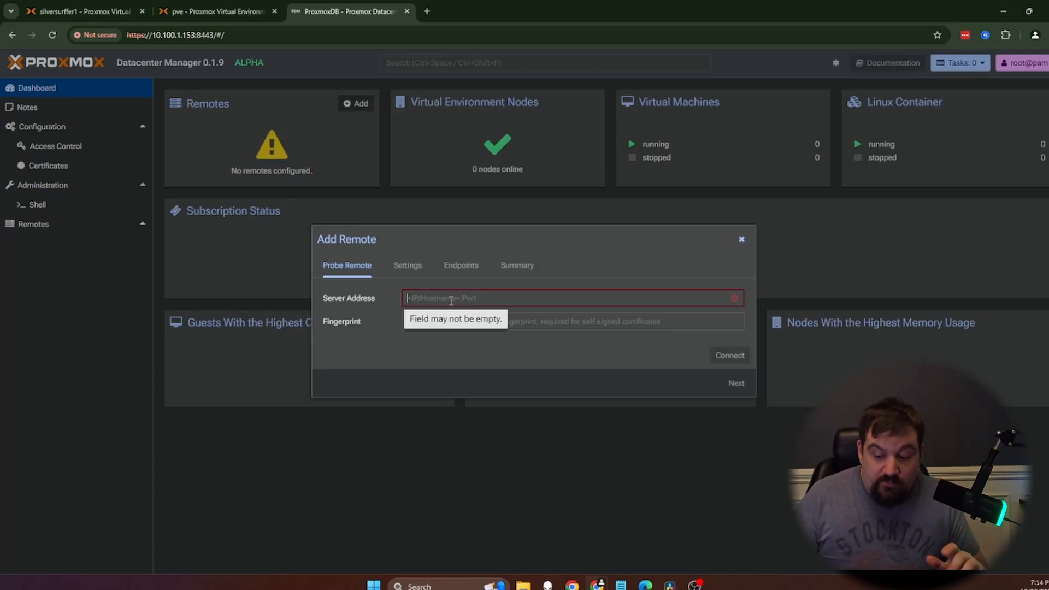
{"action": "type", "text": "10.100.1.143:8006"}
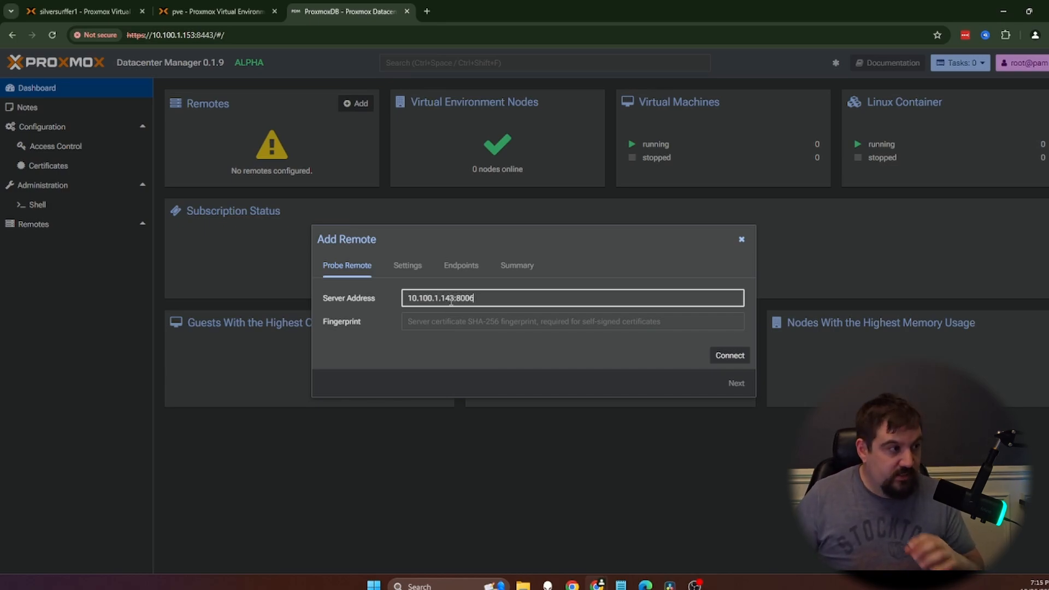
{"action": "mouse_move", "coordinate": [351, 202]}
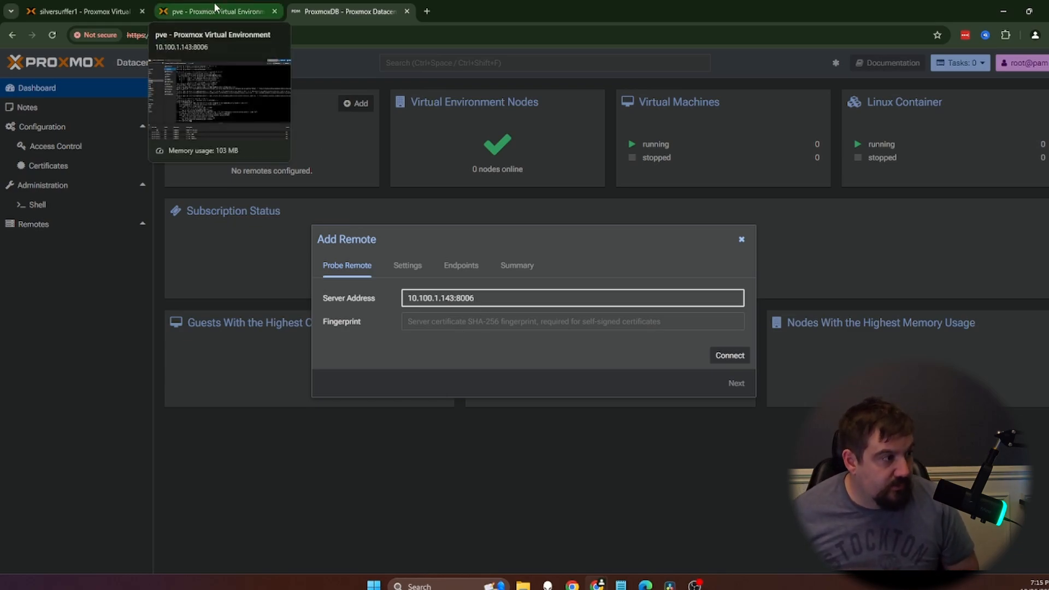
{"action": "left_click", "coordinate": [219, 11]}
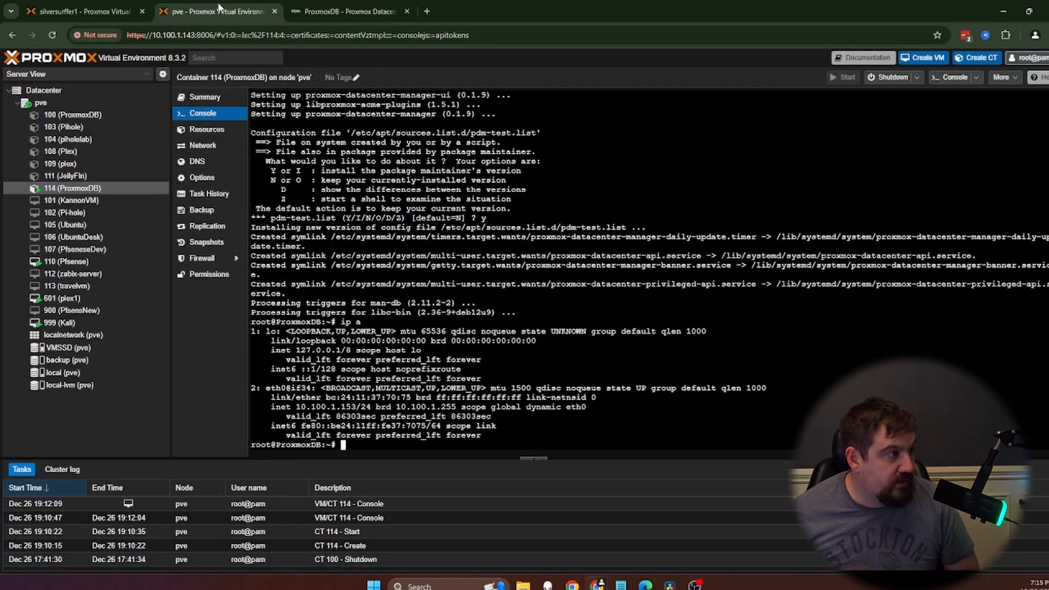
{"action": "left_click", "coordinate": [42, 89]}
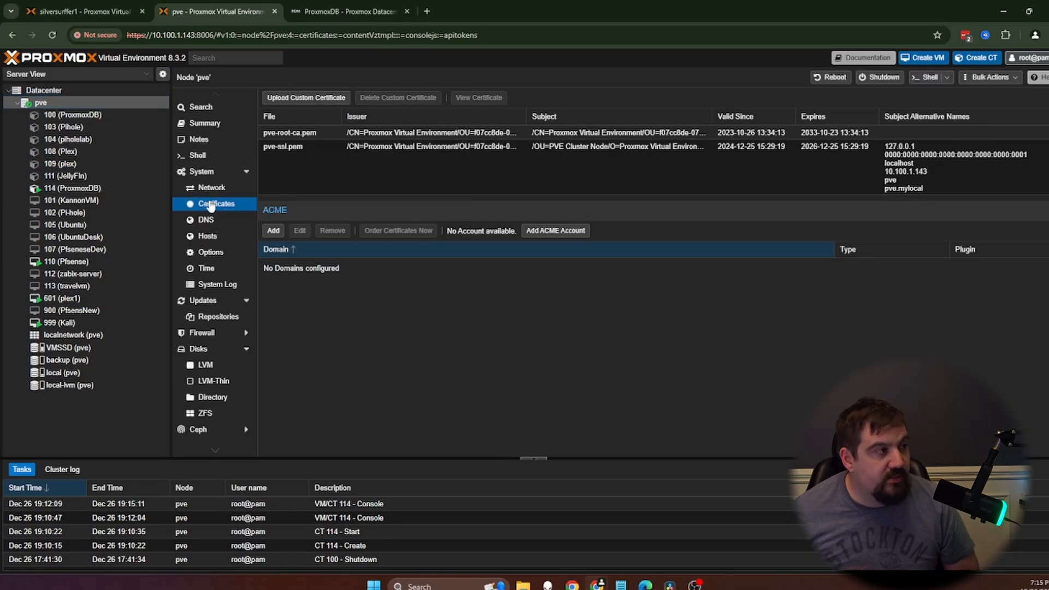
{"action": "double_click", "coordinate": [281, 146]}
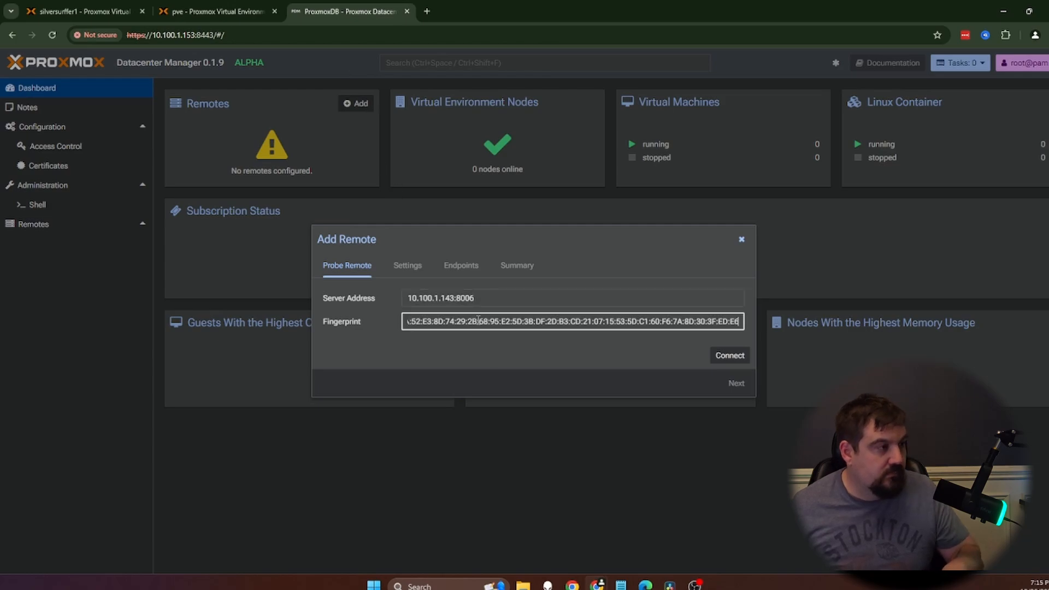
{"action": "left_click", "coordinate": [730, 355]}
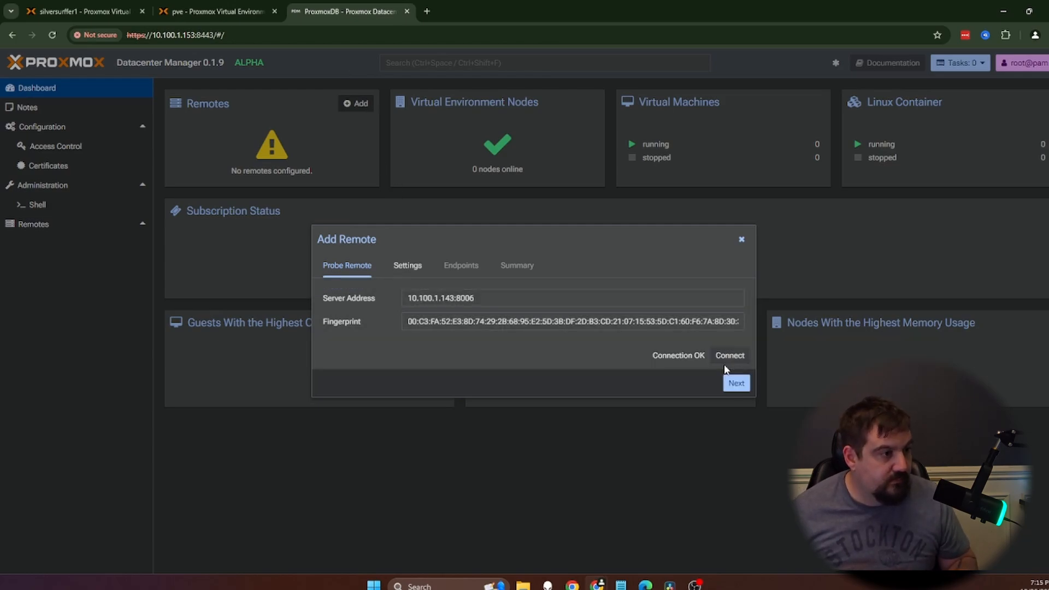
Name the remote 4U and give it the root user and password
{"action": "left_click", "coordinate": [737, 383]}
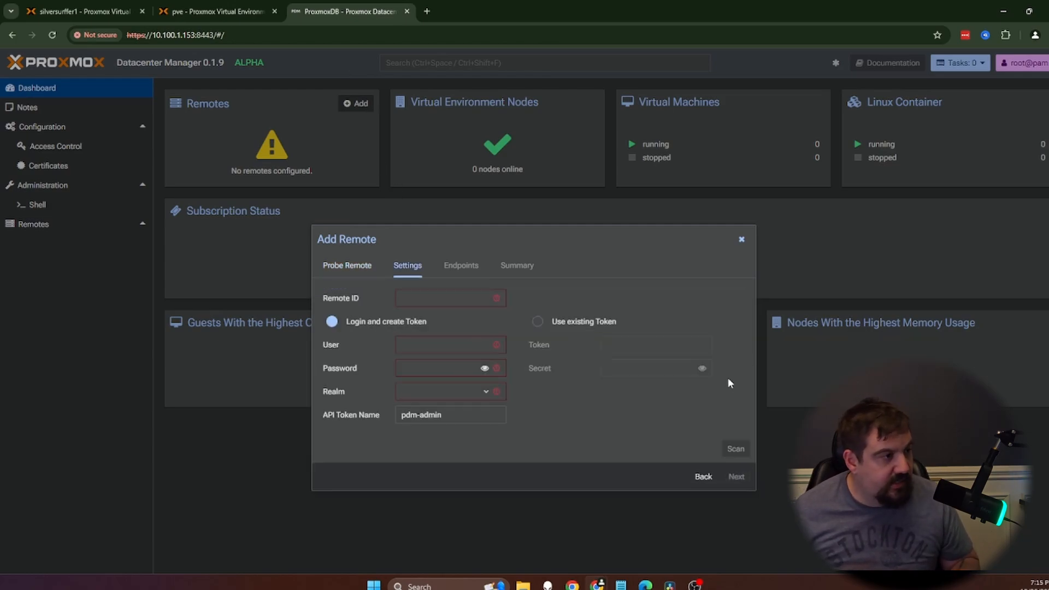
{"action": "left_click", "coordinate": [449, 297]}
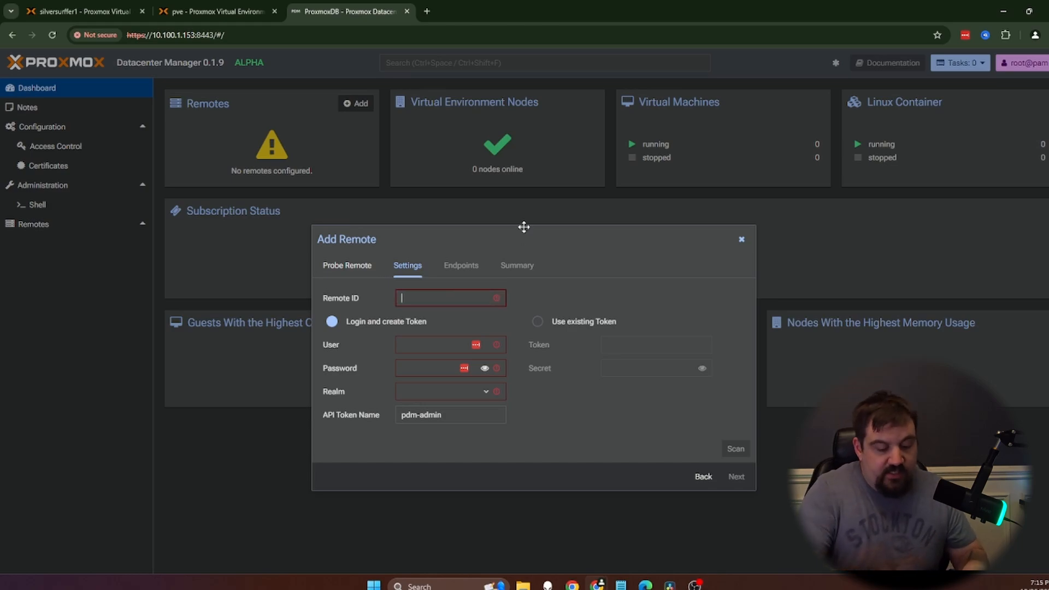
{"action": "type", "text": "4u"}
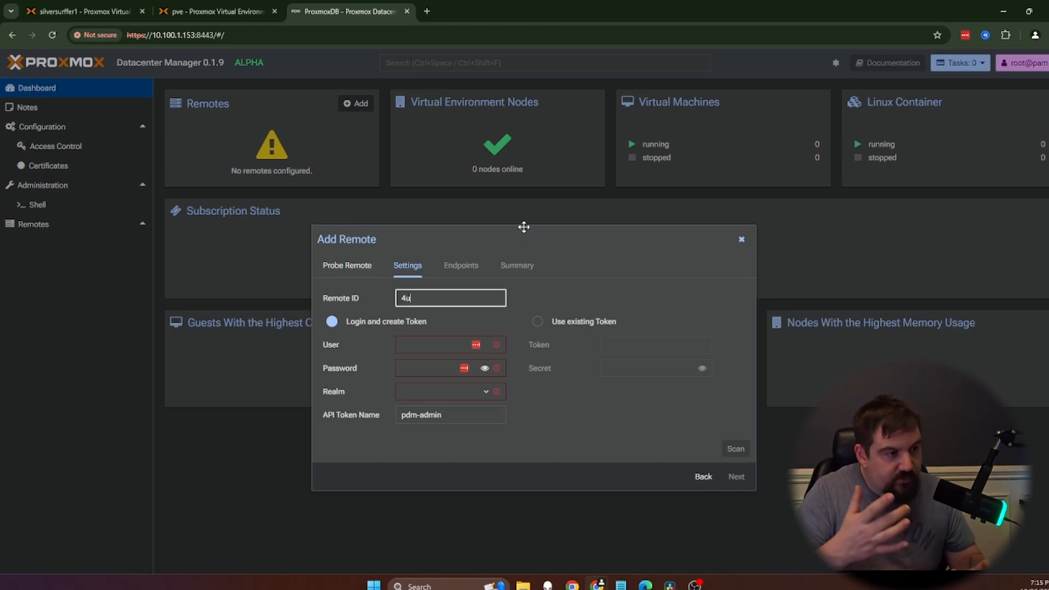
{"action": "type", "text": "U"}
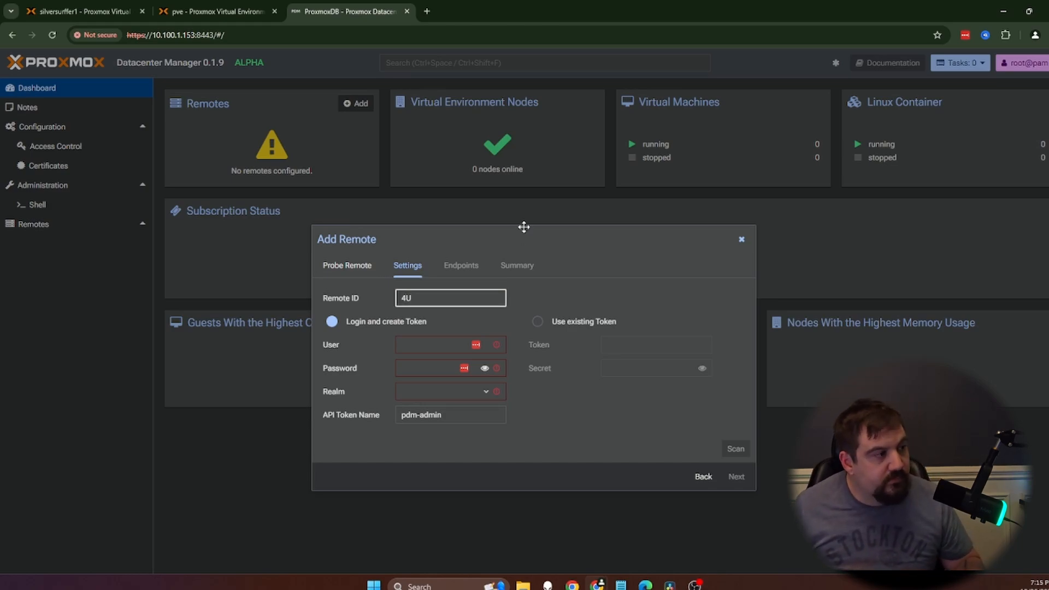
{"action": "type", "text": "roo"}
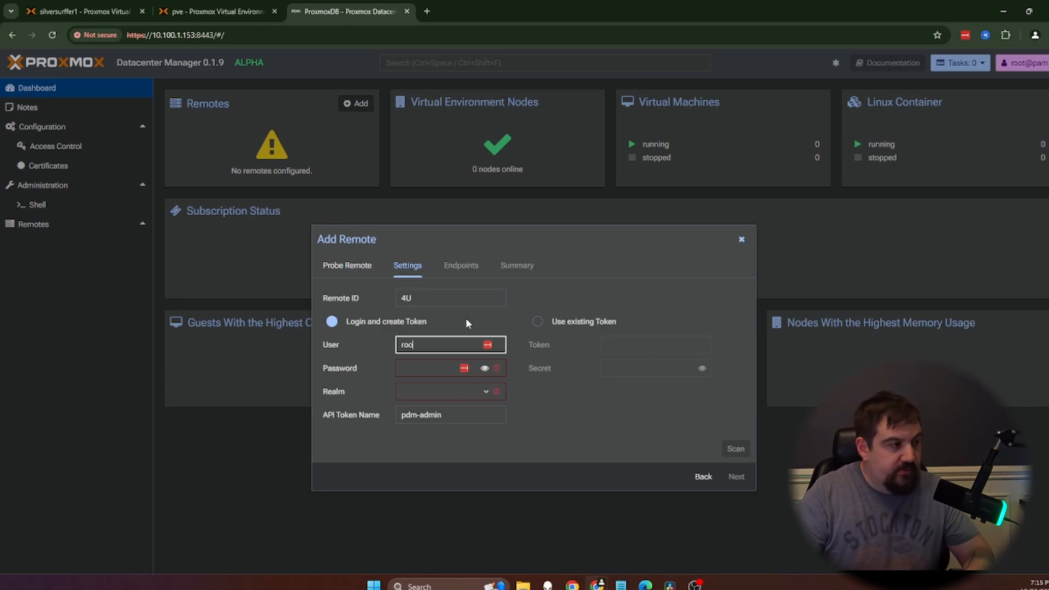
{"action": "left_click", "coordinate": [433, 368]}
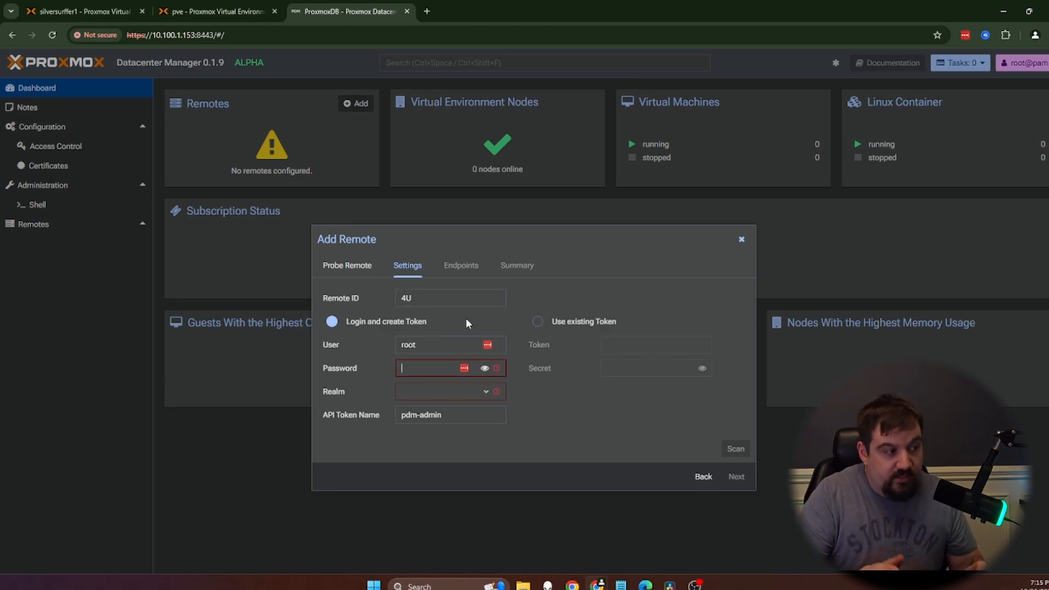
{"action": "type", "text": "••••••••"}
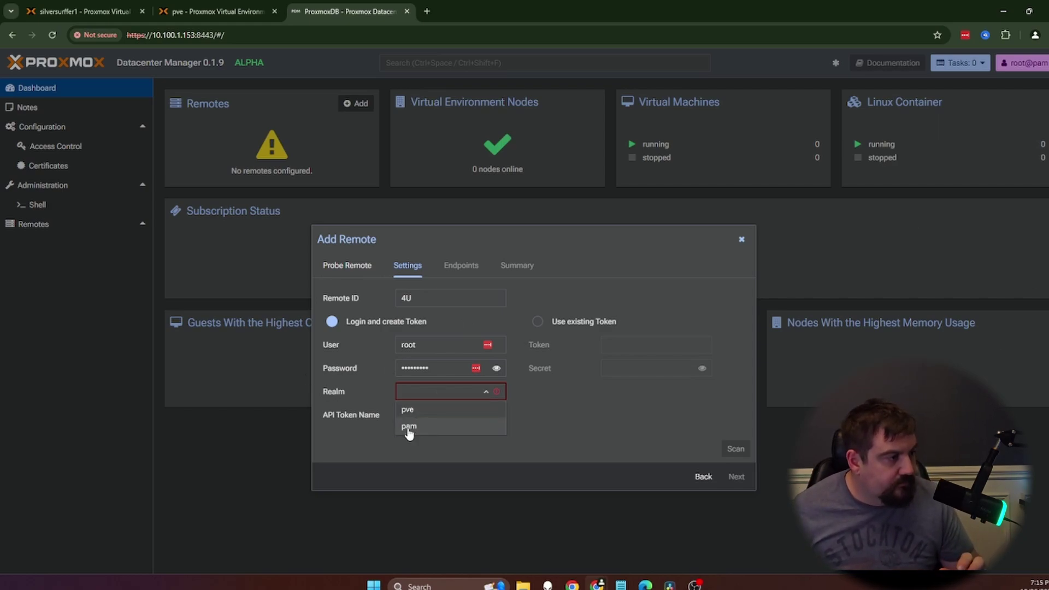
Use the pam realm, scan the remote, and accept endpoints 10.100.1.143:8006 and pve to finish
{"action": "left_click", "coordinate": [409, 426]}
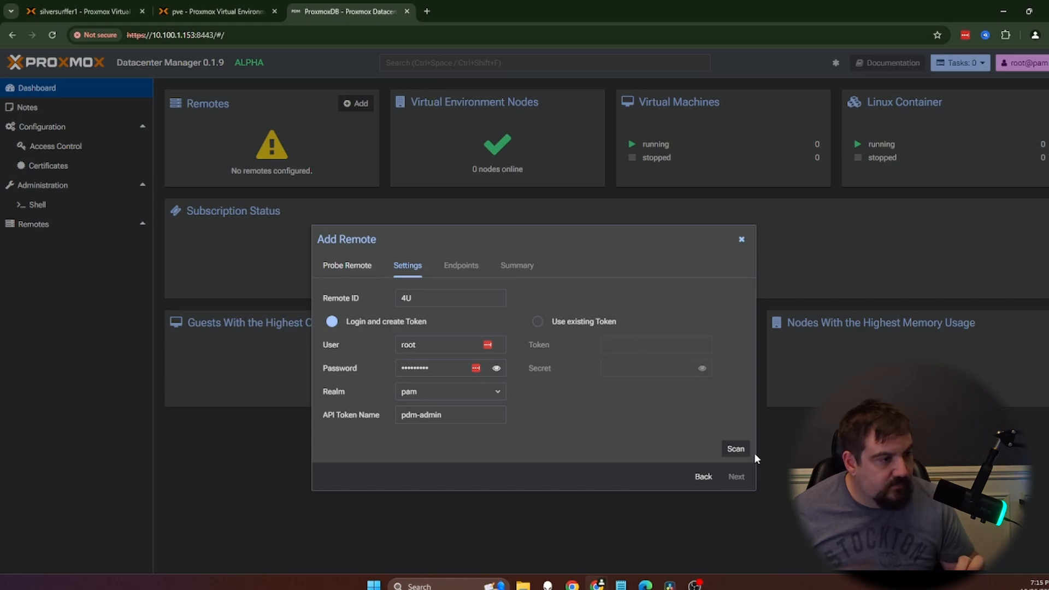
{"action": "left_click", "coordinate": [736, 448]}
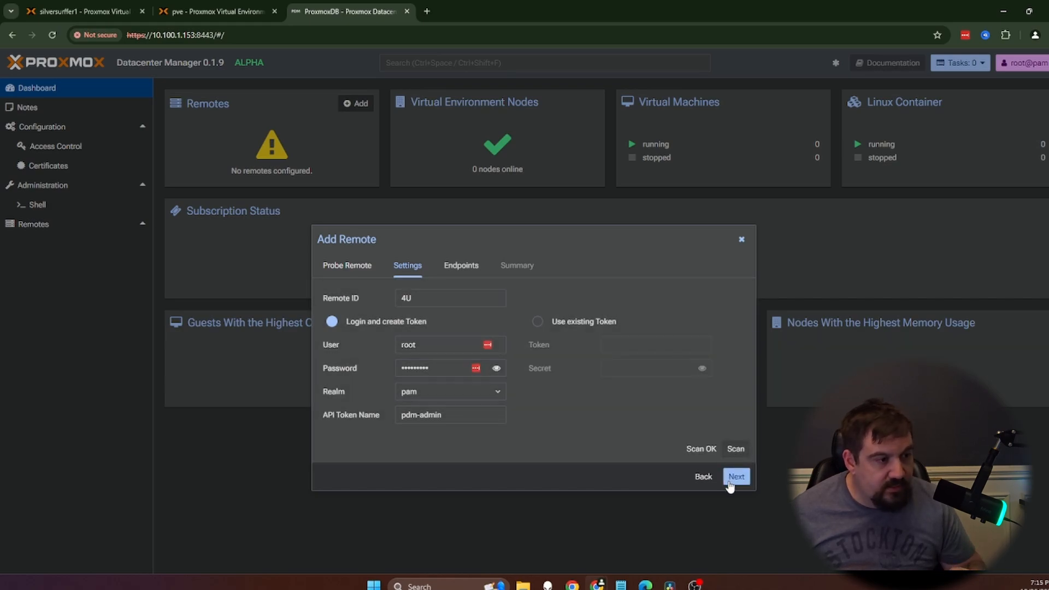
{"action": "left_click", "coordinate": [736, 476]}
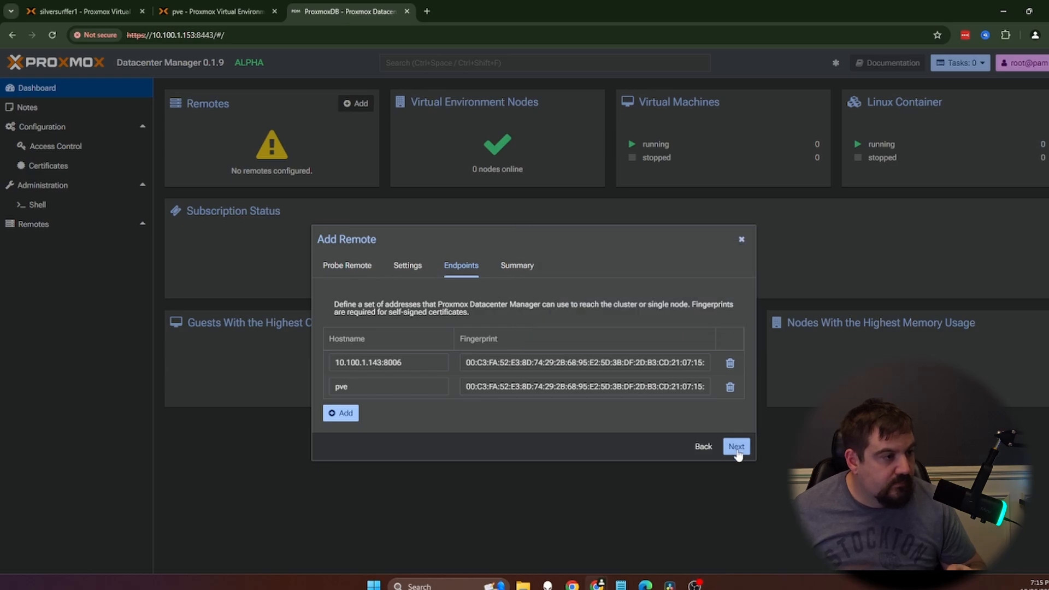
{"action": "left_click", "coordinate": [736, 446]}
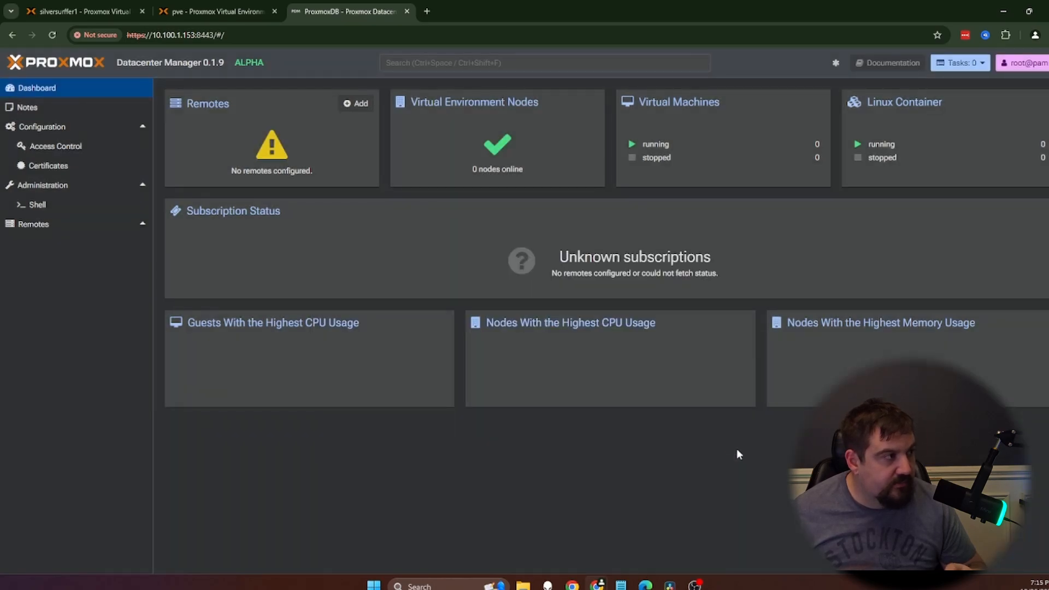
Browse Remotes, Notes and the dashboard, then show the 4U remote's node overview
{"action": "left_click", "coordinate": [33, 224]}
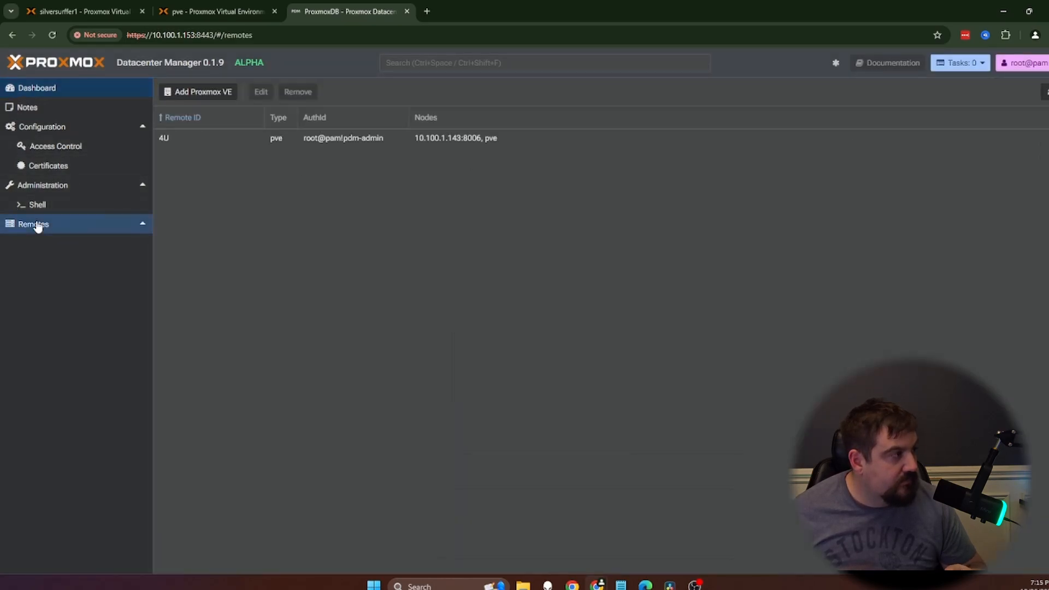
{"action": "left_click", "coordinate": [28, 108]}
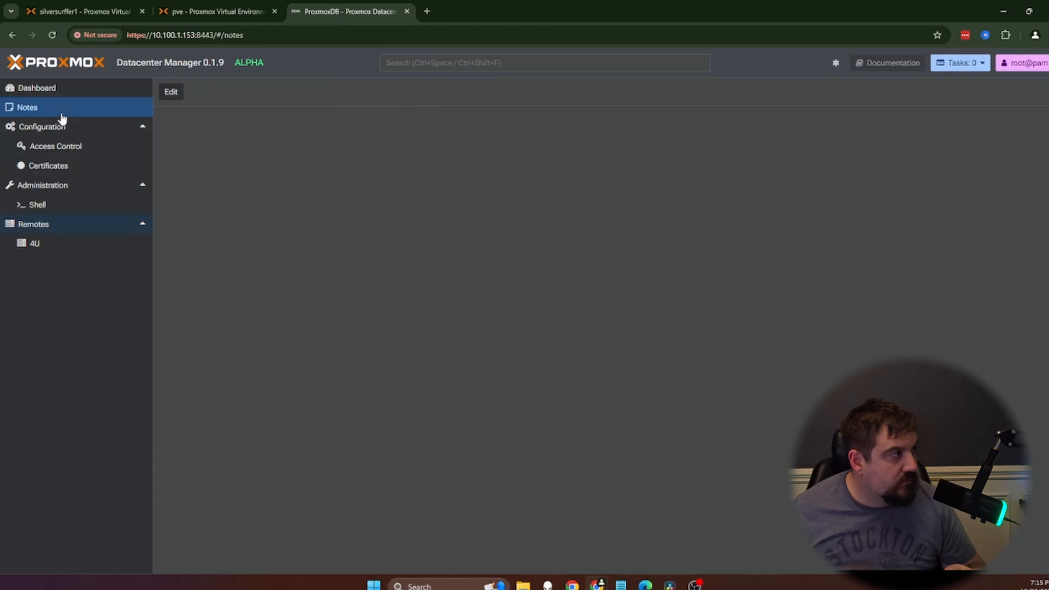
{"action": "left_click", "coordinate": [34, 87]}
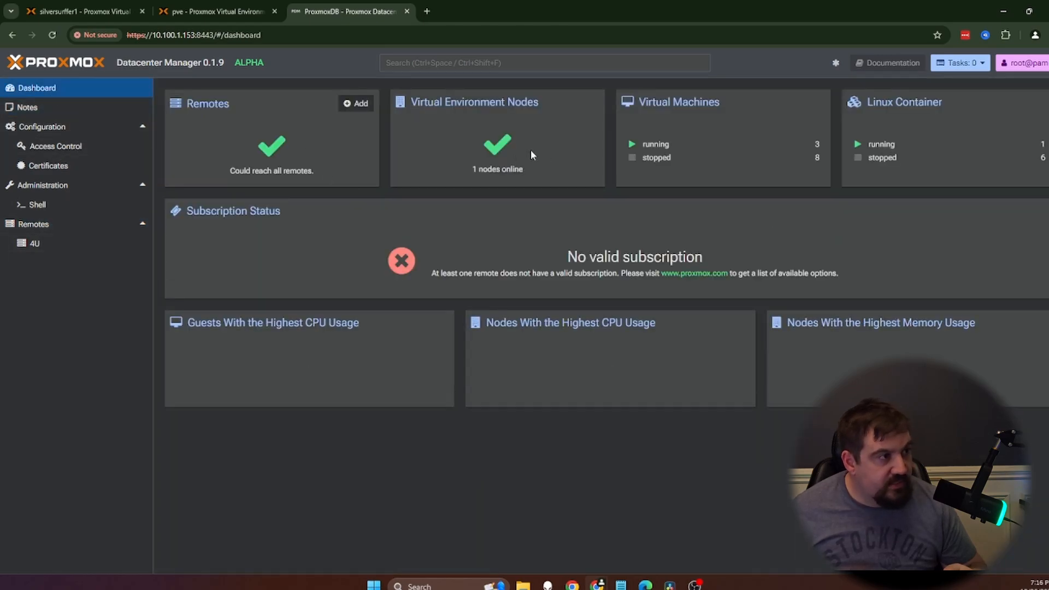
{"action": "mouse_move", "coordinate": [767, 155]}
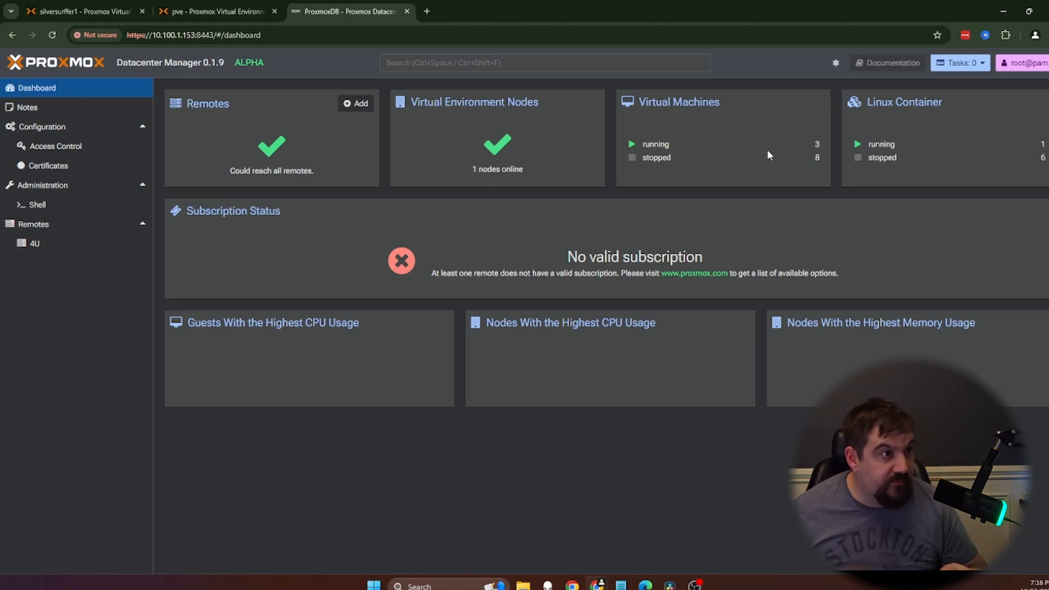
{"action": "mouse_move", "coordinate": [940, 164]}
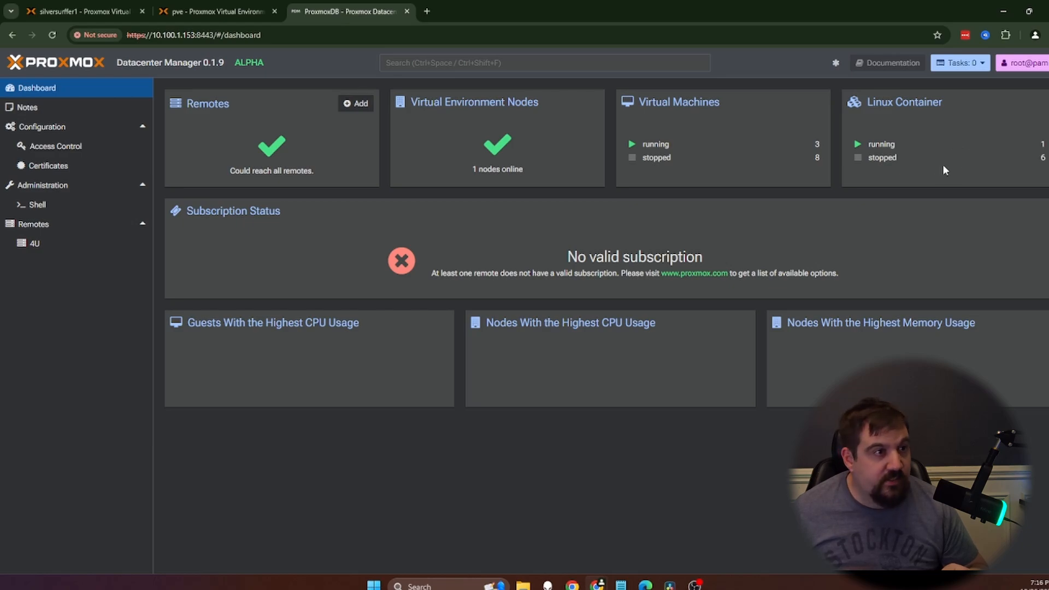
{"action": "left_click", "coordinate": [33, 243]}
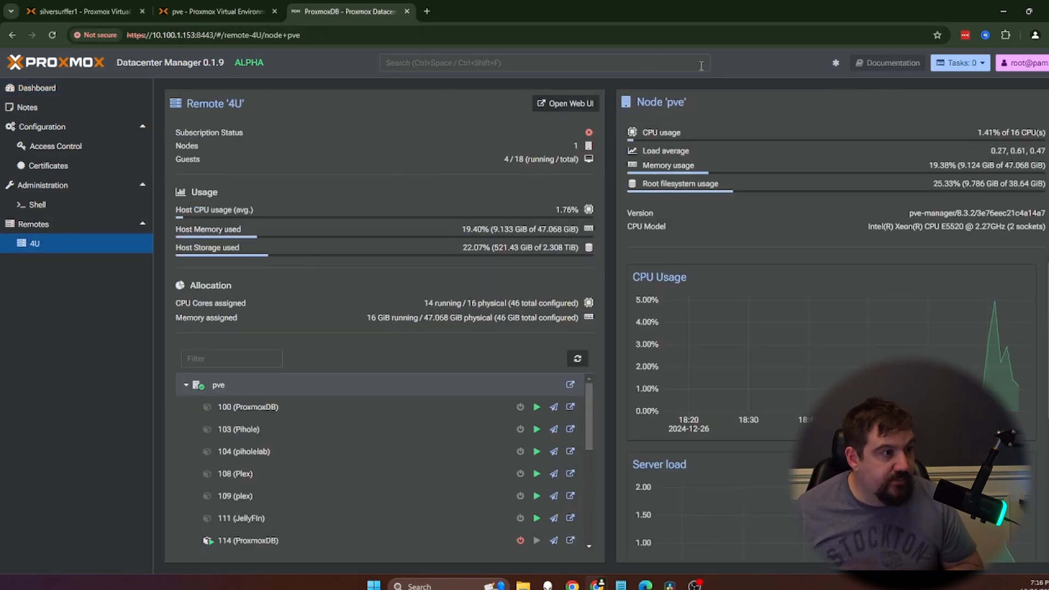
{"action": "mouse_move", "coordinate": [530, 483]}
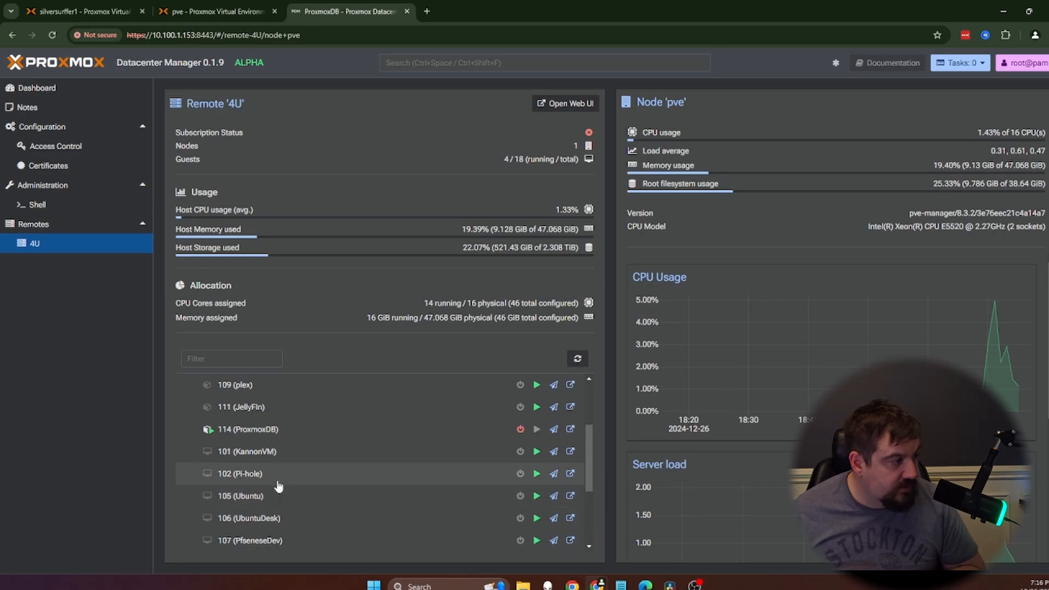
{"action": "mouse_move", "coordinate": [341, 523]}
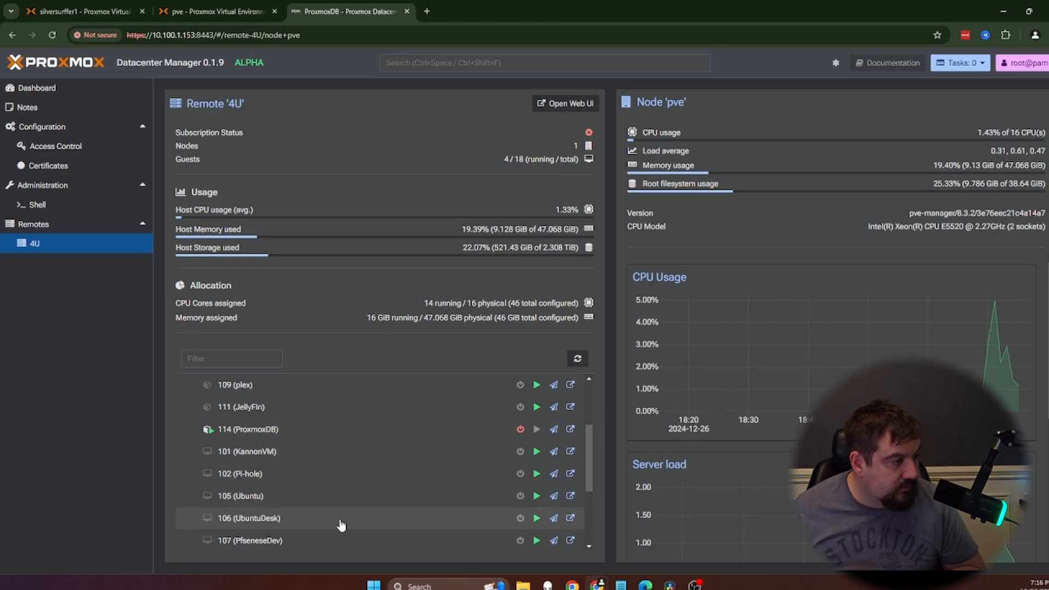
Start guest 106 (UbuntuDesk) on 4U, confirm, and return to the Datacenter Manager page
{"action": "left_click", "coordinate": [536, 518]}
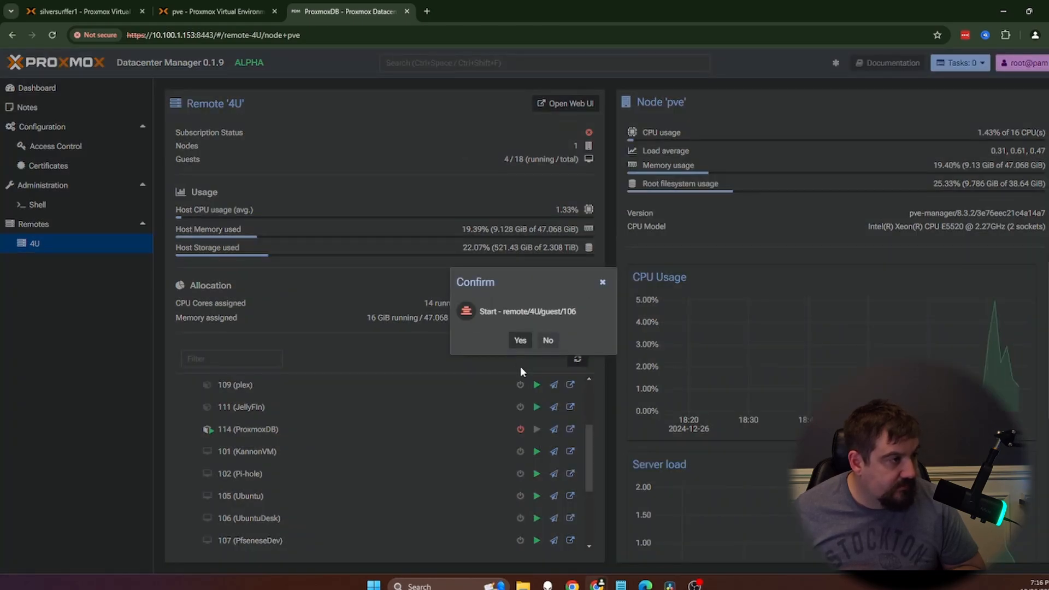
{"action": "left_click", "coordinate": [520, 341]}
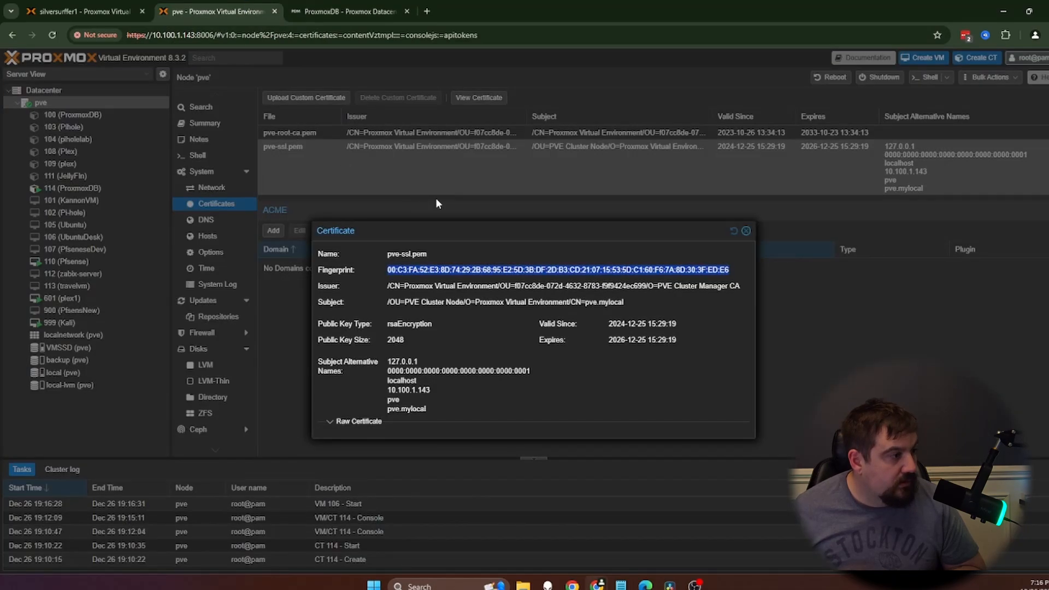
{"action": "left_click", "coordinate": [745, 230]}
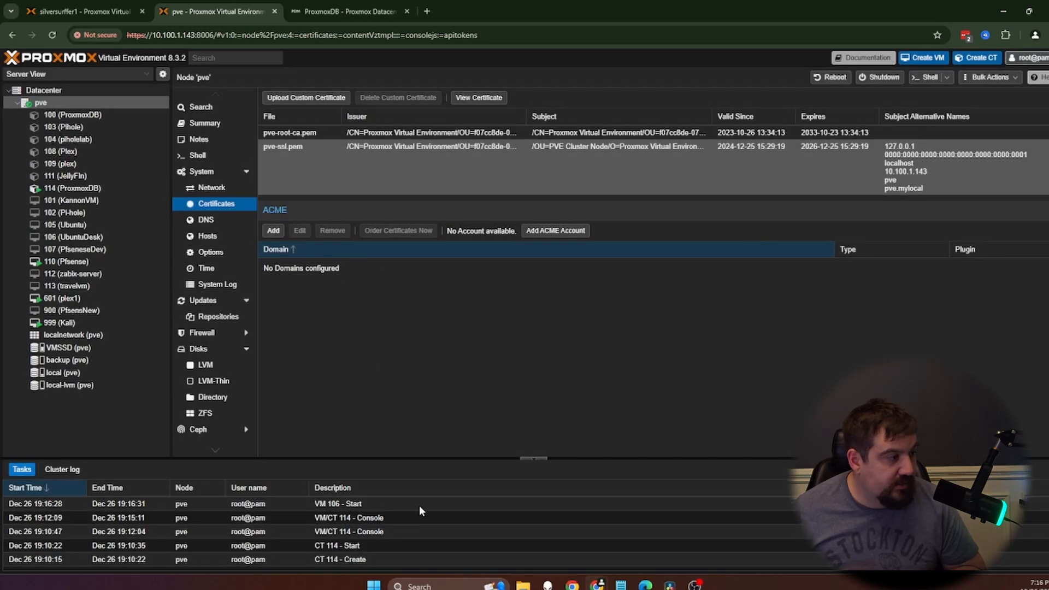
{"action": "mouse_move", "coordinate": [329, 510]}
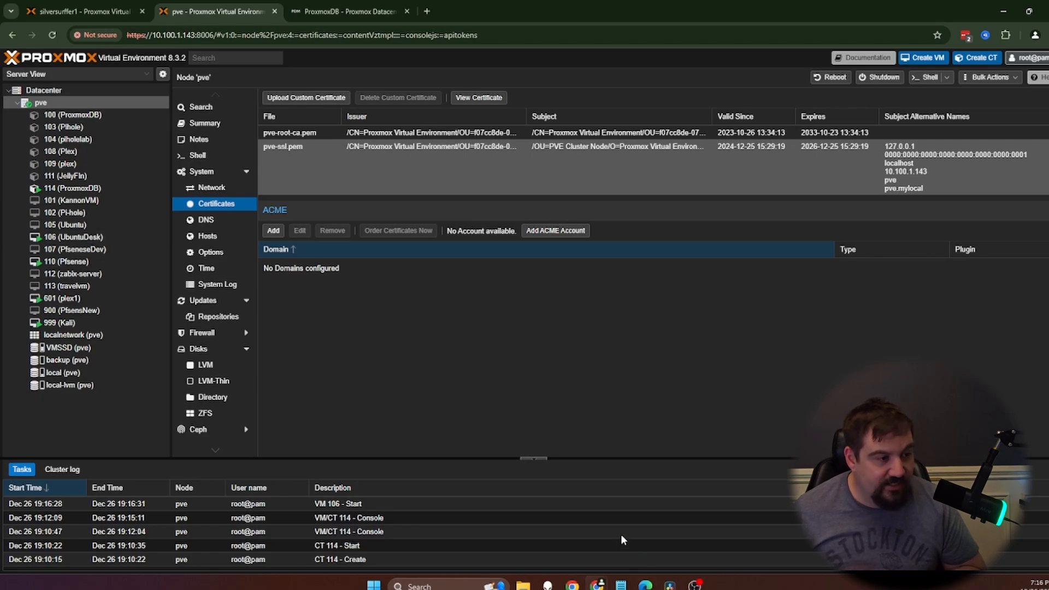
{"action": "mouse_move", "coordinate": [565, 526]}
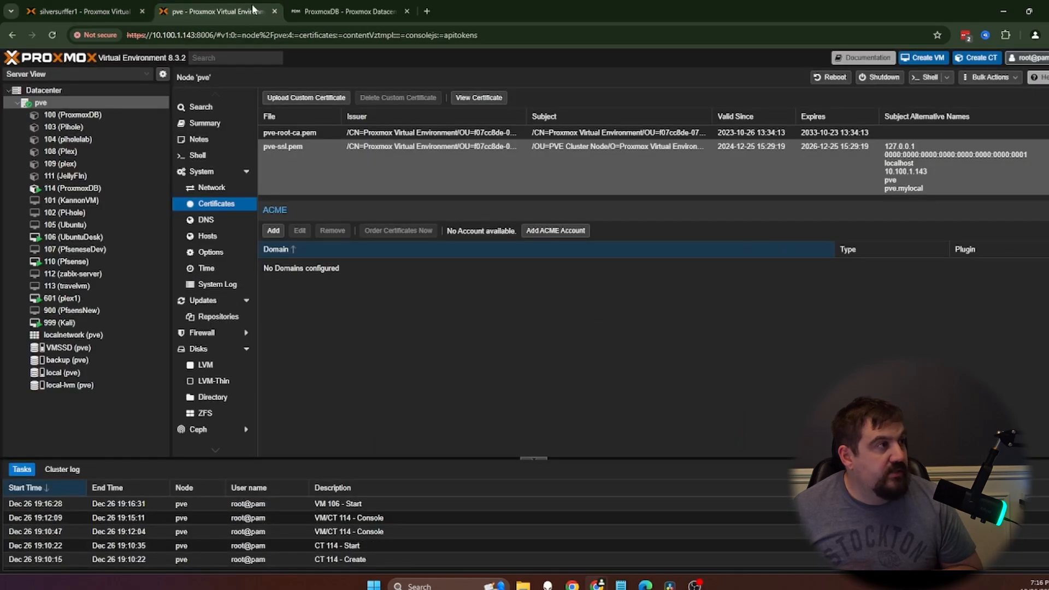
{"action": "left_click", "coordinate": [355, 10]}
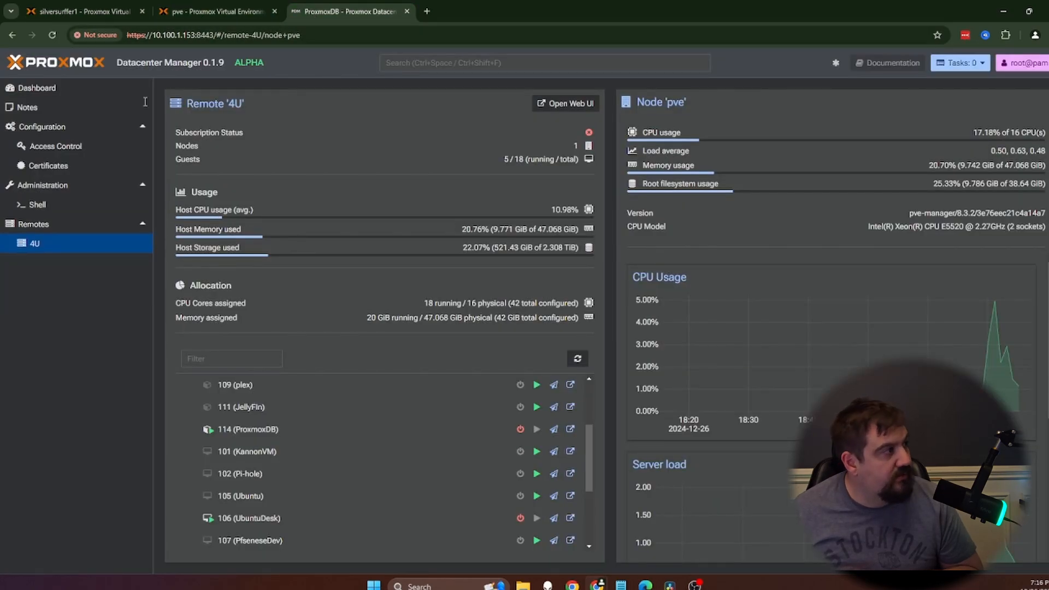
Begin adding a Proxmox VE remote with server address 10.100.1.50, then switch to silversurfer1 for its fingerprint
{"action": "left_click", "coordinate": [31, 88]}
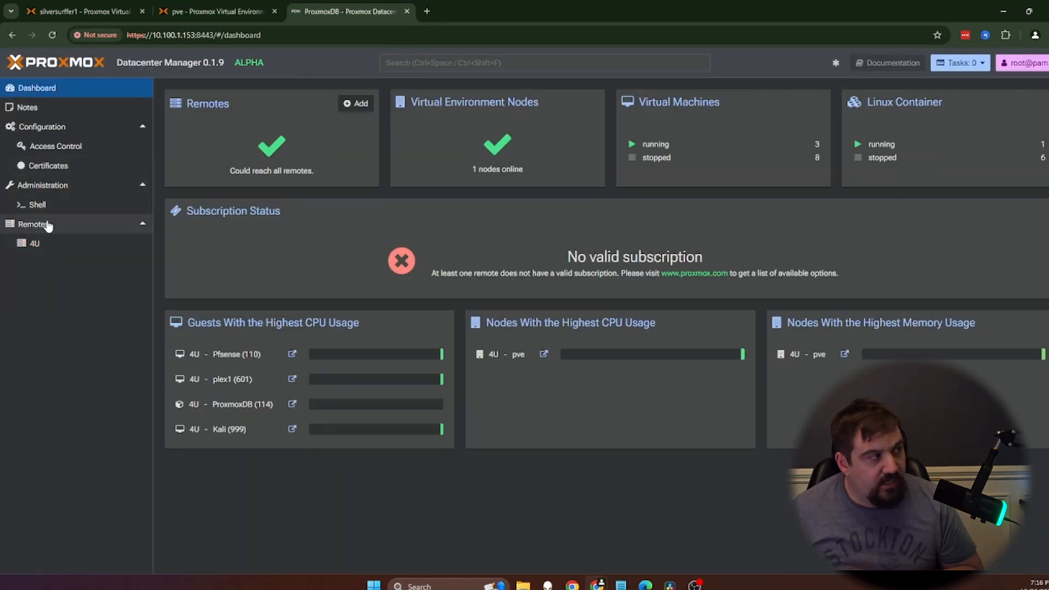
{"action": "left_click", "coordinate": [34, 224]}
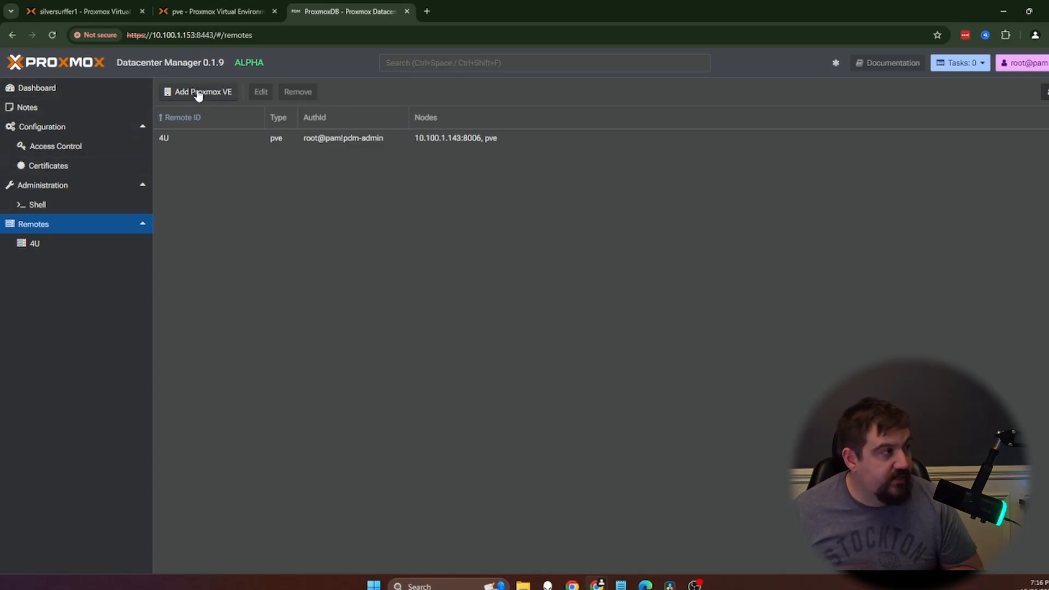
{"action": "left_click", "coordinate": [198, 92]}
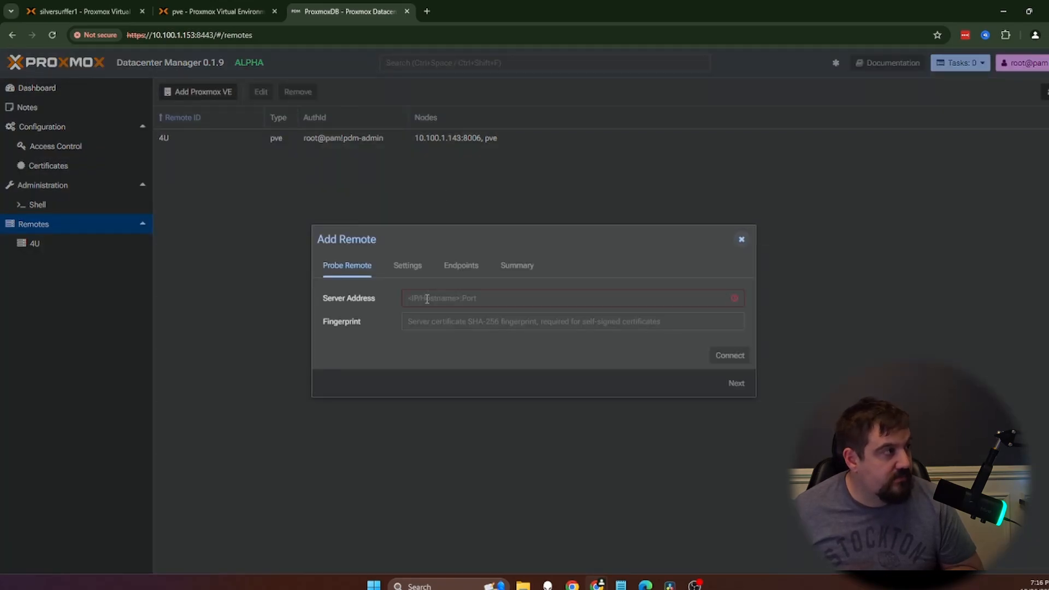
{"action": "type", "text": "10.100.1.50:80"}
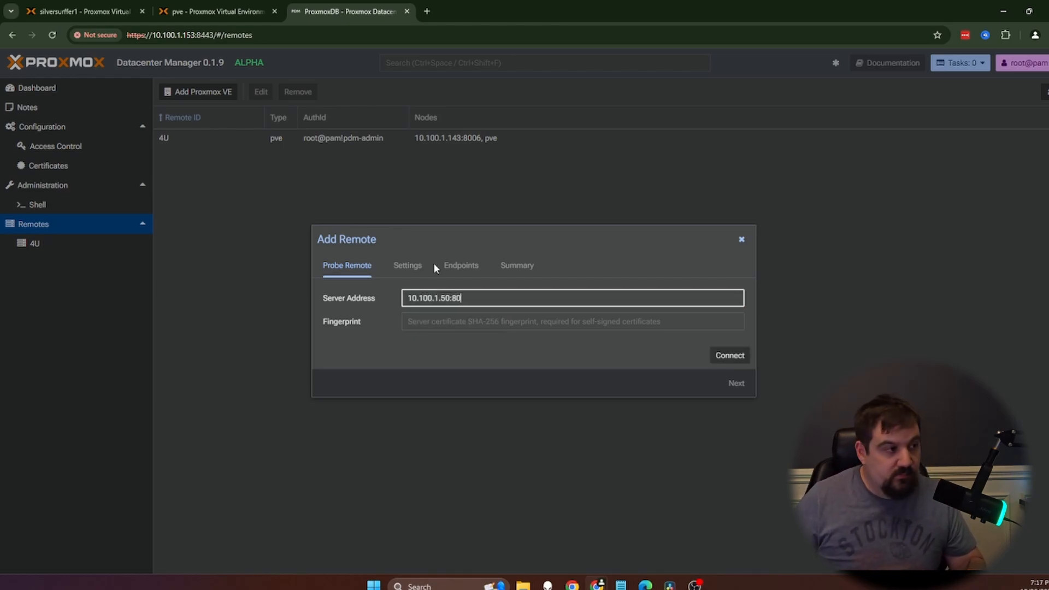
{"action": "left_click", "coordinate": [76, 11]}
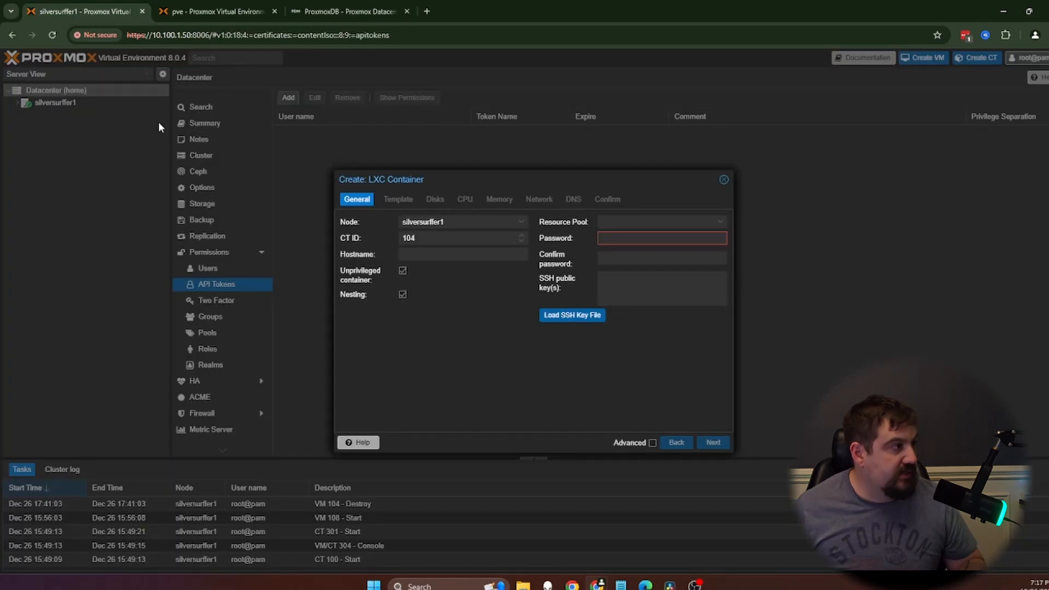
View silversurfer1's pve-ssl.pem certificate and select its SHA fingerprint for copying
{"action": "left_click", "coordinate": [724, 180]}
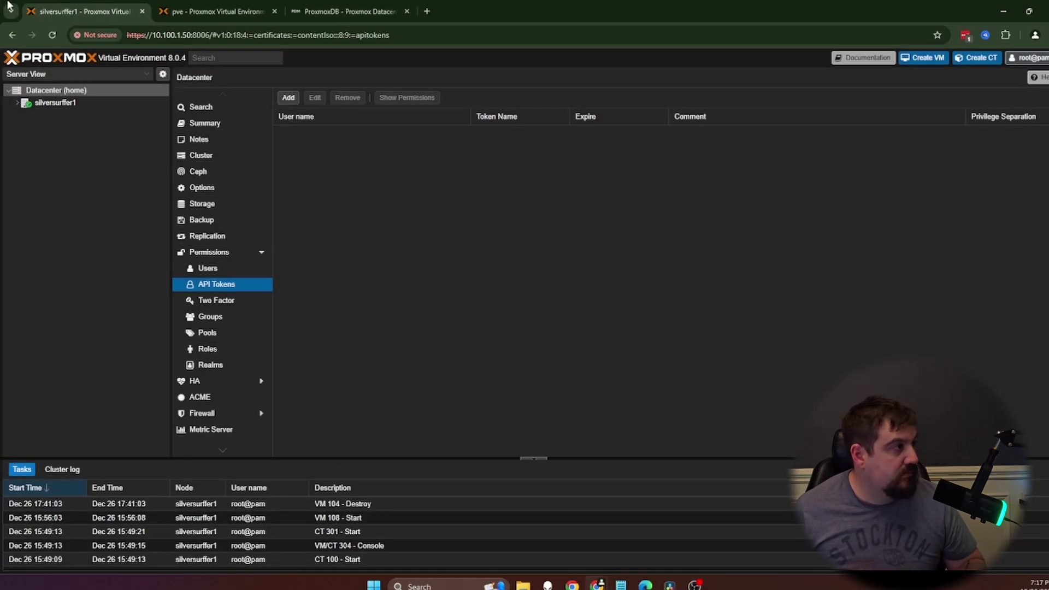
{"action": "left_click", "coordinate": [53, 103]}
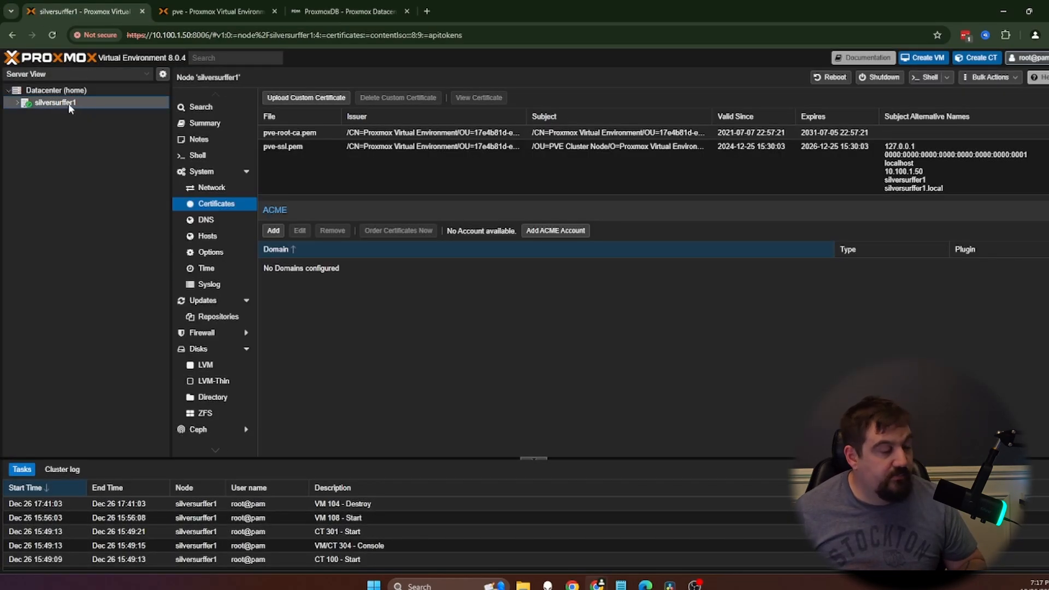
{"action": "left_click", "coordinate": [479, 99]}
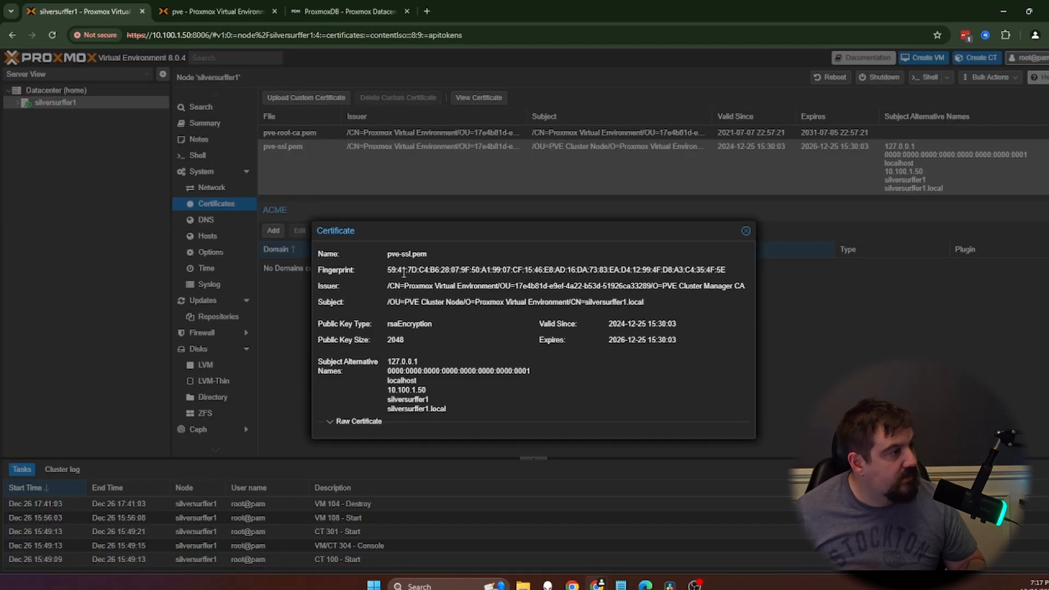
{"action": "mouse_move", "coordinate": [382, 269]}
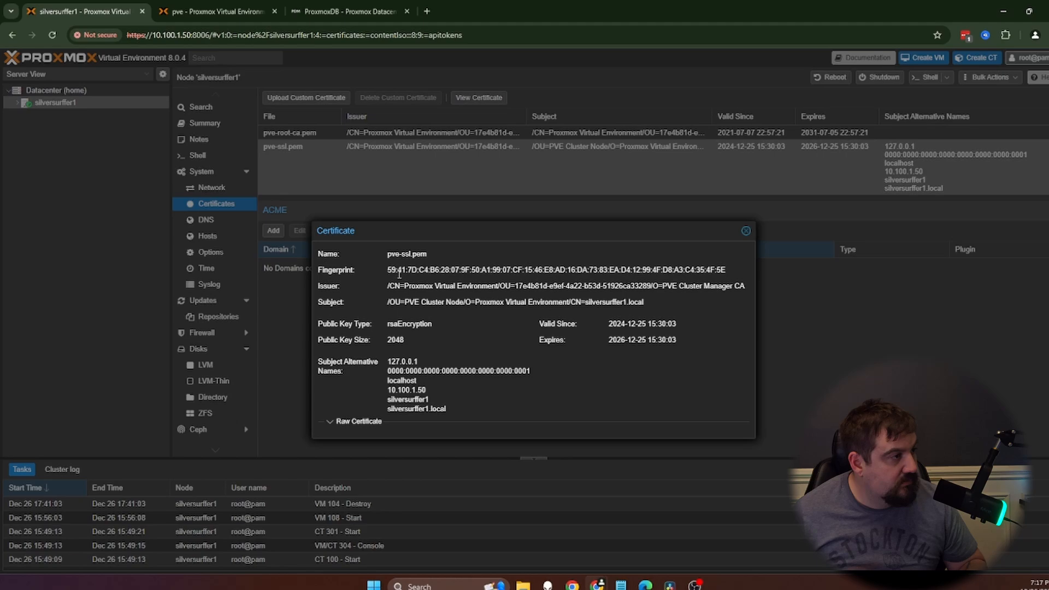
{"action": "left_click_drag", "start_coordinate": [387, 269], "coordinate": [743, 285]}
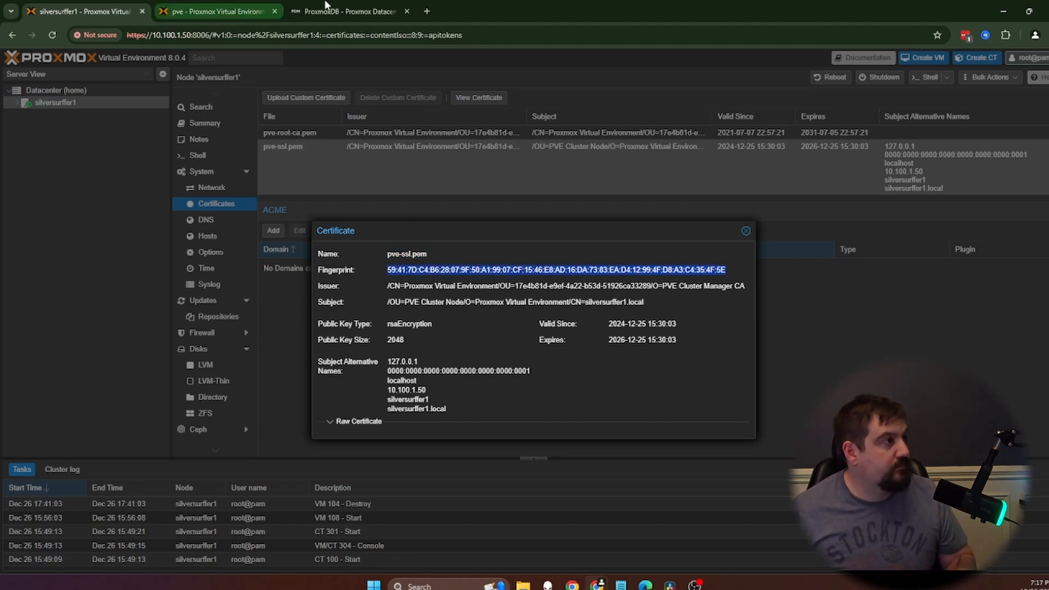
Connect to the new remote's address in the Add Remote wizard and proceed to settings
{"action": "left_click", "coordinate": [352, 10]}
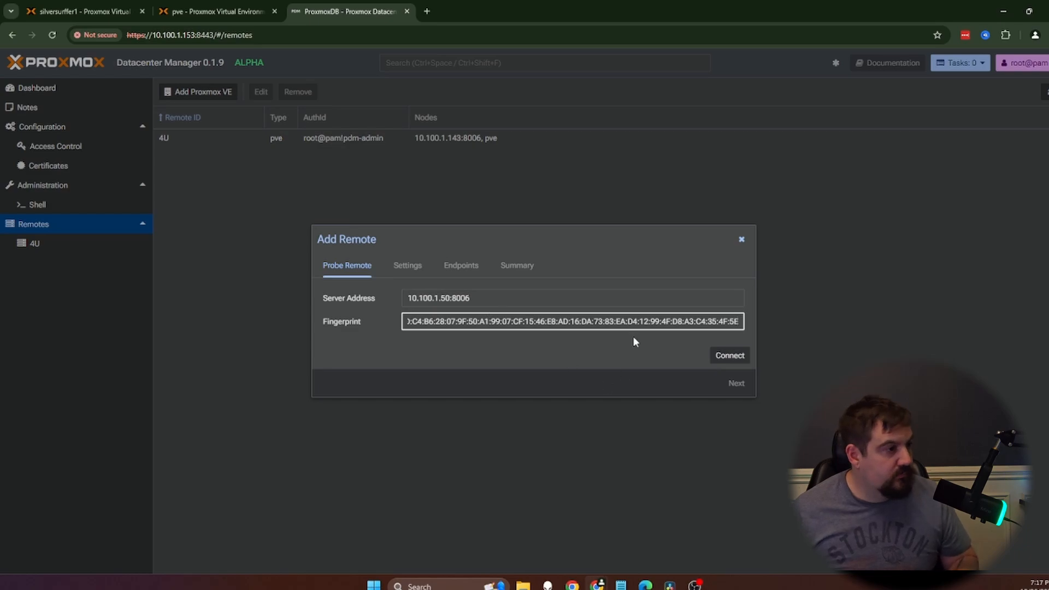
{"action": "left_click", "coordinate": [730, 355]}
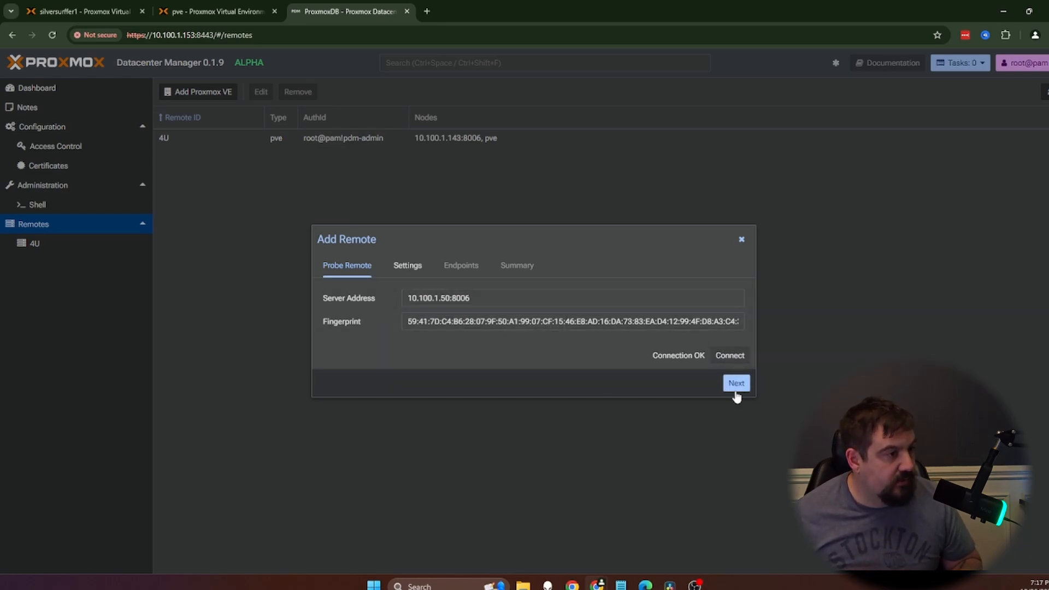
{"action": "left_click", "coordinate": [736, 383]}
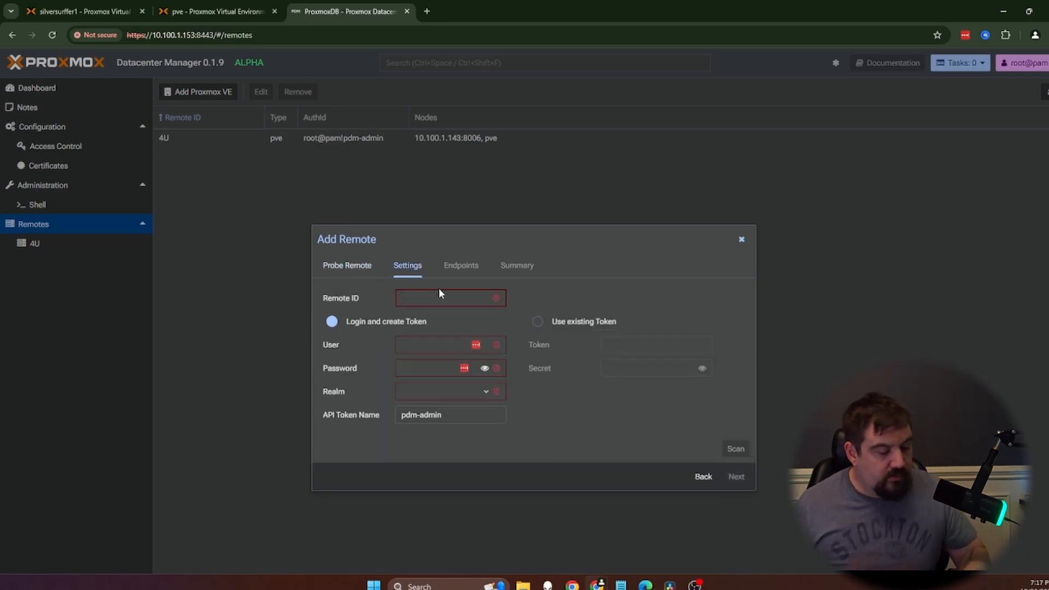
Name the remote Silversuffer with root login, password and realm, and finish adding it
{"action": "type", "text": "Silversuffer"}
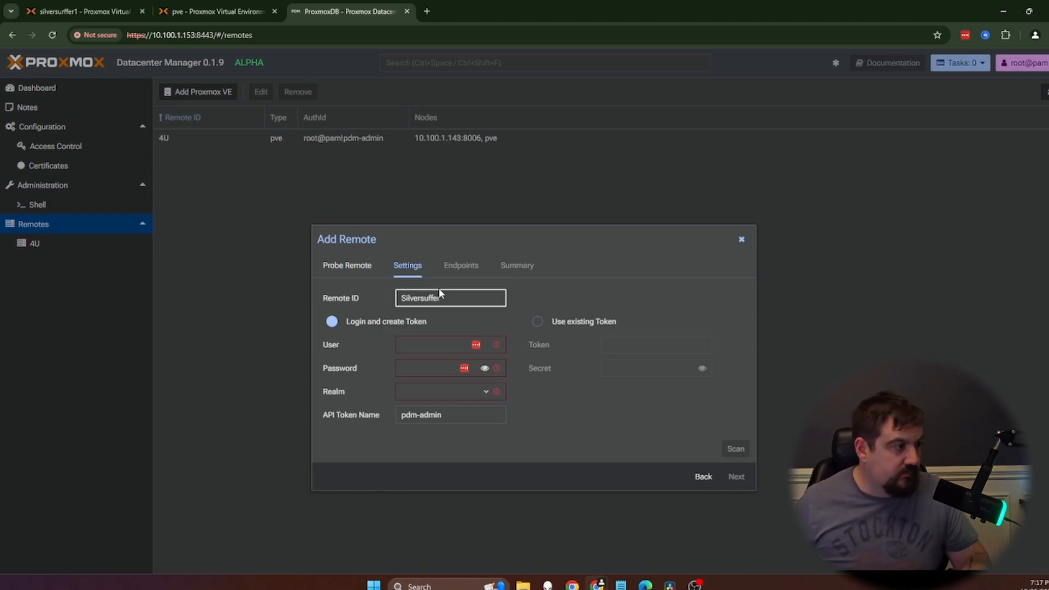
{"action": "left_click", "coordinate": [442, 344]}
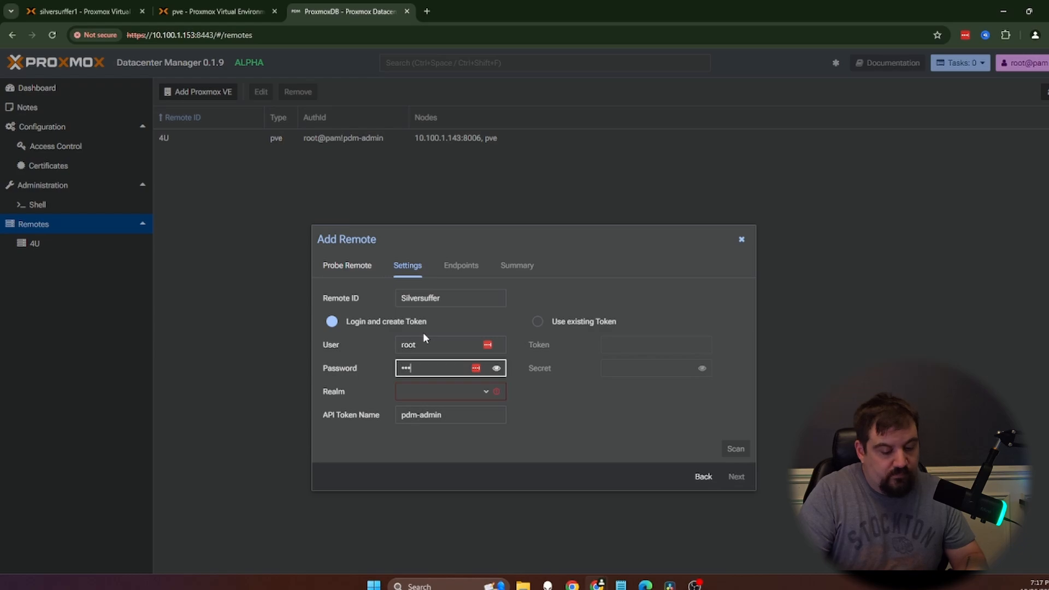
{"action": "type", "text": "password"}
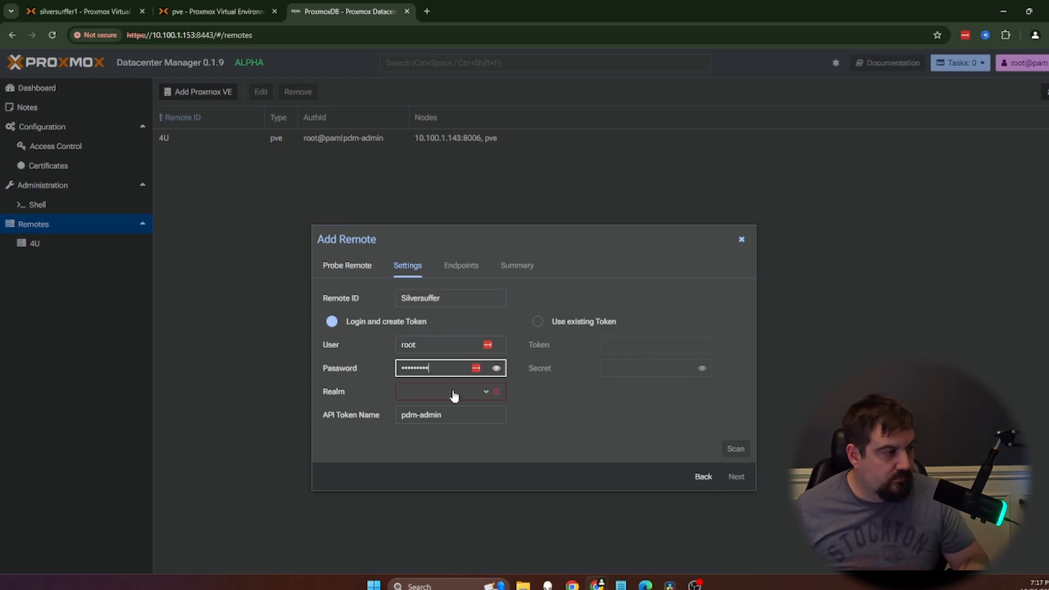
{"action": "left_click", "coordinate": [450, 391]}
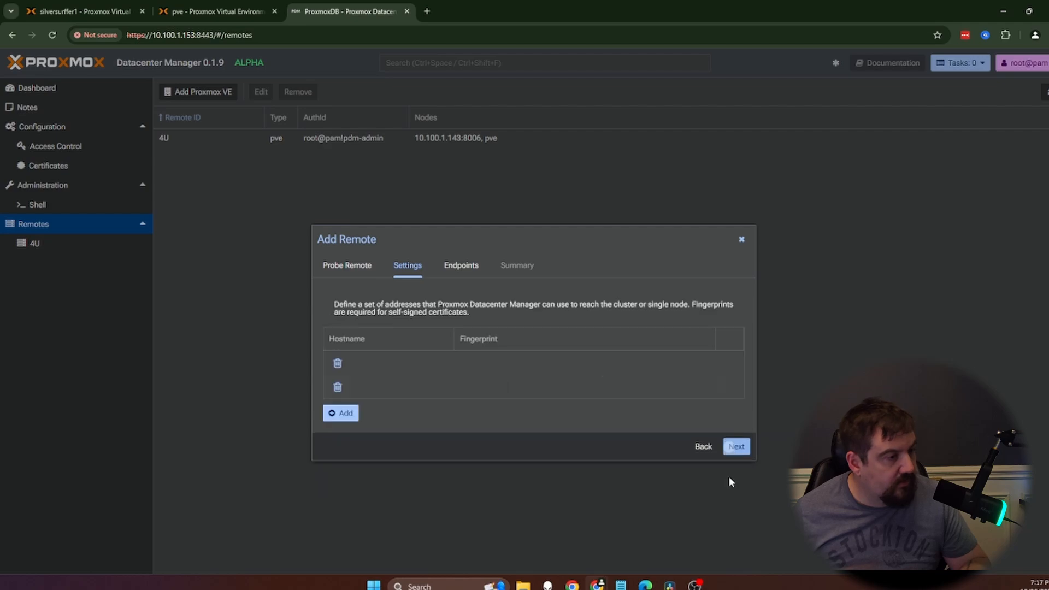
{"action": "left_click", "coordinate": [736, 446]}
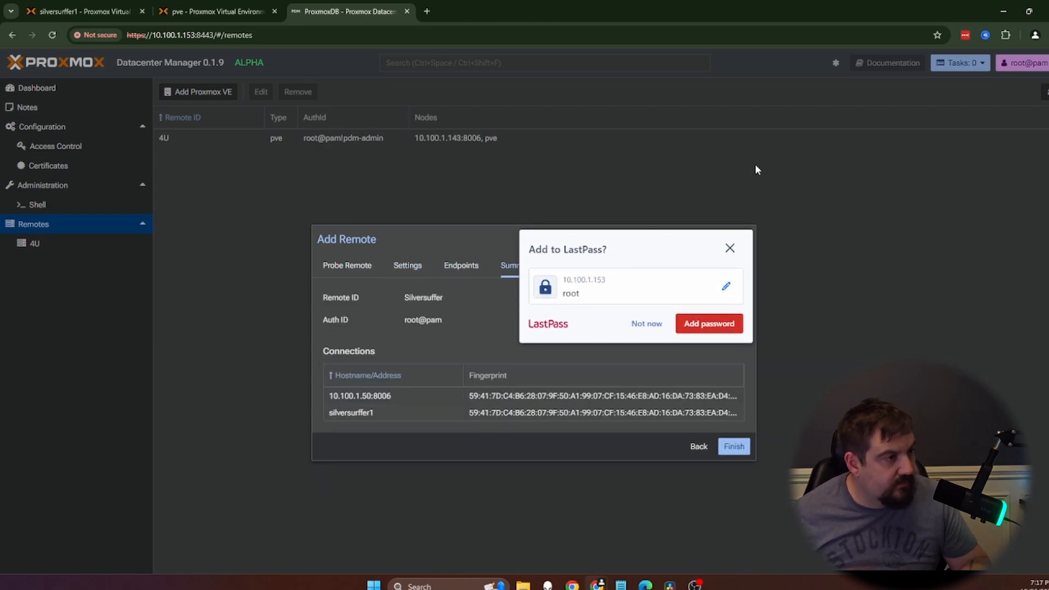
{"action": "left_click", "coordinate": [735, 446]}
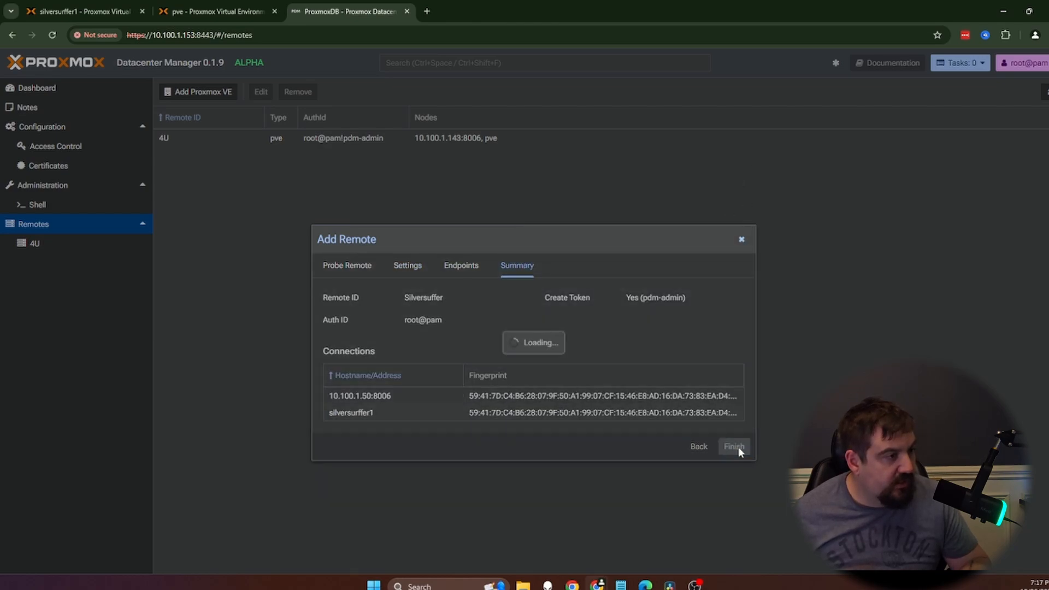
{"action": "left_click", "coordinate": [734, 446]}
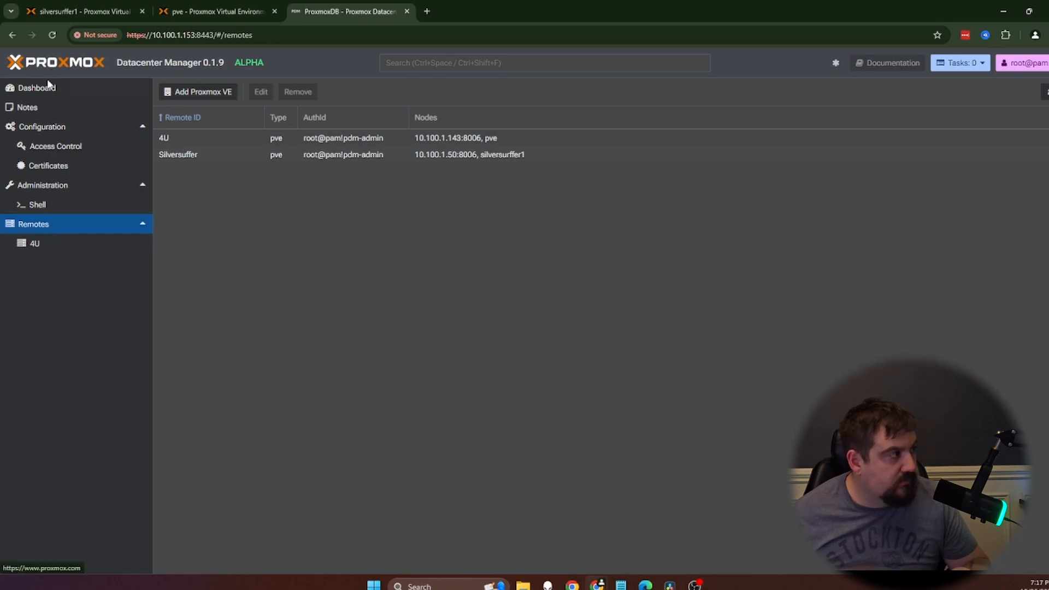
Compare the Silversuffer remote's overview with 4U's and the dashboard
{"action": "left_click", "coordinate": [49, 263]}
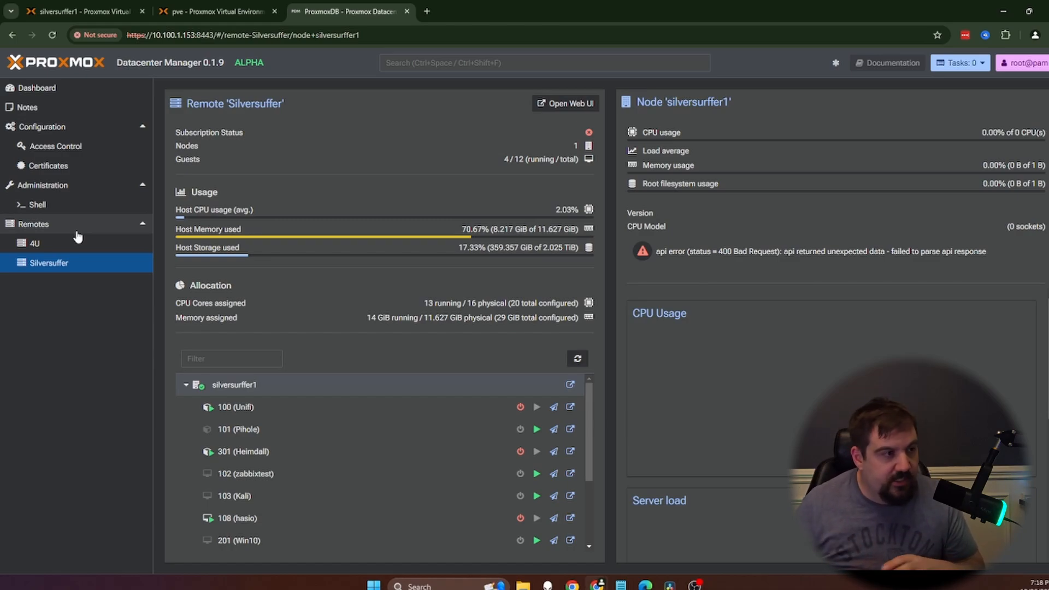
{"action": "mouse_move", "coordinate": [691, 263]}
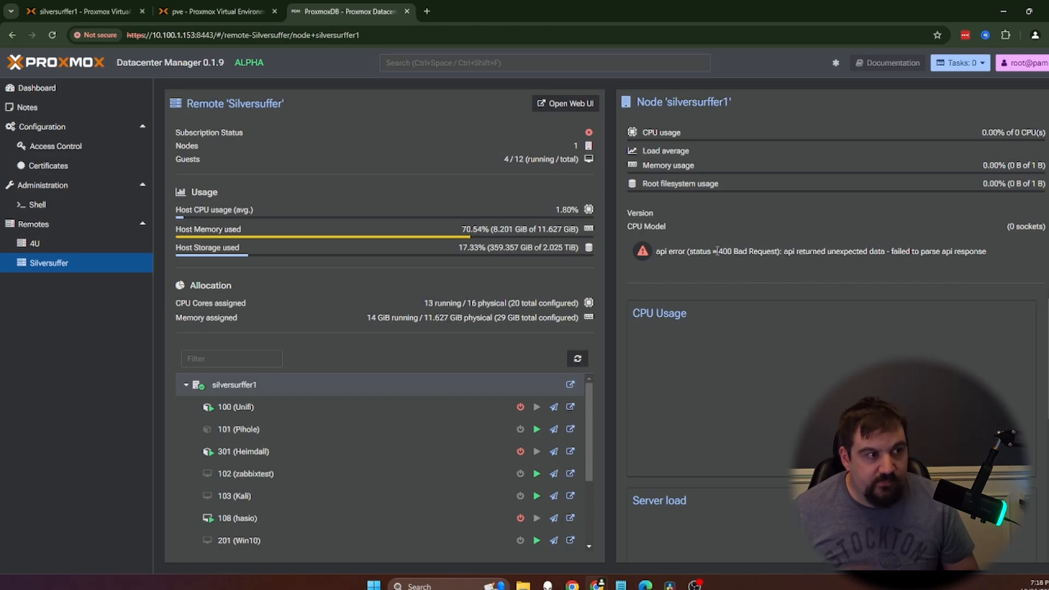
{"action": "mouse_move", "coordinate": [950, 267]}
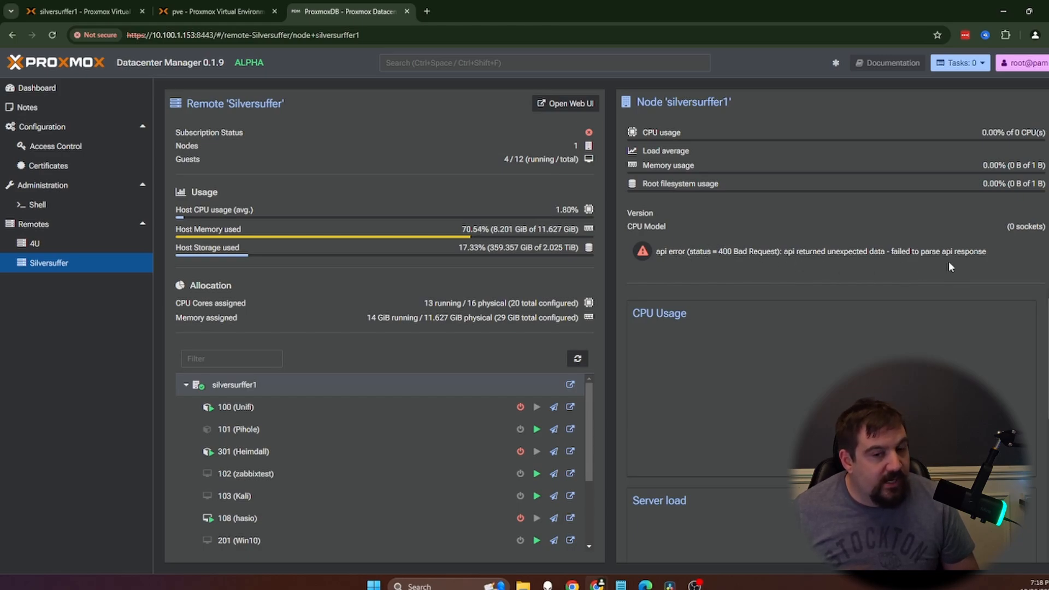
{"action": "mouse_move", "coordinate": [43, 241]}
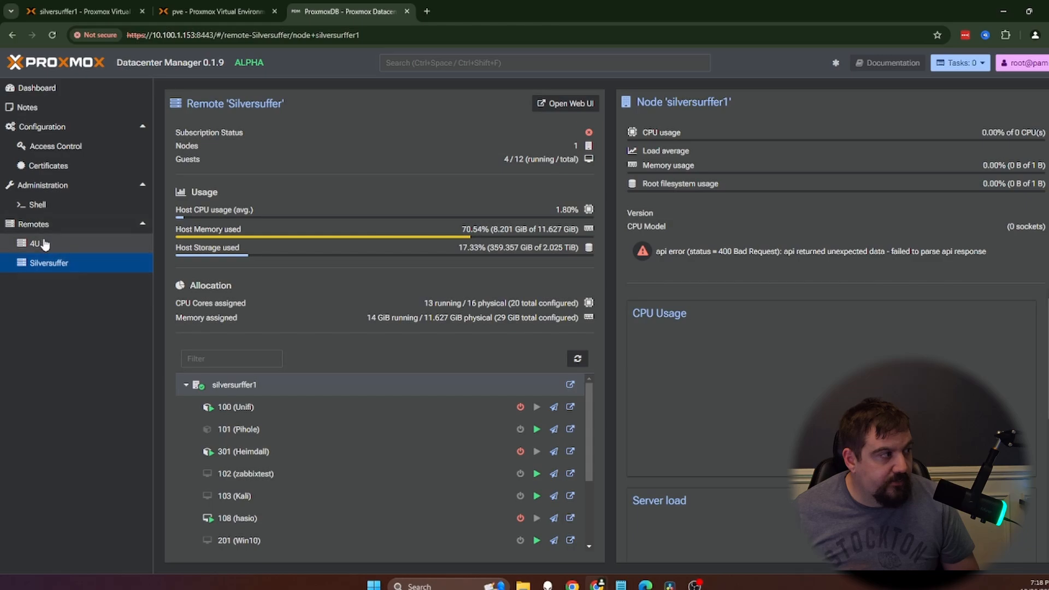
{"action": "left_click", "coordinate": [30, 242]}
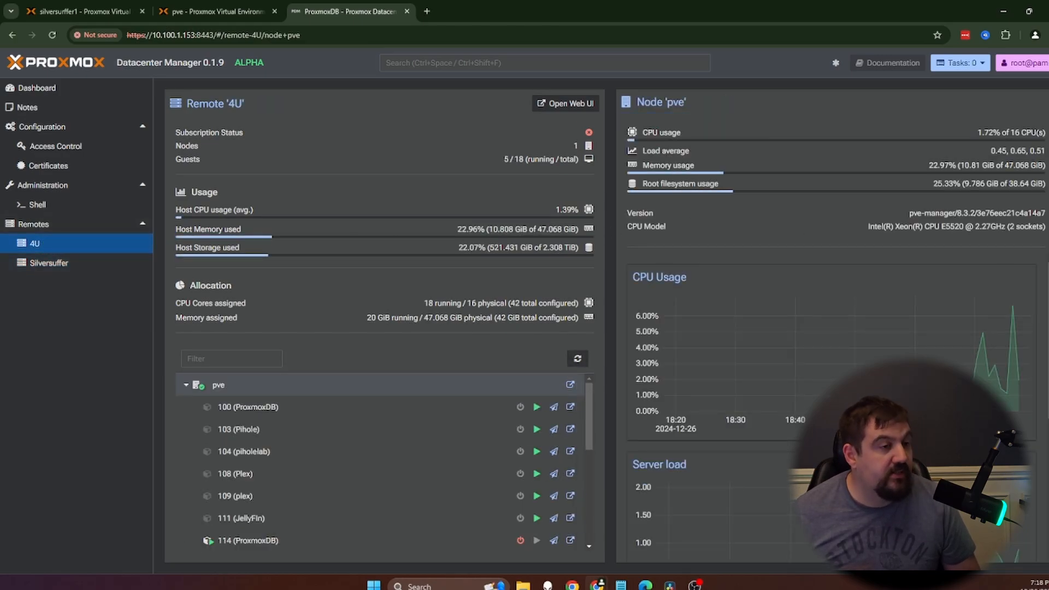
{"action": "left_click", "coordinate": [46, 263]}
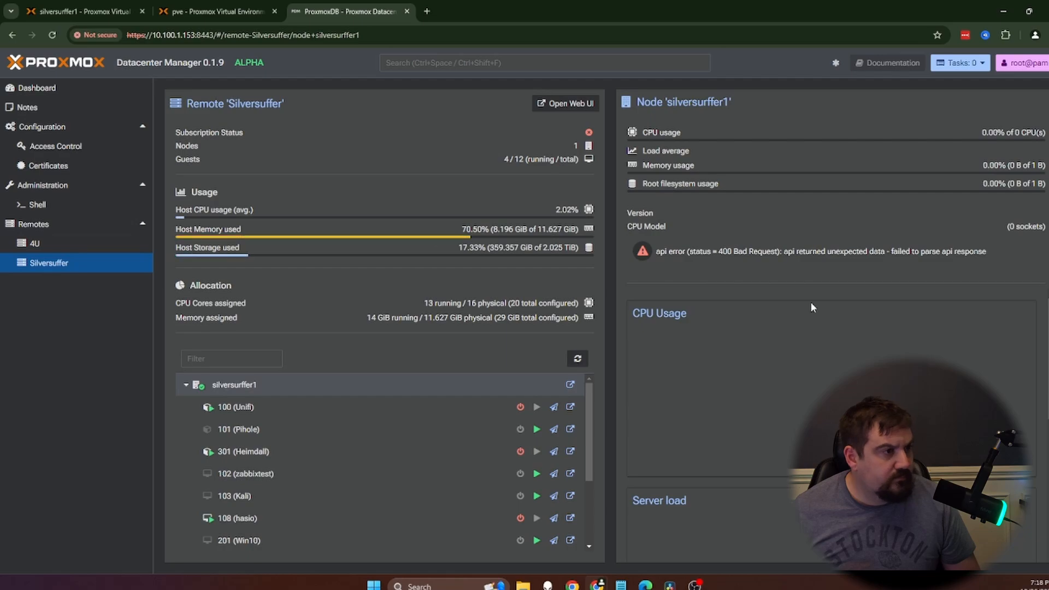
{"action": "left_click", "coordinate": [30, 88]}
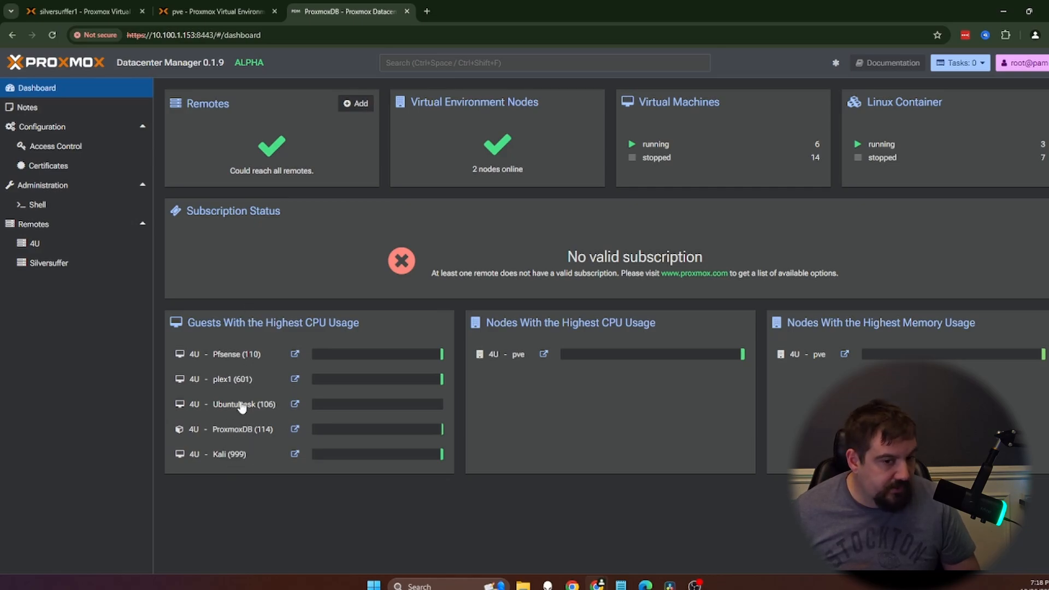
{"action": "mouse_move", "coordinate": [513, 364]}
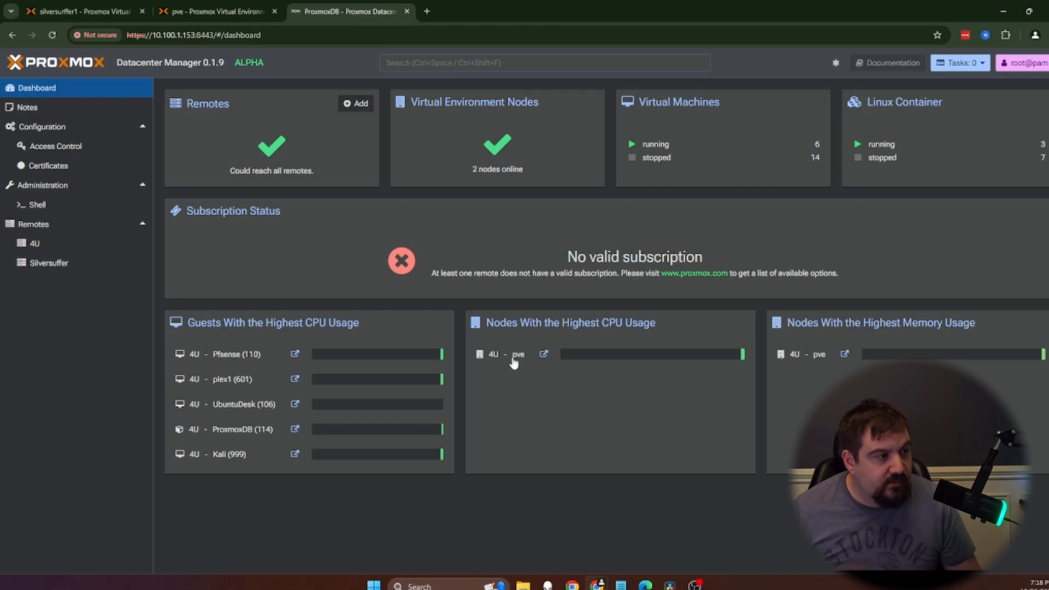
{"action": "mouse_move", "coordinate": [824, 367]}
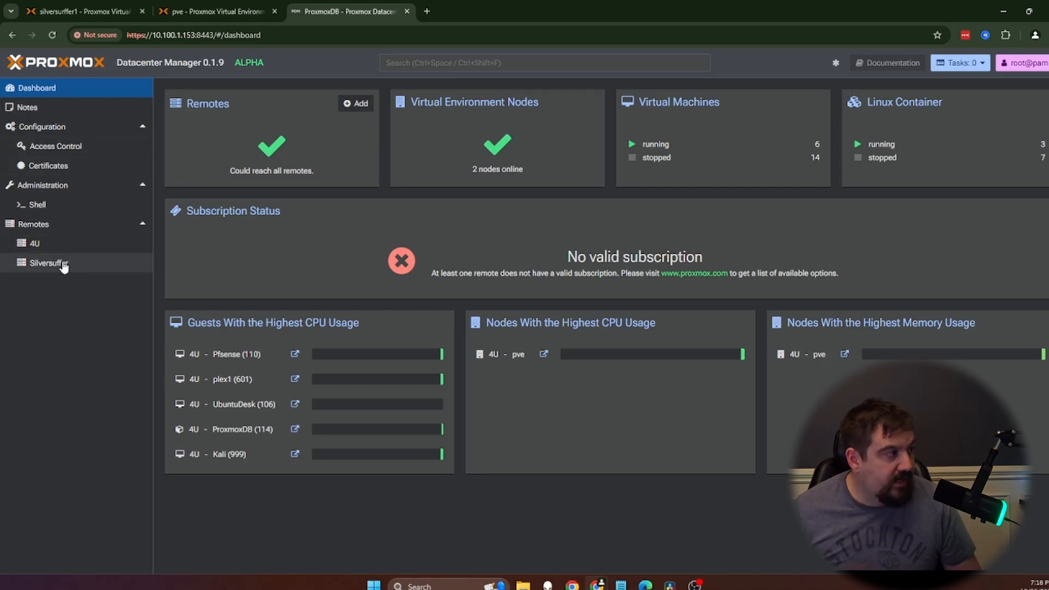
Return to the Silversuffer overview and scroll through silversurfer1's guest list
{"action": "left_click", "coordinate": [42, 262]}
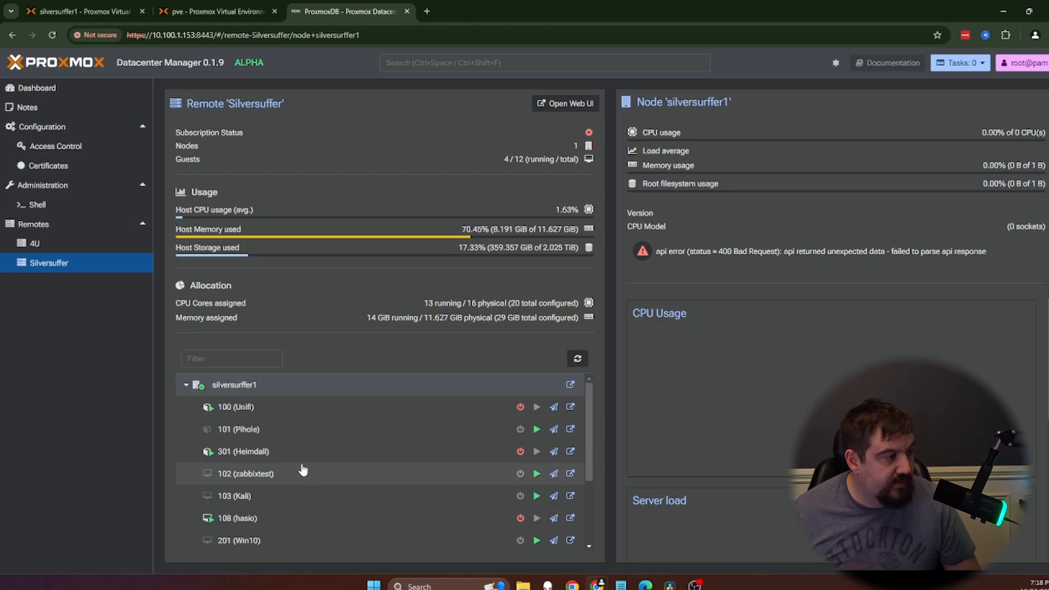
{"action": "scroll", "scroll_direction": "down", "scroll_amount": 3}
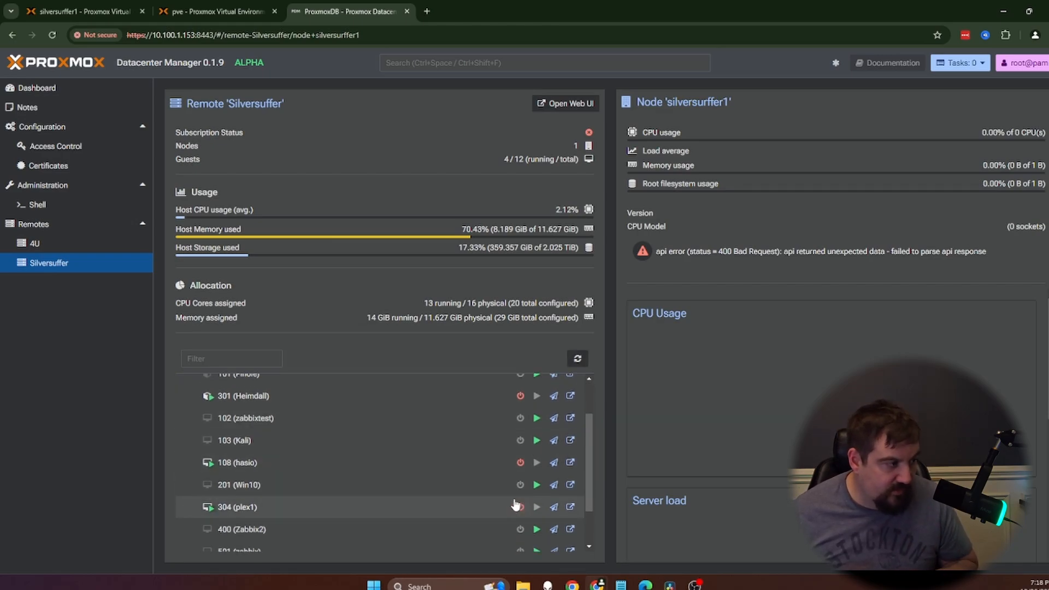
{"action": "scroll", "scroll_direction": "down", "scroll_amount": 3}
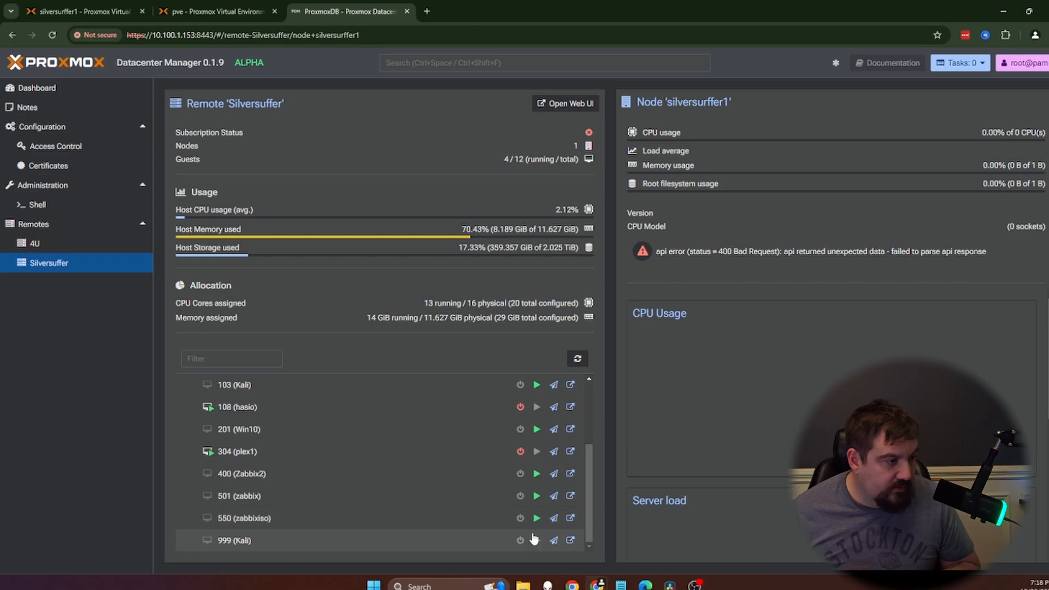
Start guest 999 (Kali) on Silversuffer remotely and verify in PVE that it boots
{"action": "left_click", "coordinate": [536, 540]}
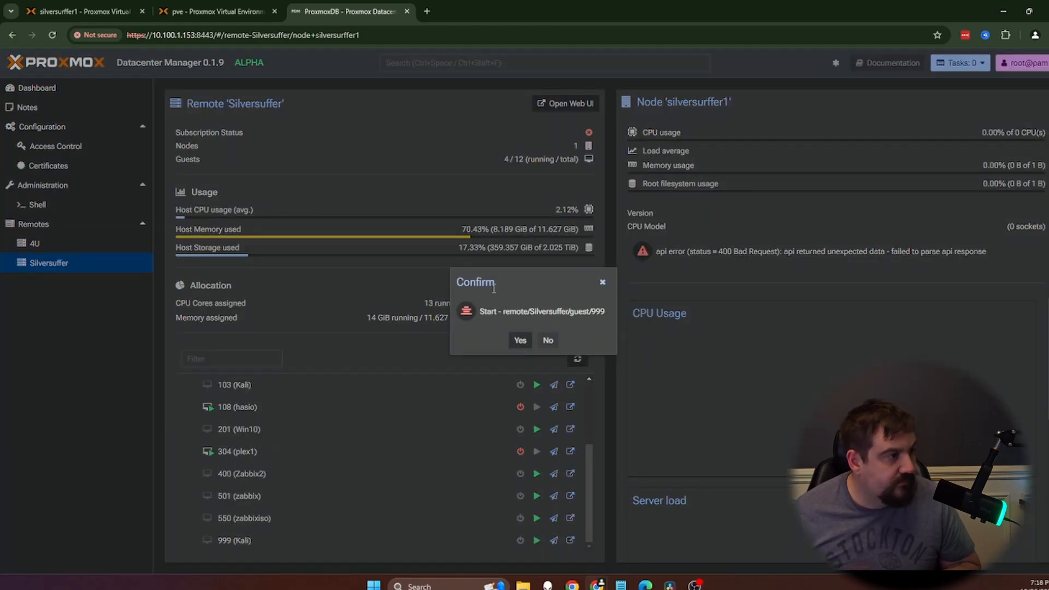
{"action": "left_click", "coordinate": [520, 341]}
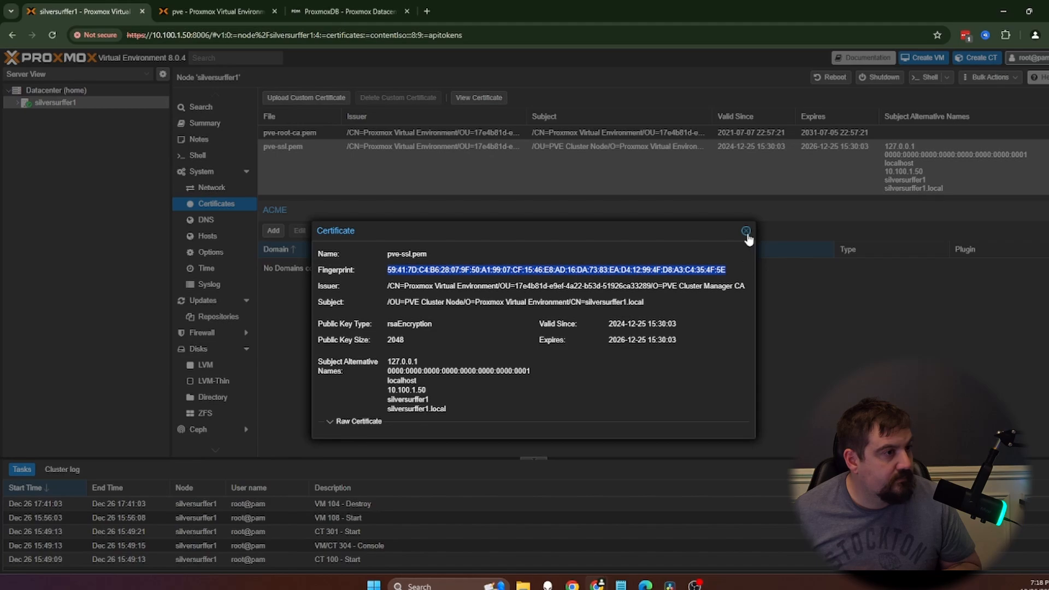
{"action": "left_click", "coordinate": [746, 231]}
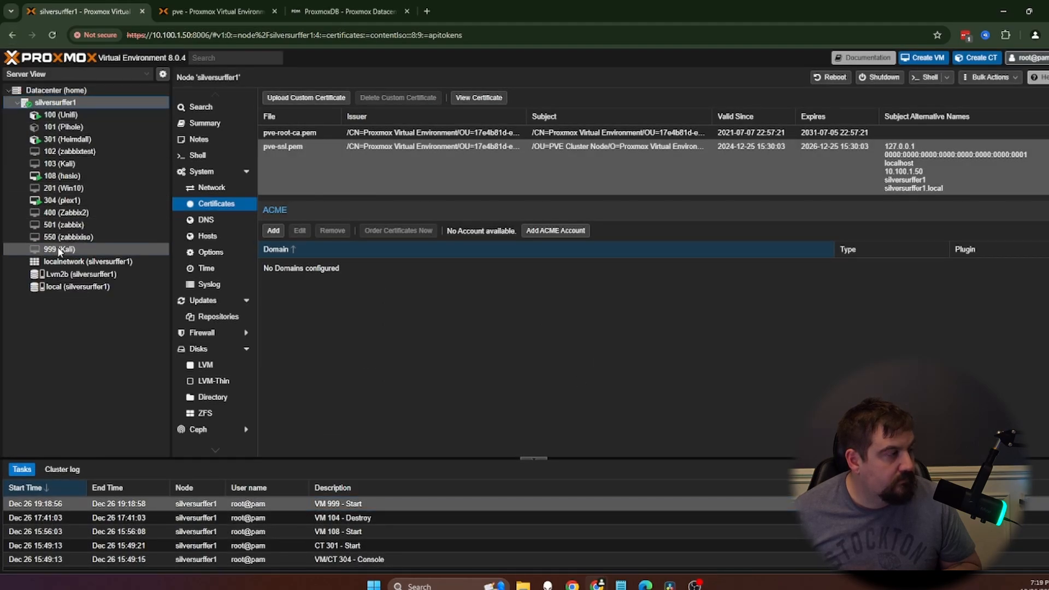
{"action": "left_click", "coordinate": [55, 249]}
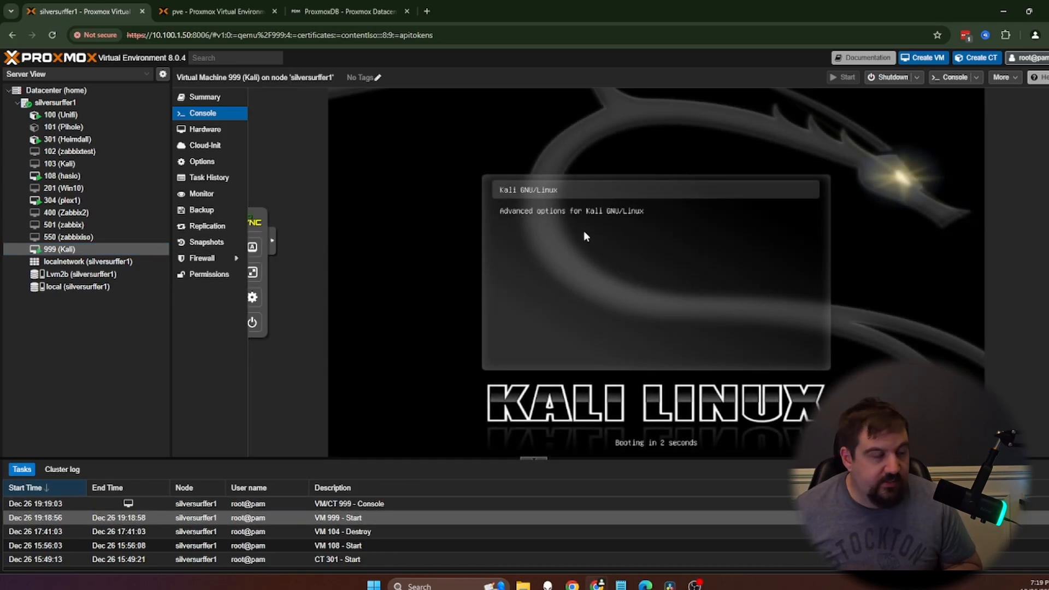
Return to the Datacenter Manager dashboard showing 2 nodes online
{"action": "left_click", "coordinate": [345, 11]}
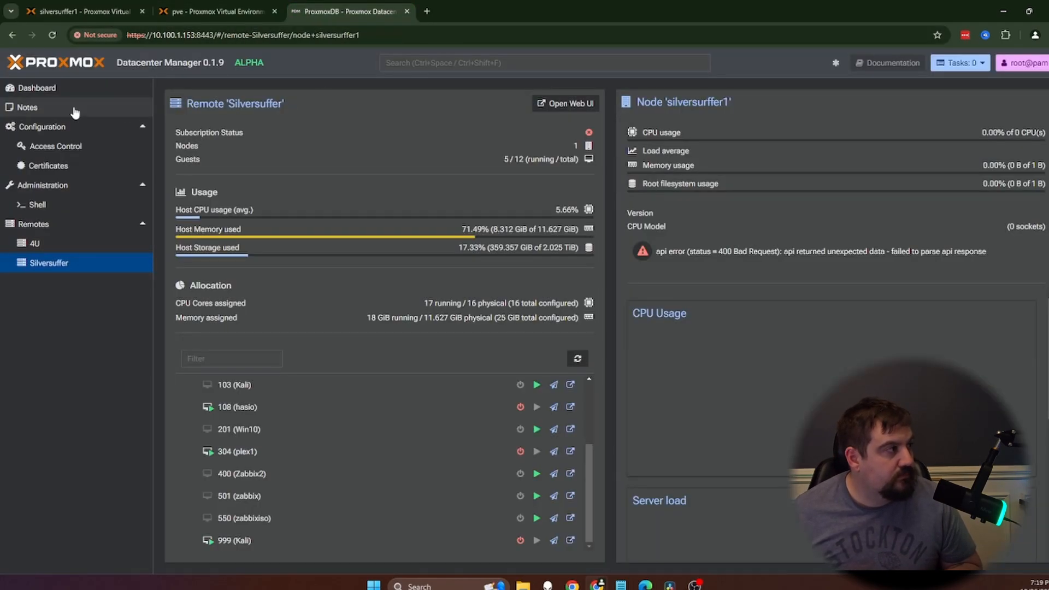
{"action": "left_click", "coordinate": [32, 87]}
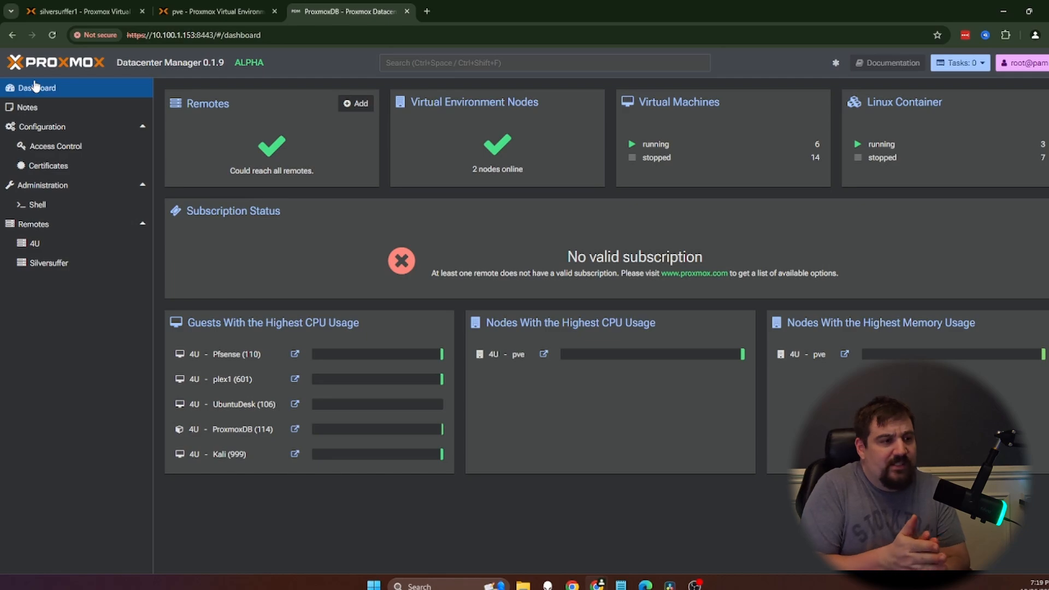